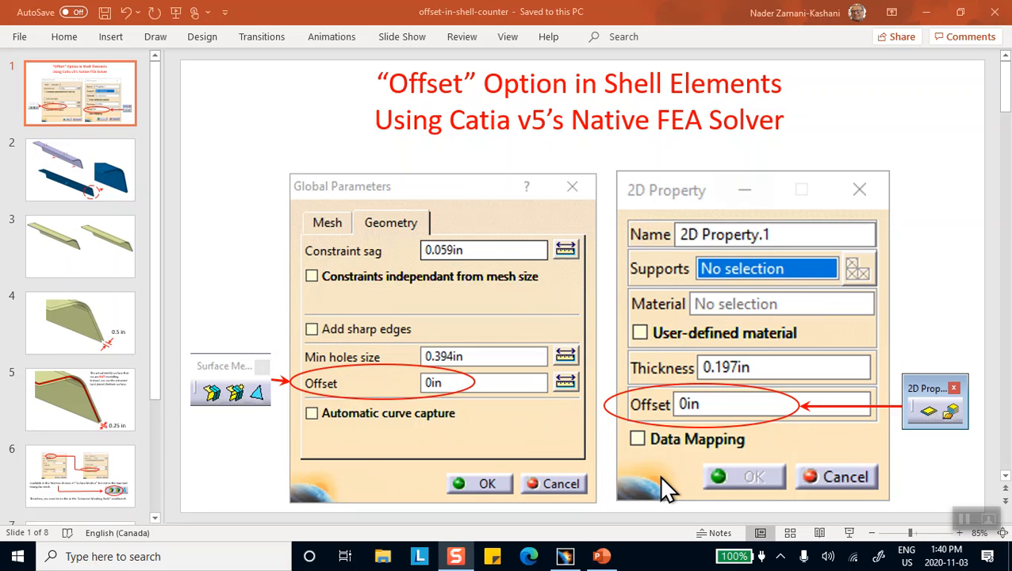
{"action": "mouse_move", "coordinate": [463, 149]}
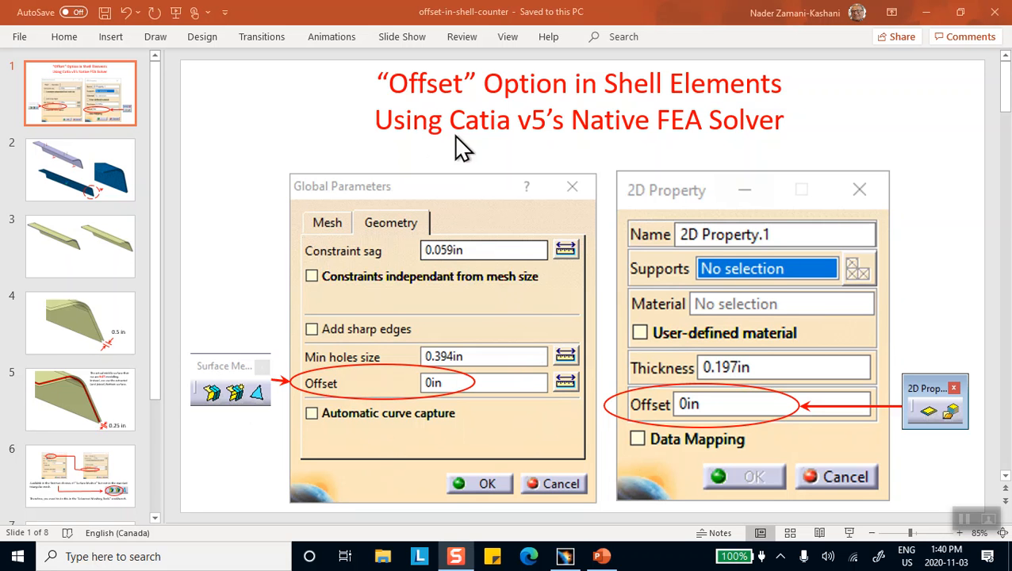
{"action": "mouse_move", "coordinate": [397, 214]}
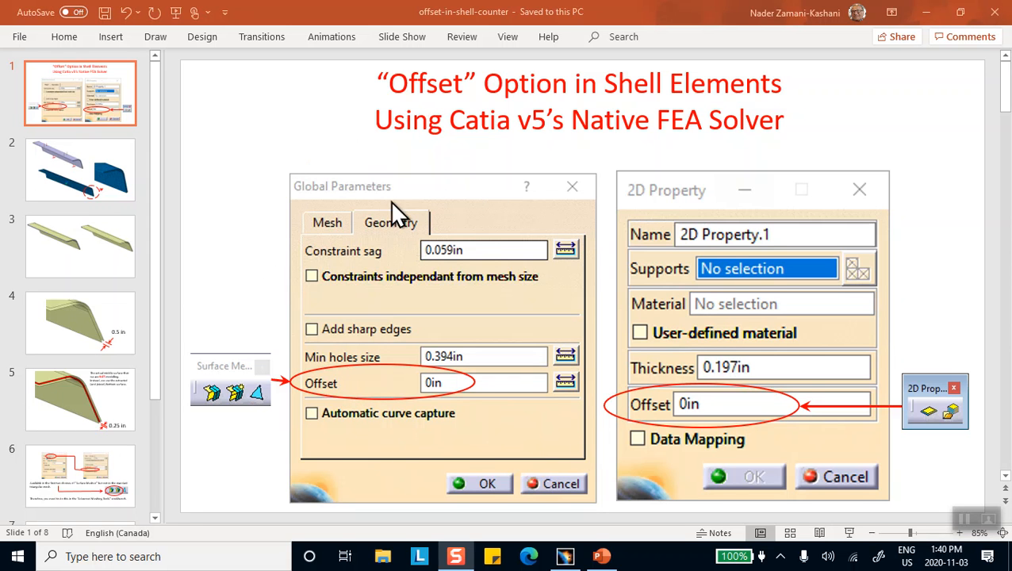
{"action": "mouse_move", "coordinate": [746, 218]}
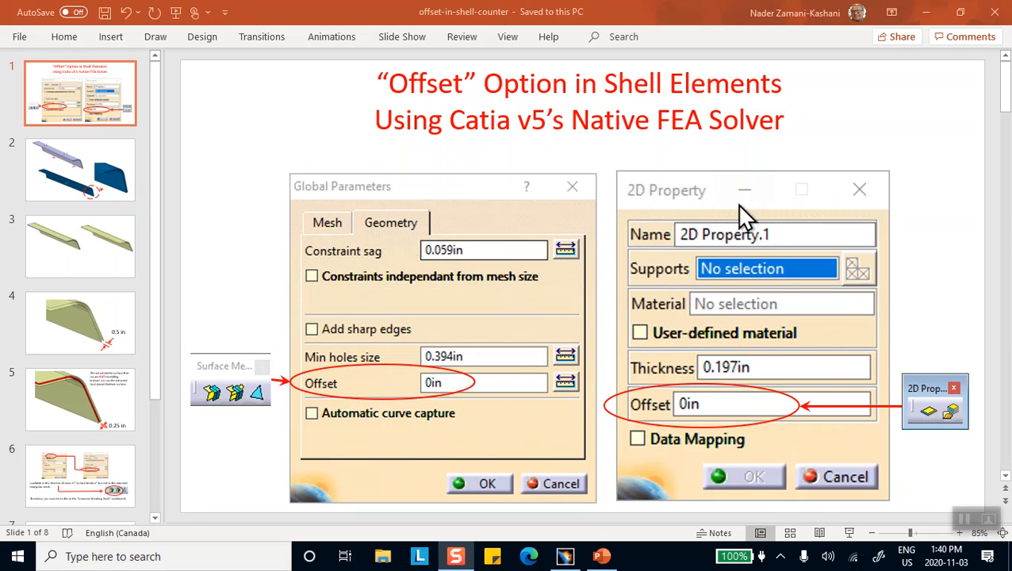
{"action": "mouse_move", "coordinate": [663, 198]}
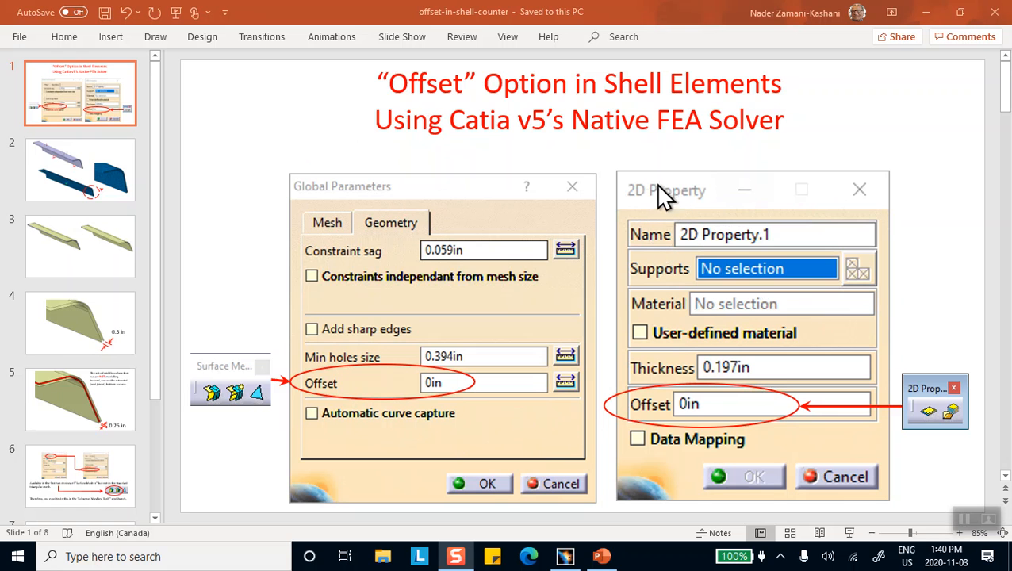
{"action": "mouse_move", "coordinate": [672, 428]}
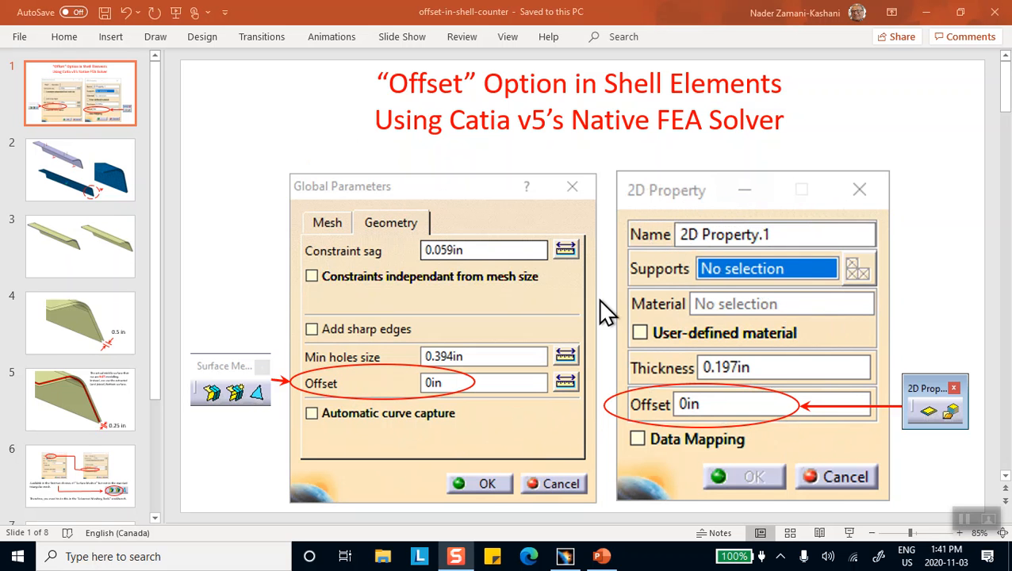
{"action": "mouse_move", "coordinate": [750, 127]}
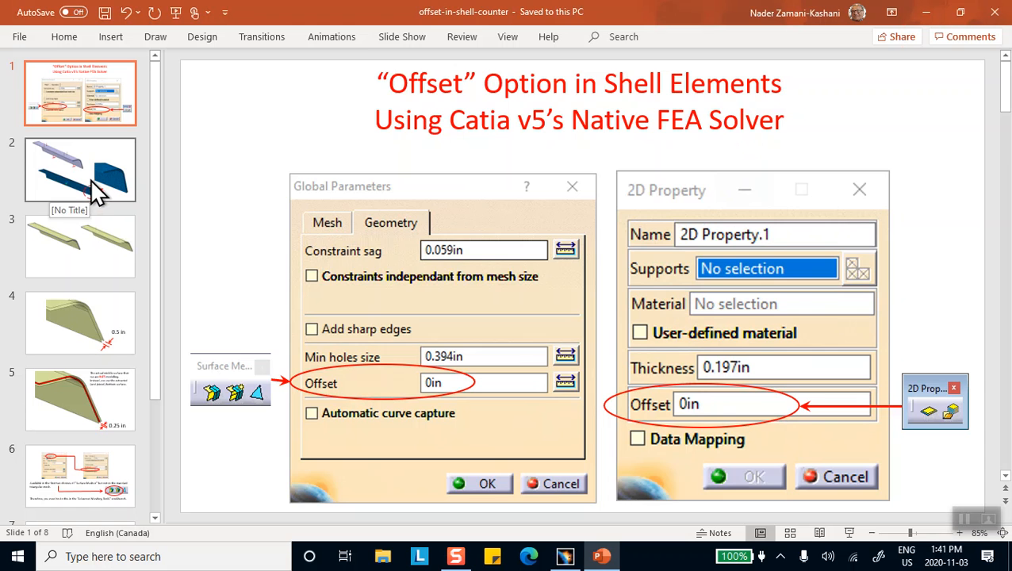
- Display slide 2 showing the bracket, its blue tetrahedral mesh and curved-end close-up
{"action": "left_click", "coordinate": [79, 169]}
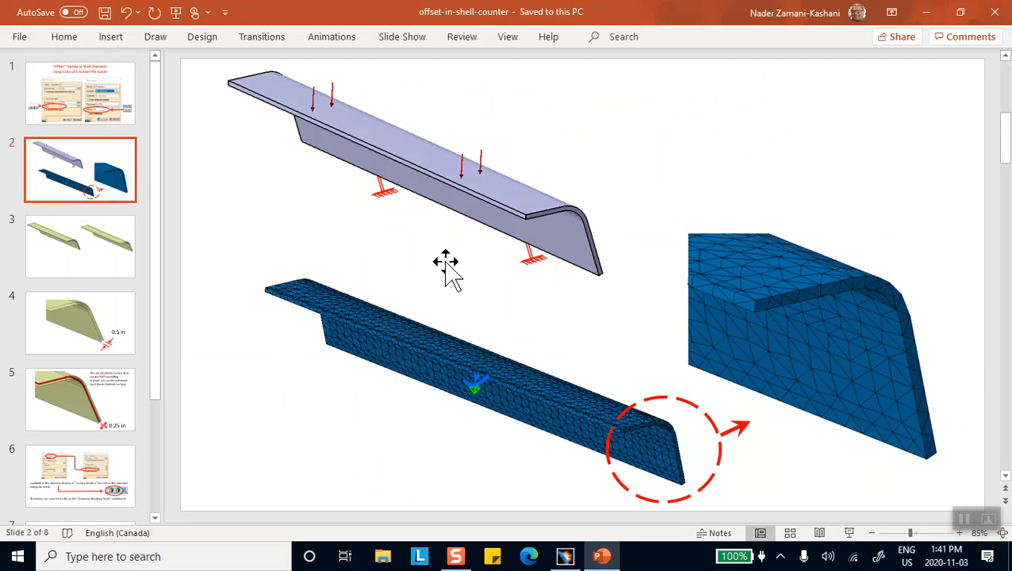
{"action": "mouse_move", "coordinate": [435, 129]}
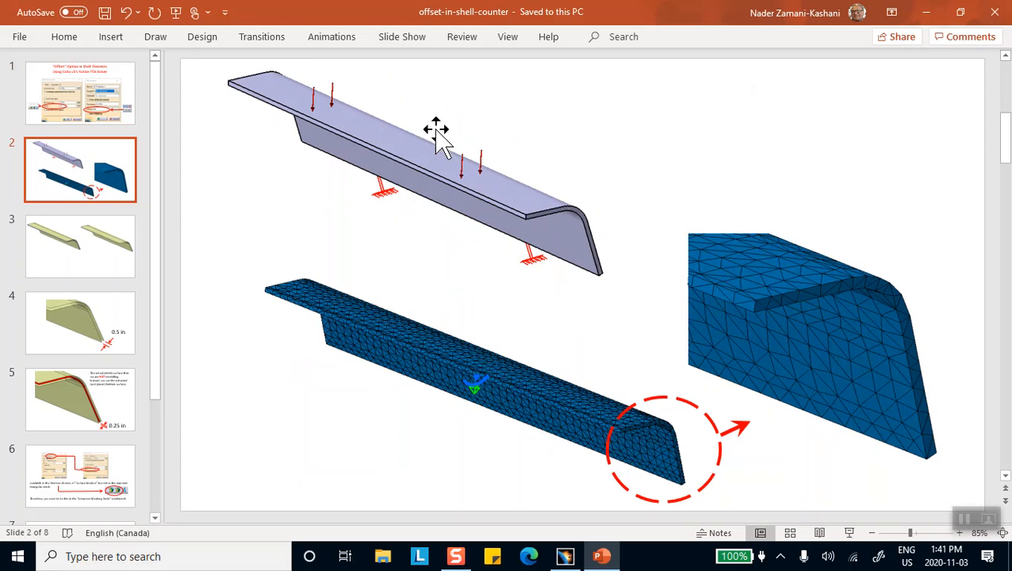
{"action": "mouse_move", "coordinate": [573, 286]}
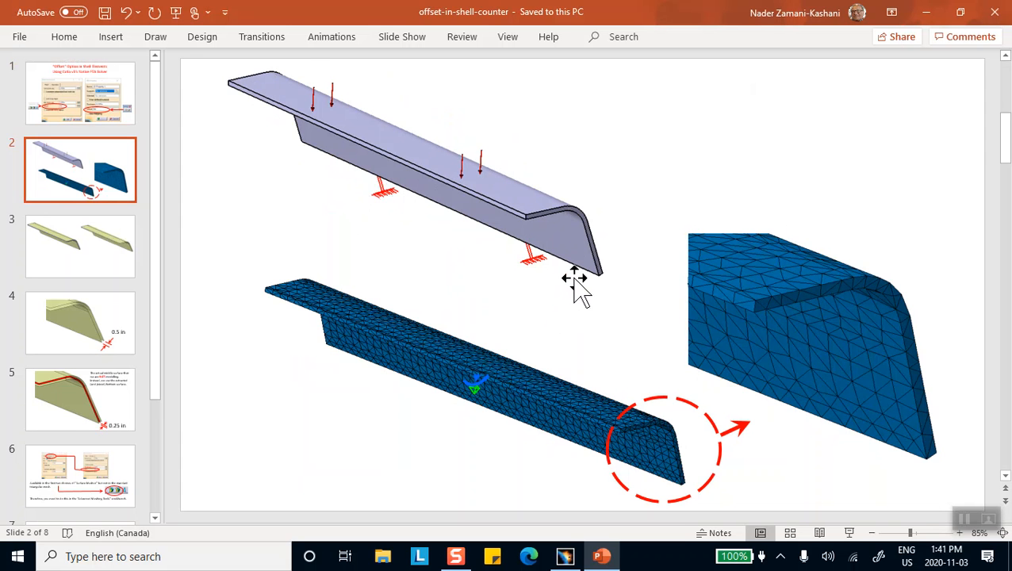
{"action": "mouse_move", "coordinate": [277, 91]}
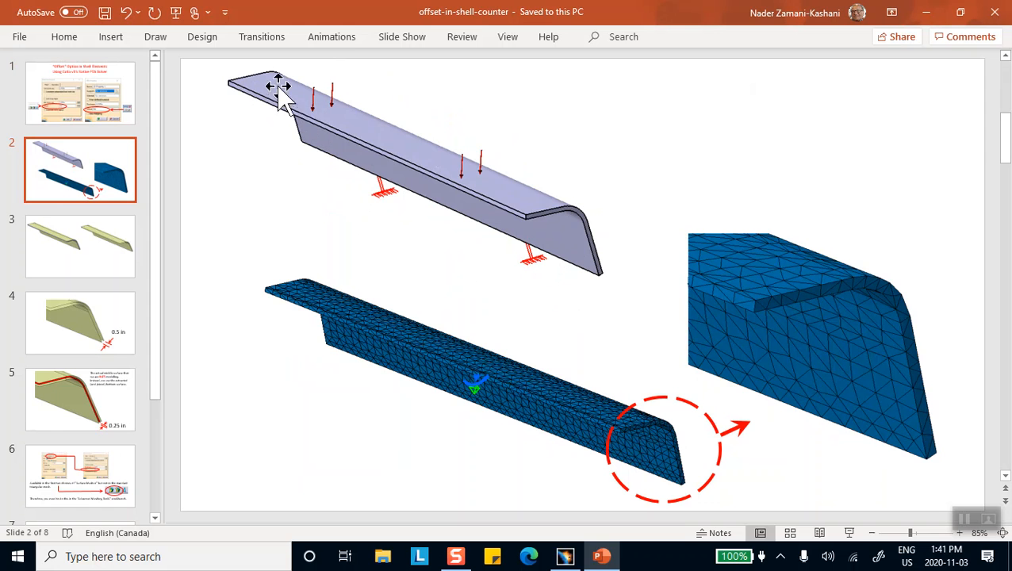
{"action": "mouse_move", "coordinate": [512, 206]}
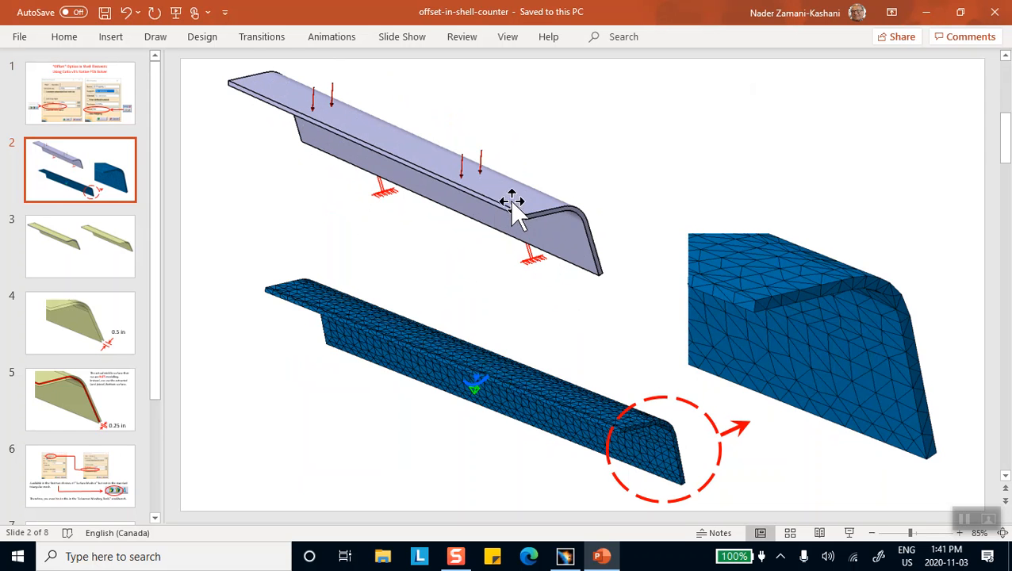
{"action": "mouse_move", "coordinate": [546, 198]}
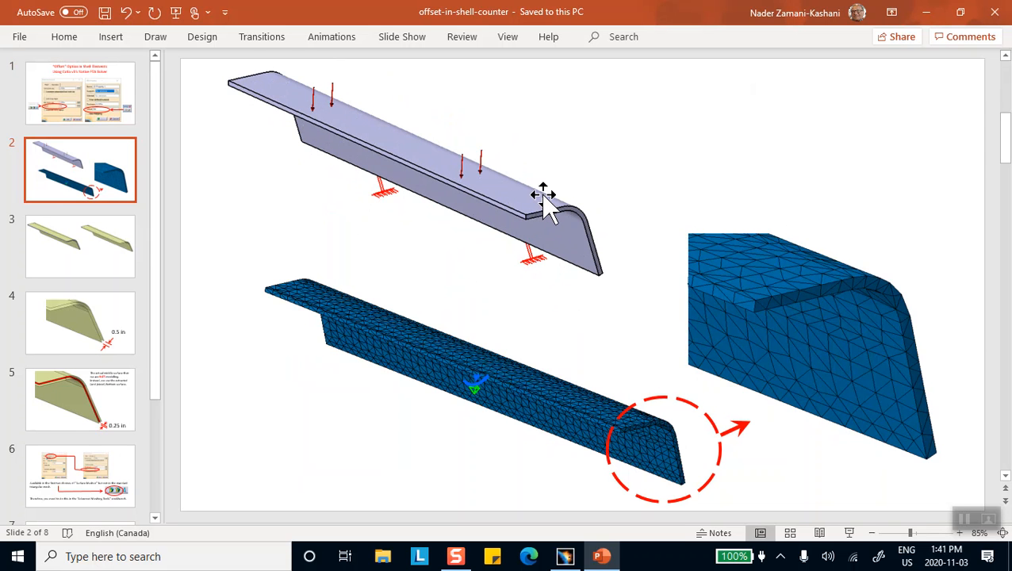
{"action": "mouse_move", "coordinate": [488, 175]}
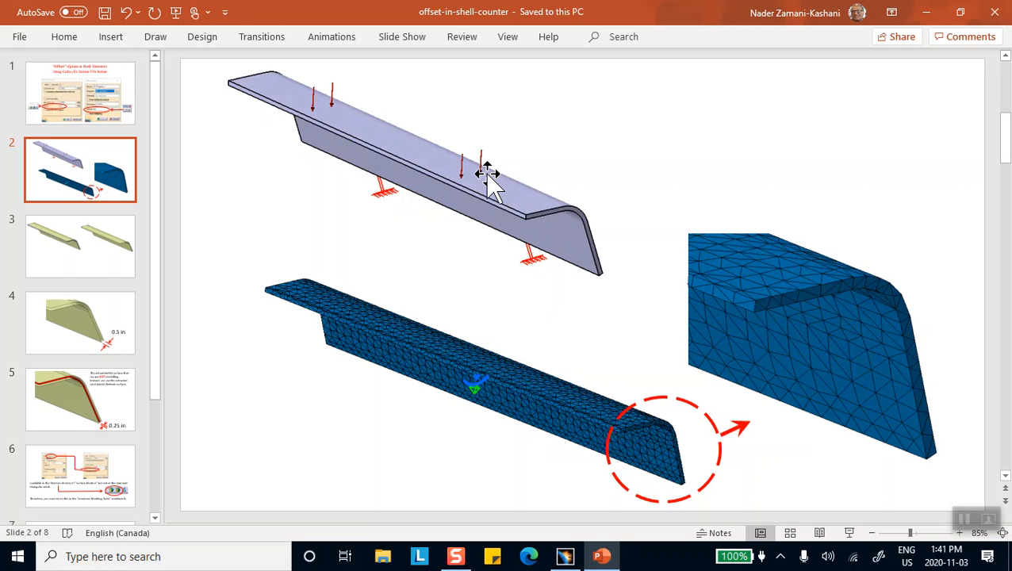
{"action": "mouse_move", "coordinate": [486, 224]}
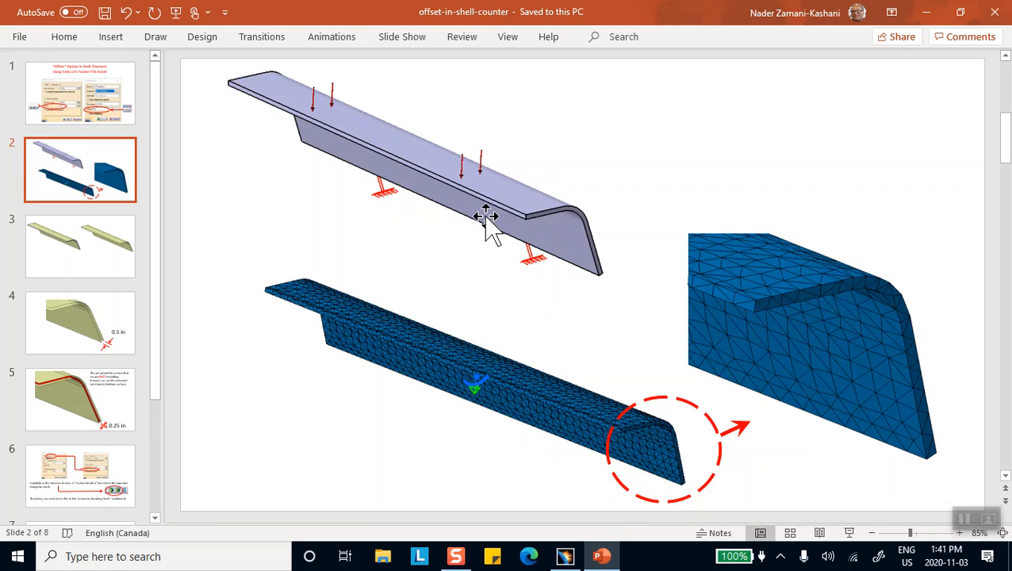
{"action": "mouse_move", "coordinate": [494, 228]}
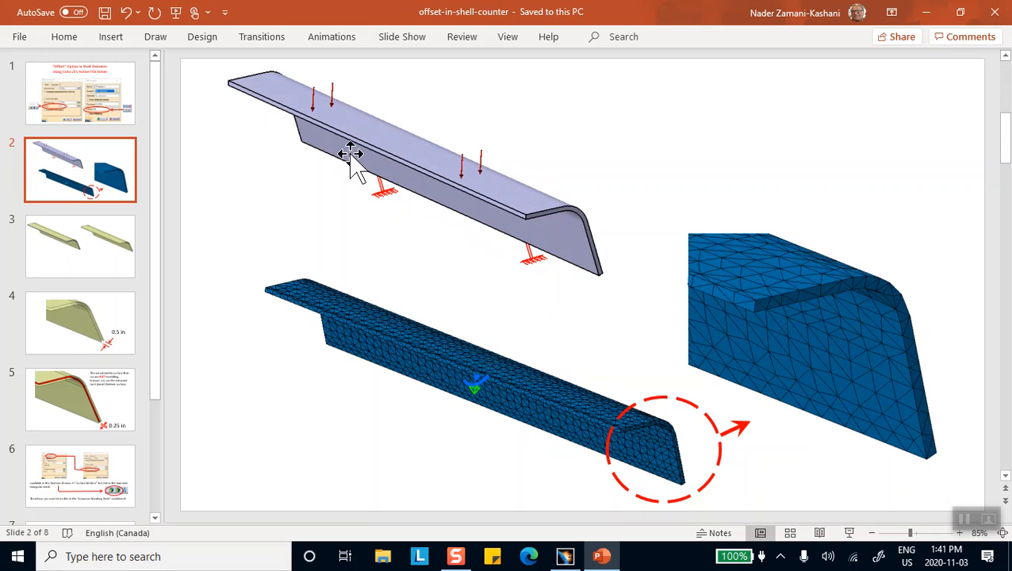
{"action": "mouse_move", "coordinate": [317, 147]}
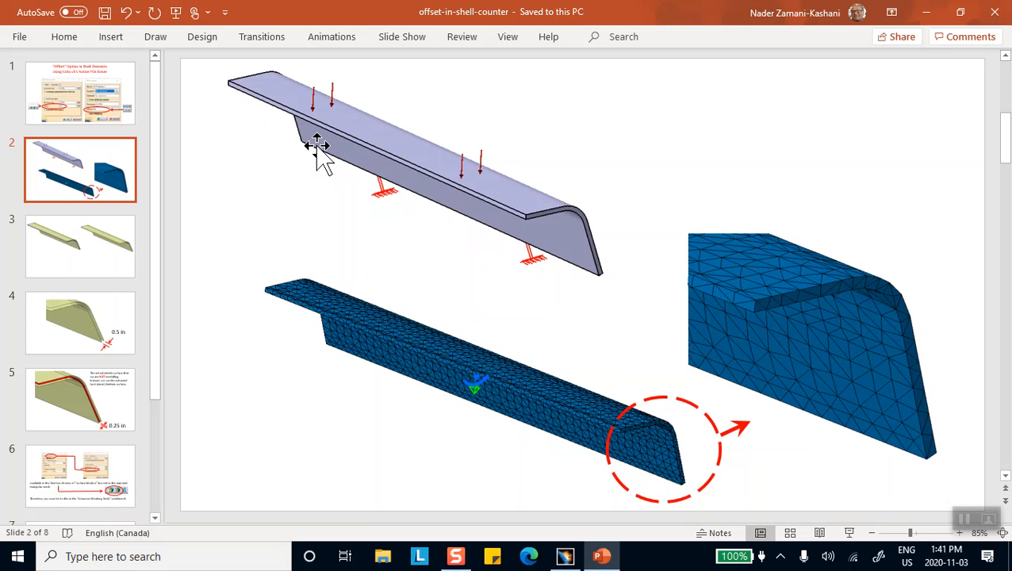
{"action": "mouse_move", "coordinate": [313, 159]}
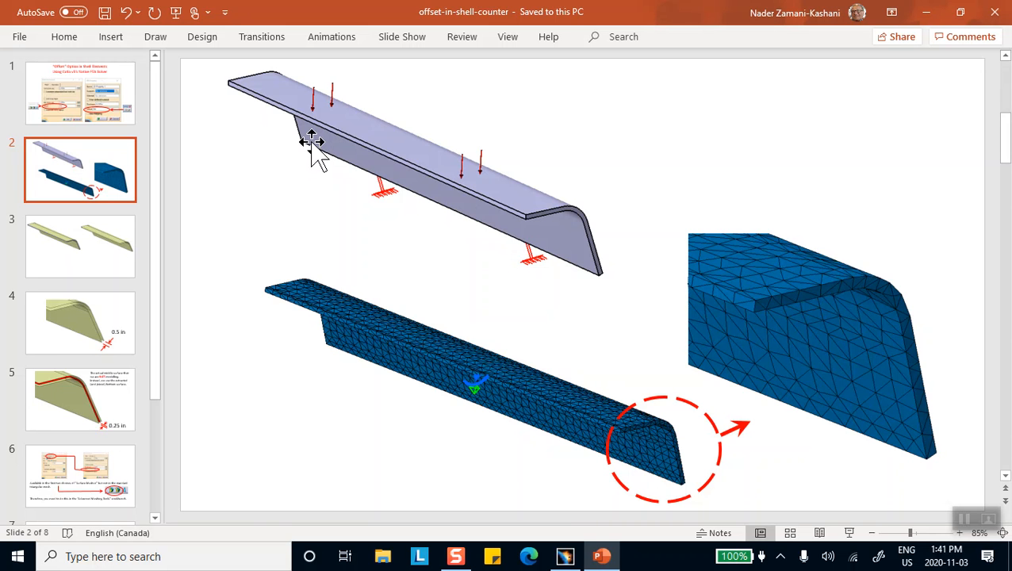
{"action": "mouse_move", "coordinate": [546, 482]}
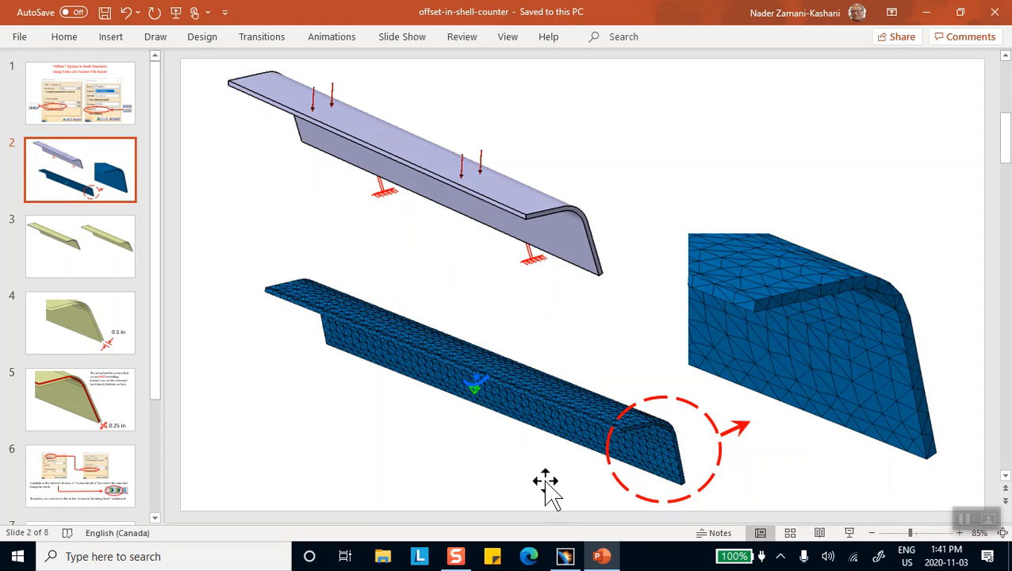
{"action": "mouse_move", "coordinate": [506, 255]}
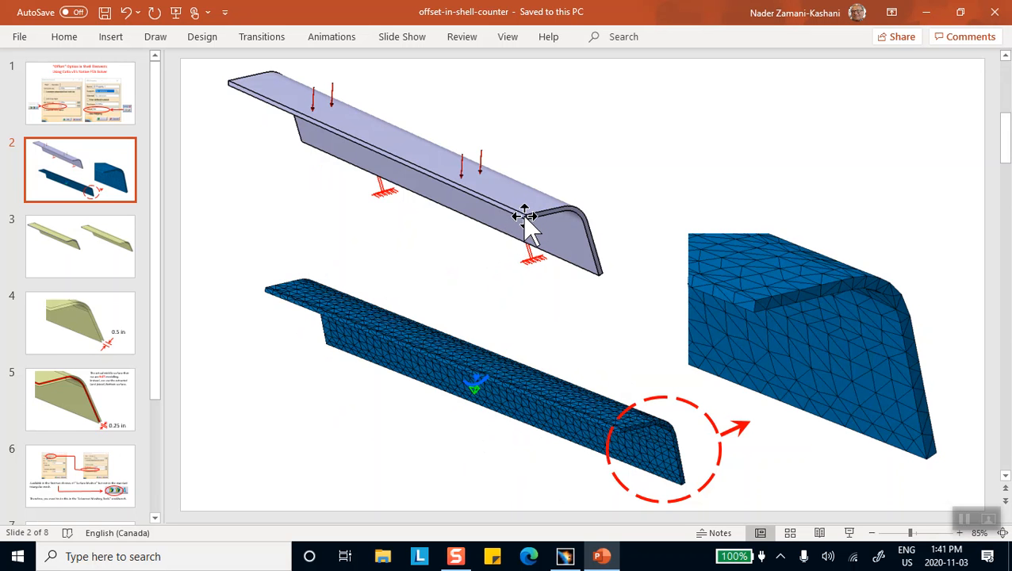
{"action": "mouse_move", "coordinate": [421, 433]}
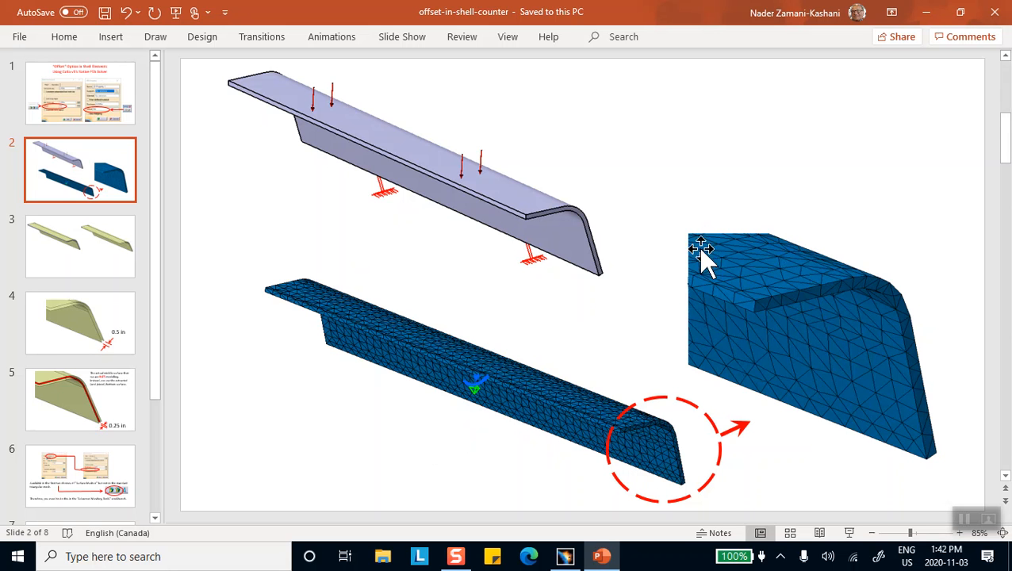
{"action": "mouse_move", "coordinate": [637, 279]}
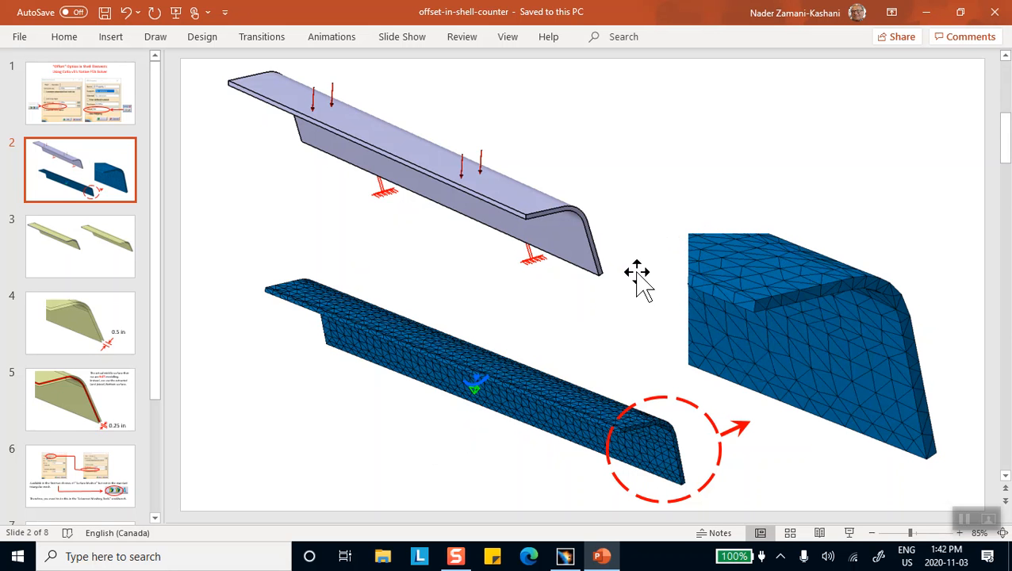
{"action": "mouse_move", "coordinate": [615, 339]}
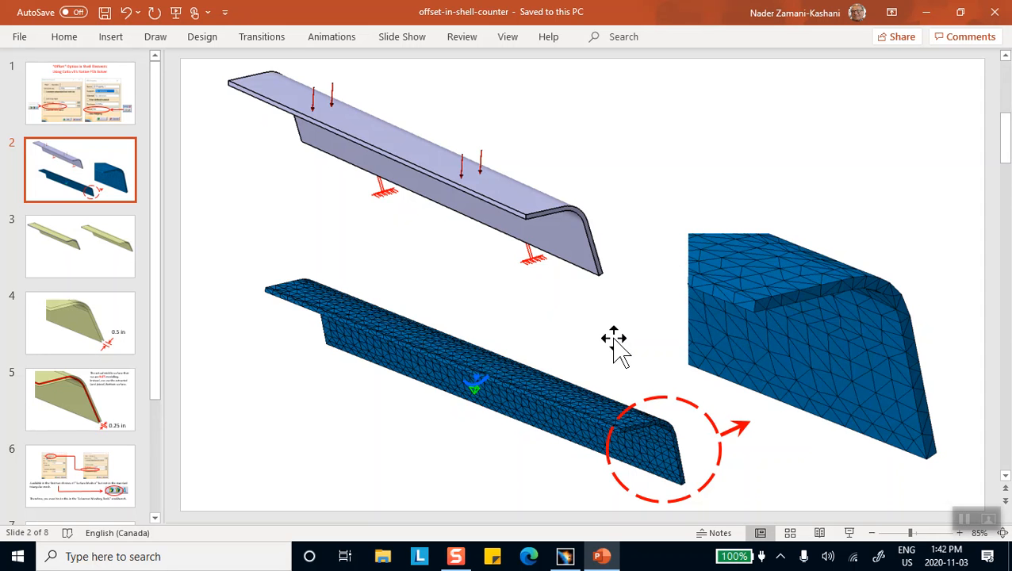
{"action": "mouse_move", "coordinate": [585, 338]}
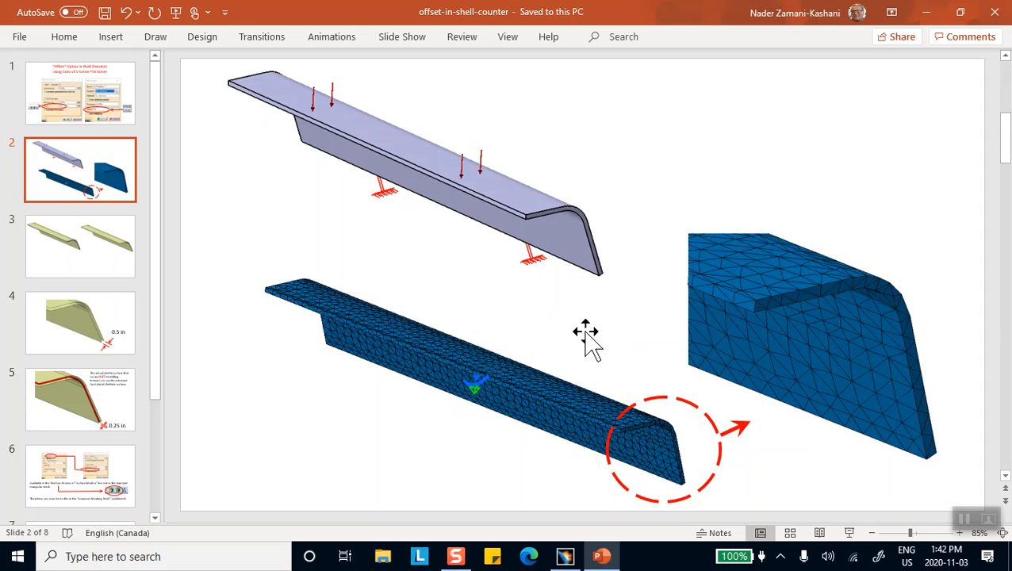
{"action": "mouse_move", "coordinate": [510, 303]}
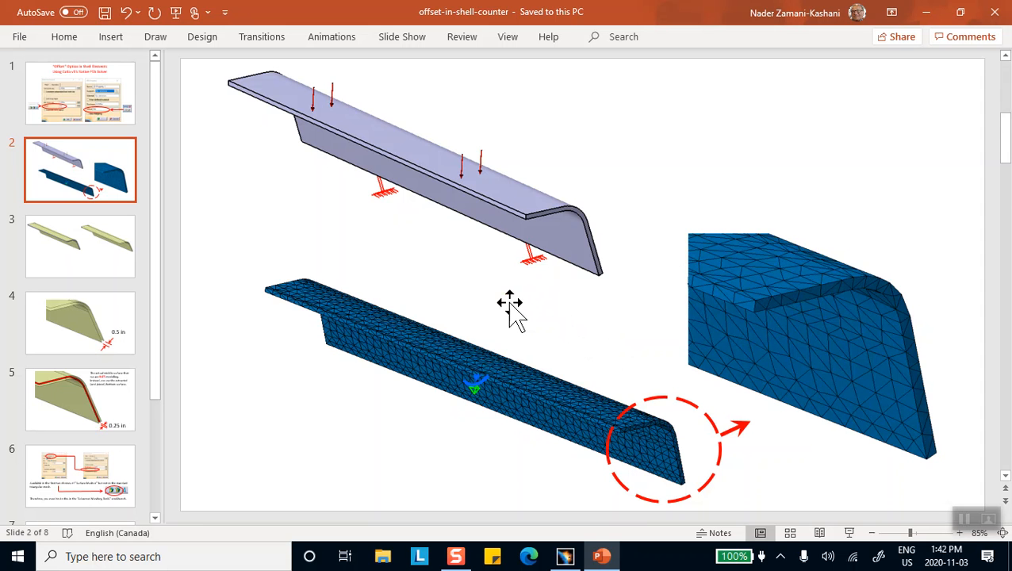
{"action": "mouse_move", "coordinate": [697, 244]}
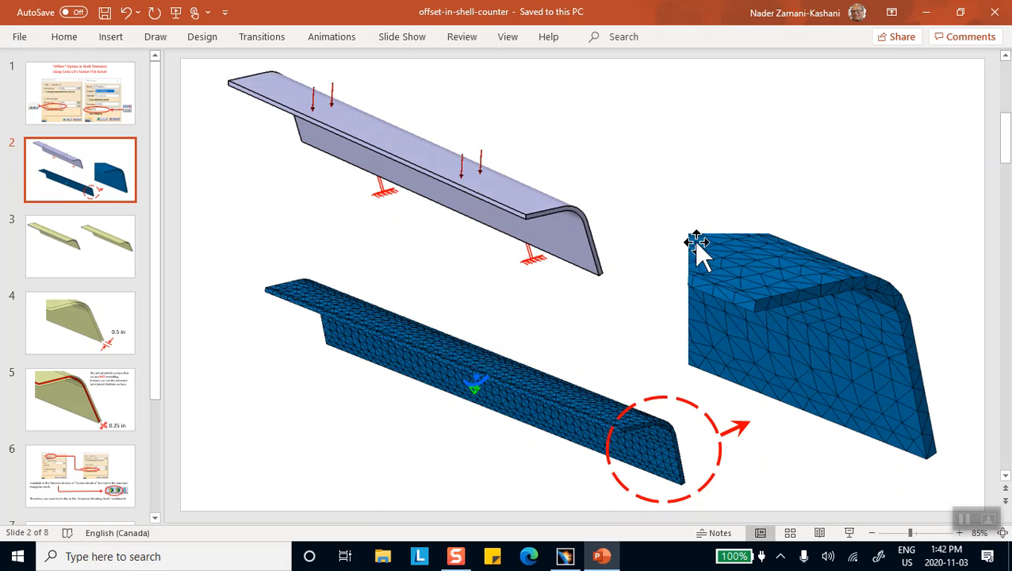
{"action": "mouse_move", "coordinate": [300, 149]}
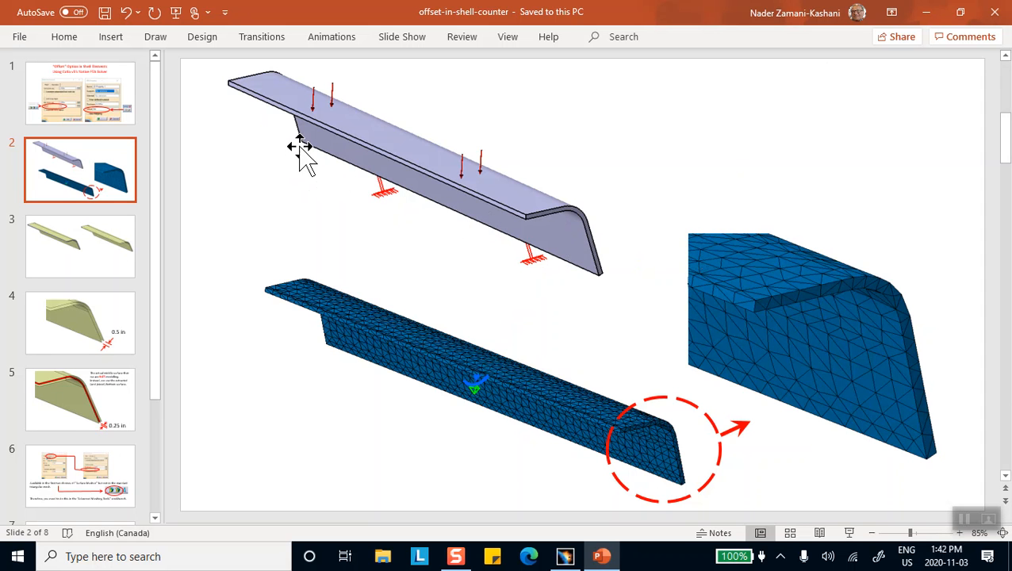
{"action": "mouse_move", "coordinate": [499, 238]}
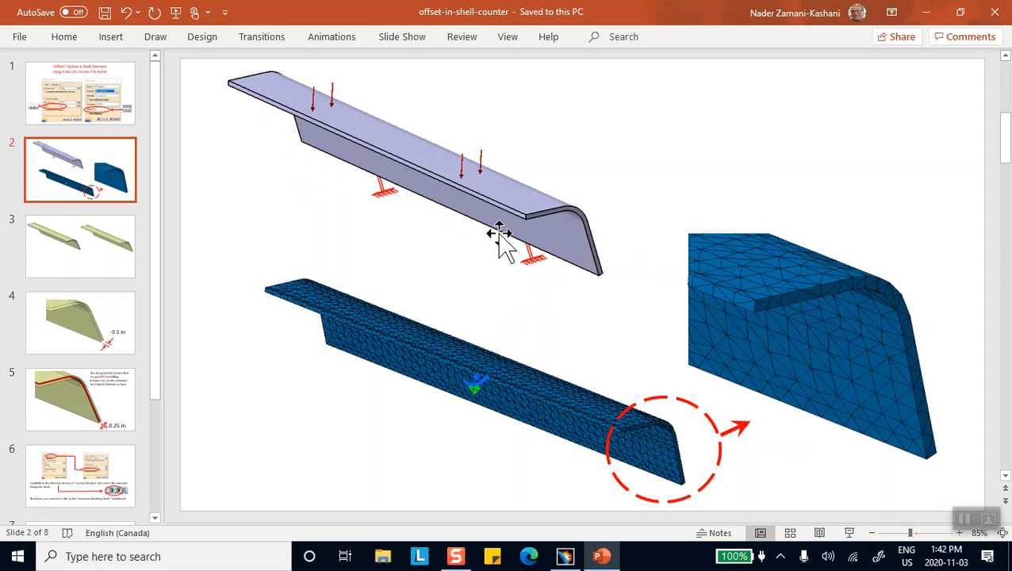
{"action": "mouse_move", "coordinate": [567, 265]}
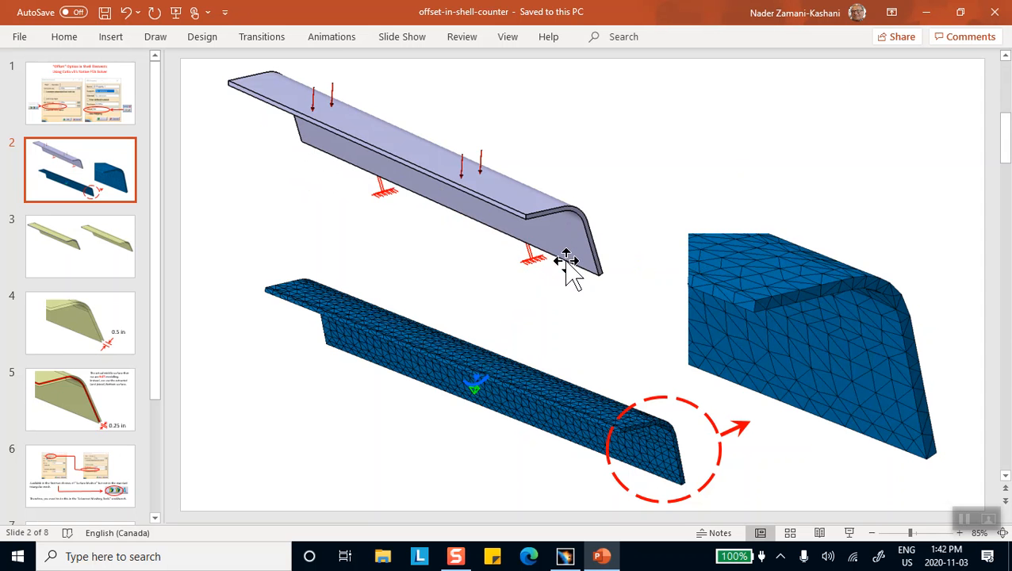
{"action": "mouse_move", "coordinate": [103, 242]}
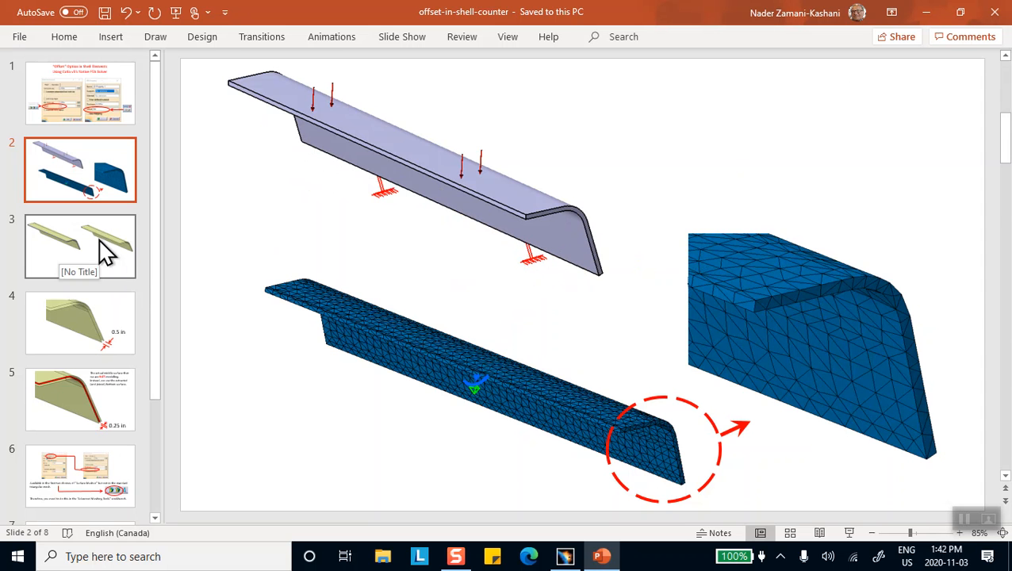
{"action": "left_click", "coordinate": [79, 246]}
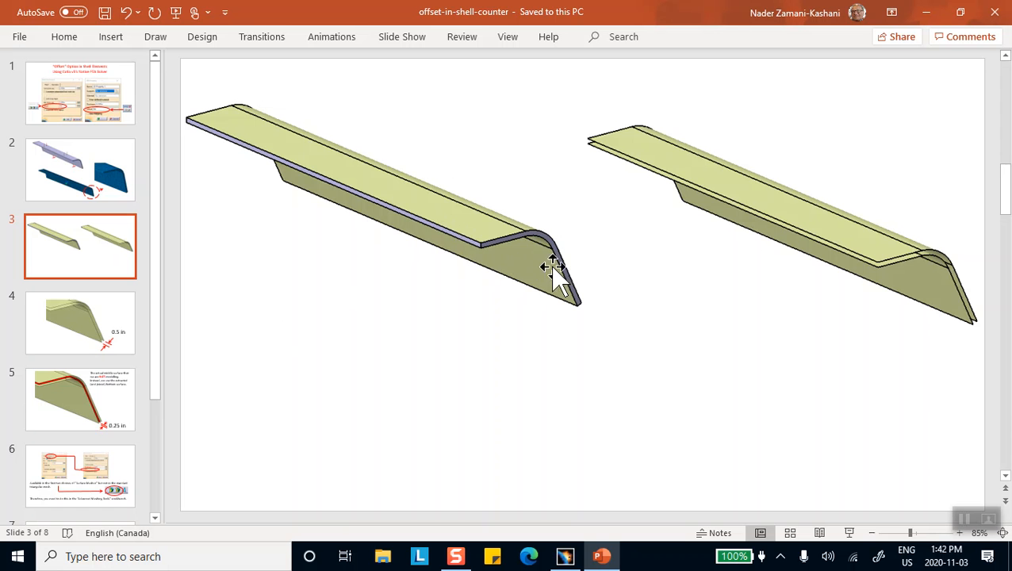
{"action": "mouse_move", "coordinate": [490, 212]}
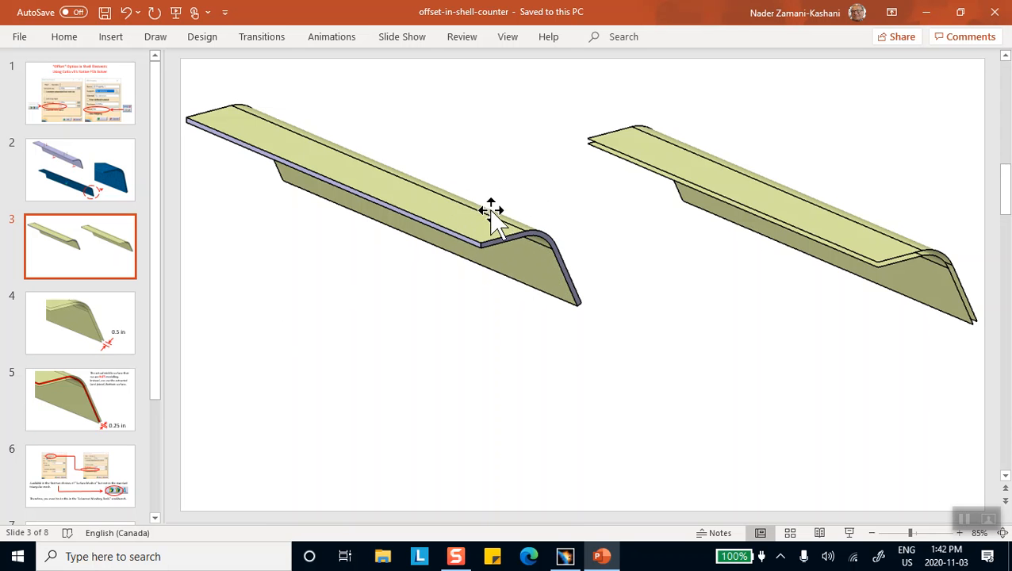
{"action": "mouse_move", "coordinate": [543, 235]}
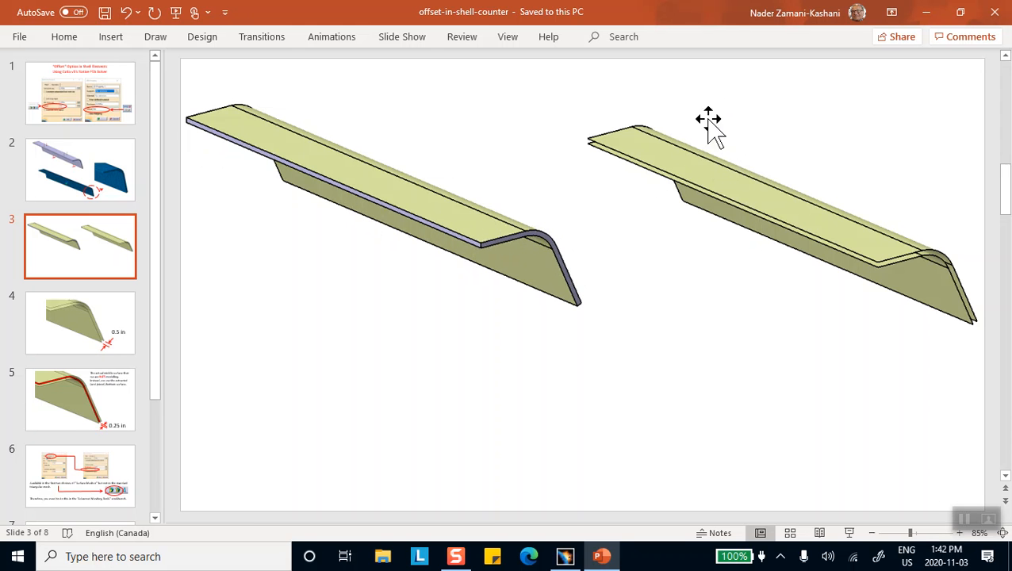
{"action": "mouse_move", "coordinate": [722, 147]}
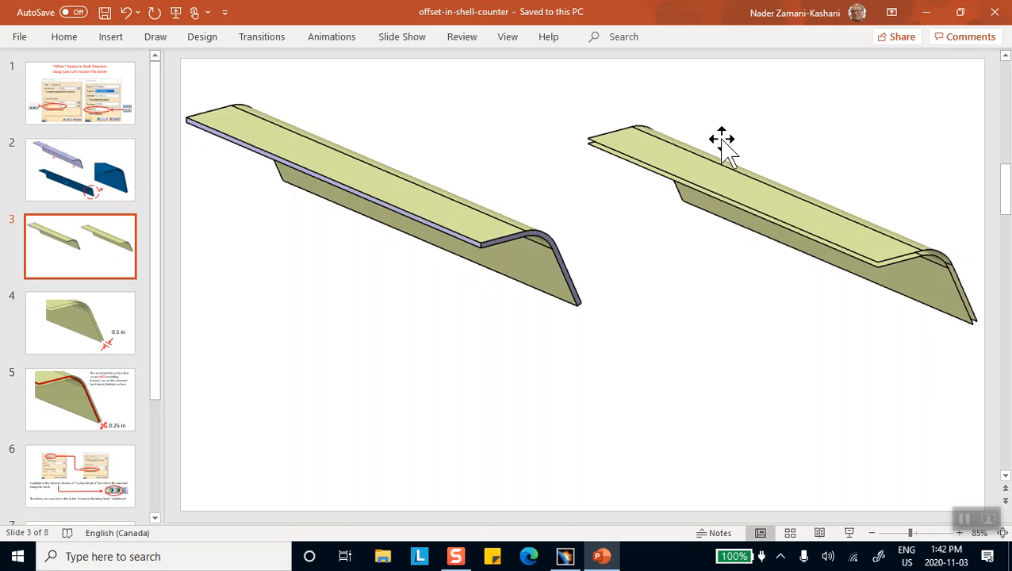
{"action": "mouse_move", "coordinate": [698, 222]}
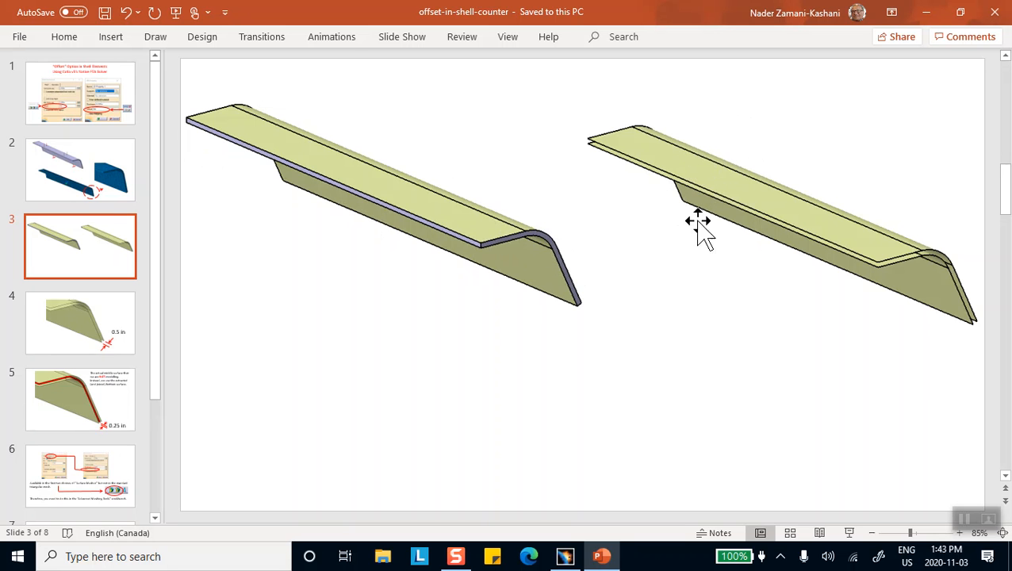
{"action": "mouse_move", "coordinate": [682, 269]}
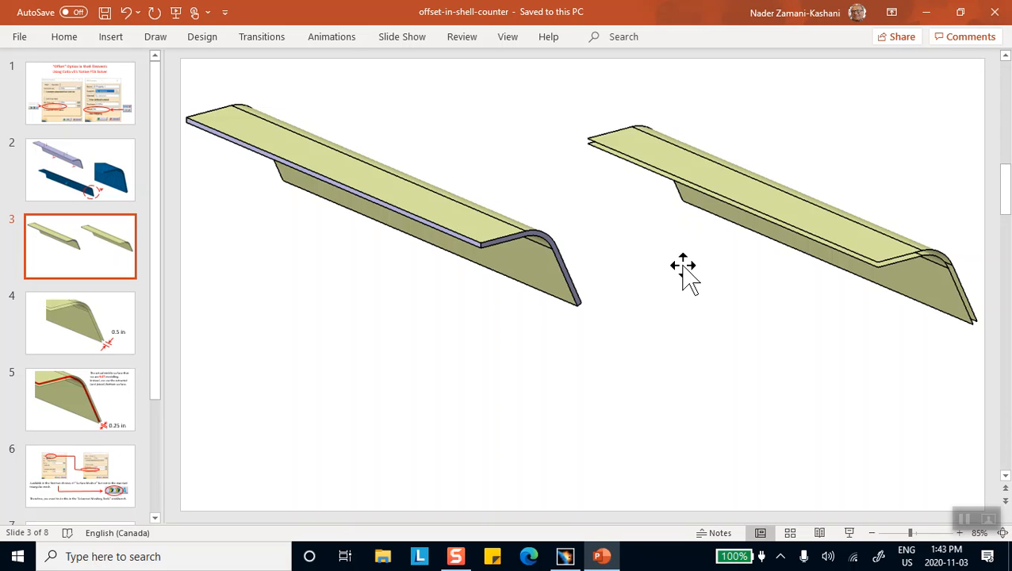
{"action": "mouse_move", "coordinate": [885, 286]}
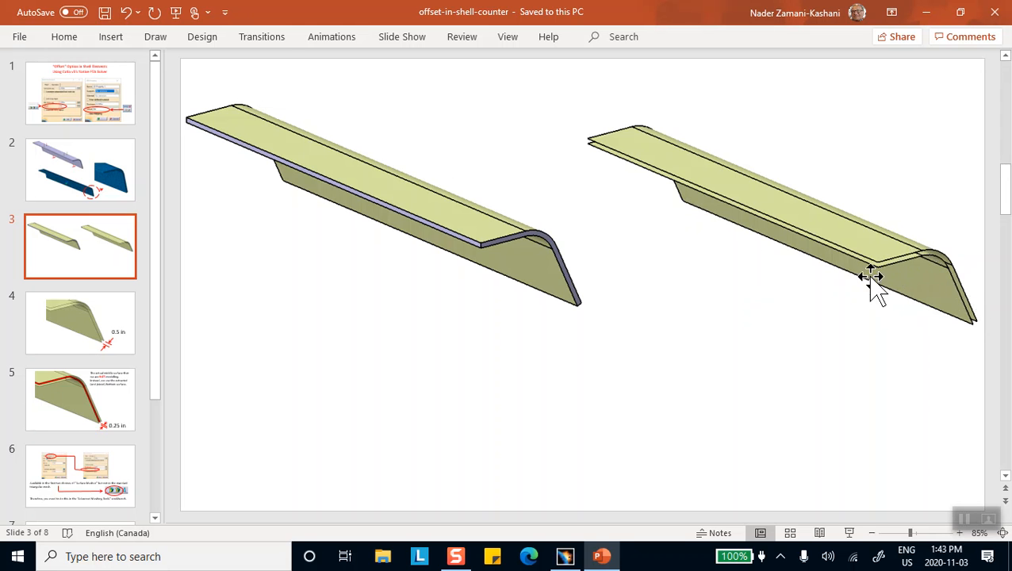
{"action": "mouse_move", "coordinate": [575, 283]}
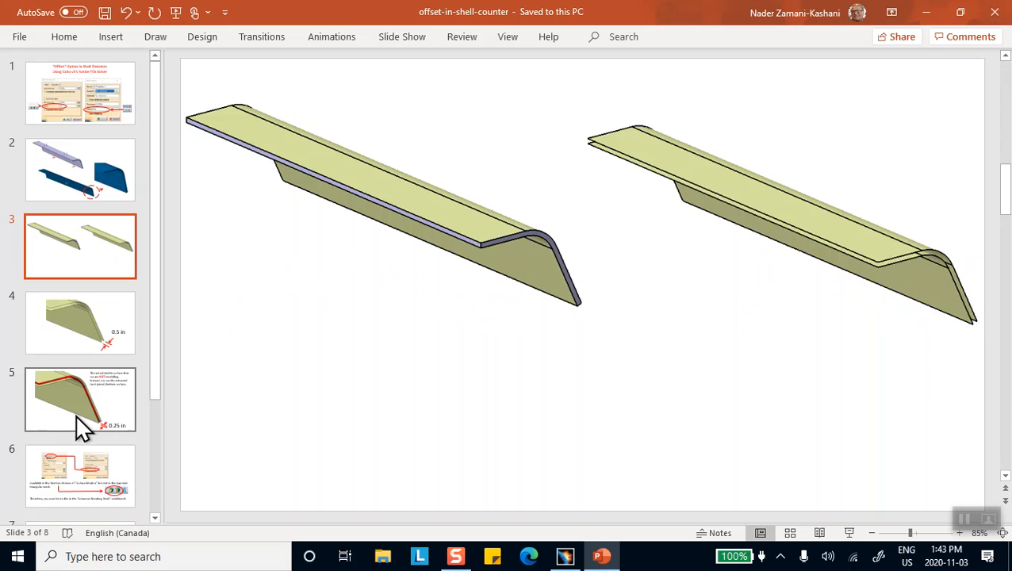
- Show slide 5 with the red middle surface and its 0.25 in callout
{"action": "left_click", "coordinate": [80, 399]}
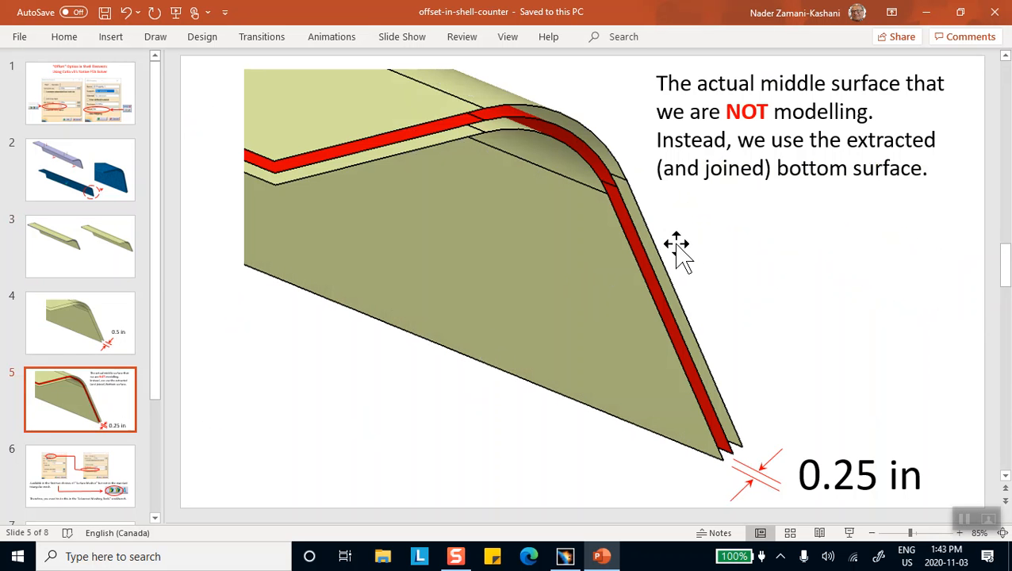
{"action": "mouse_move", "coordinate": [672, 329]}
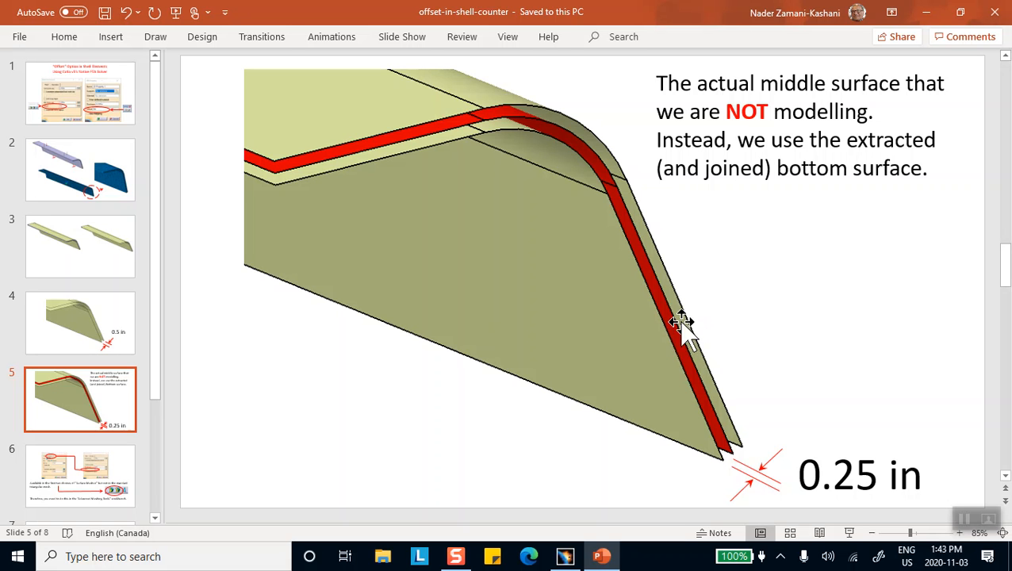
{"action": "mouse_move", "coordinate": [686, 333]}
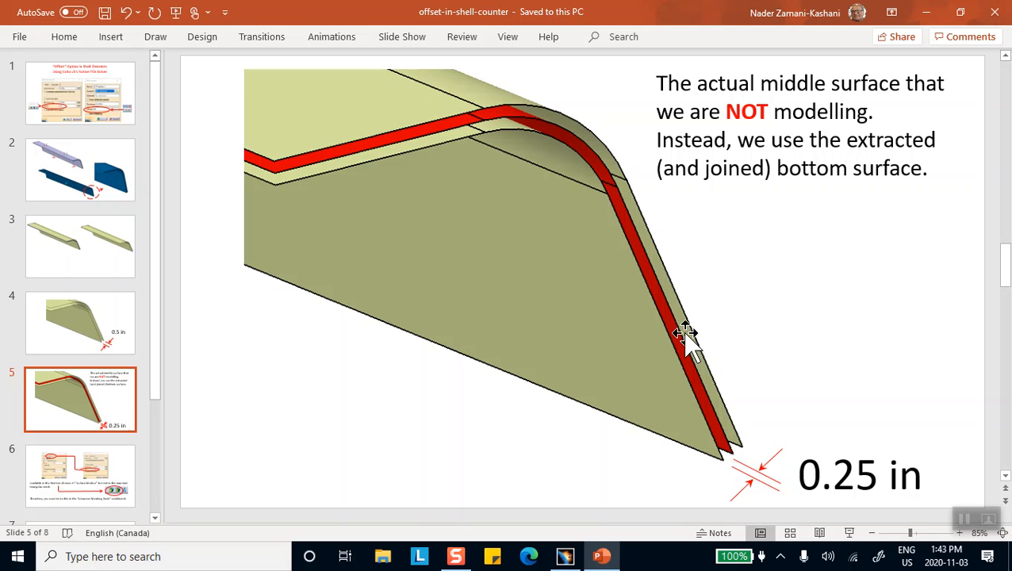
{"action": "mouse_move", "coordinate": [710, 400]}
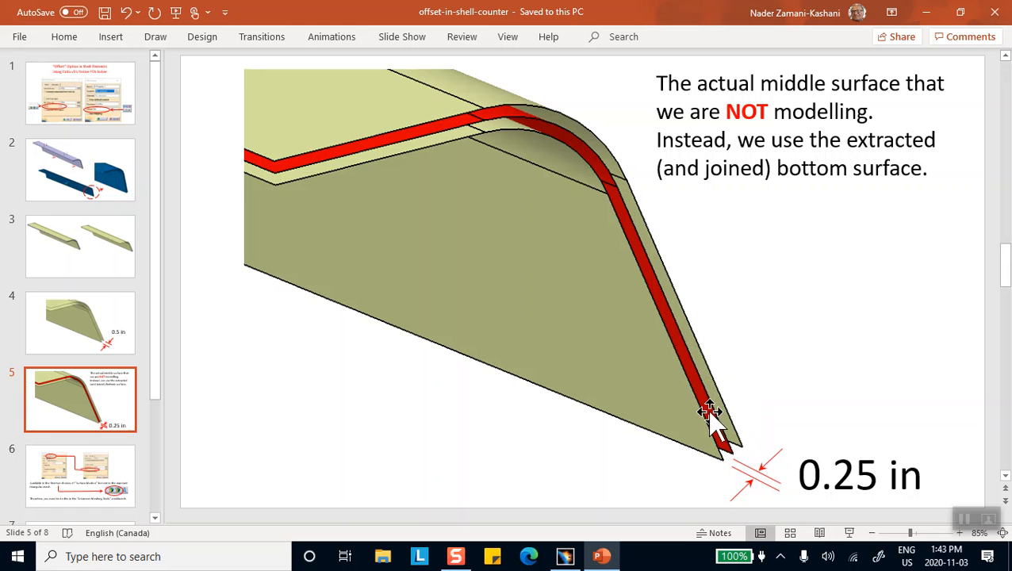
{"action": "mouse_move", "coordinate": [706, 425]}
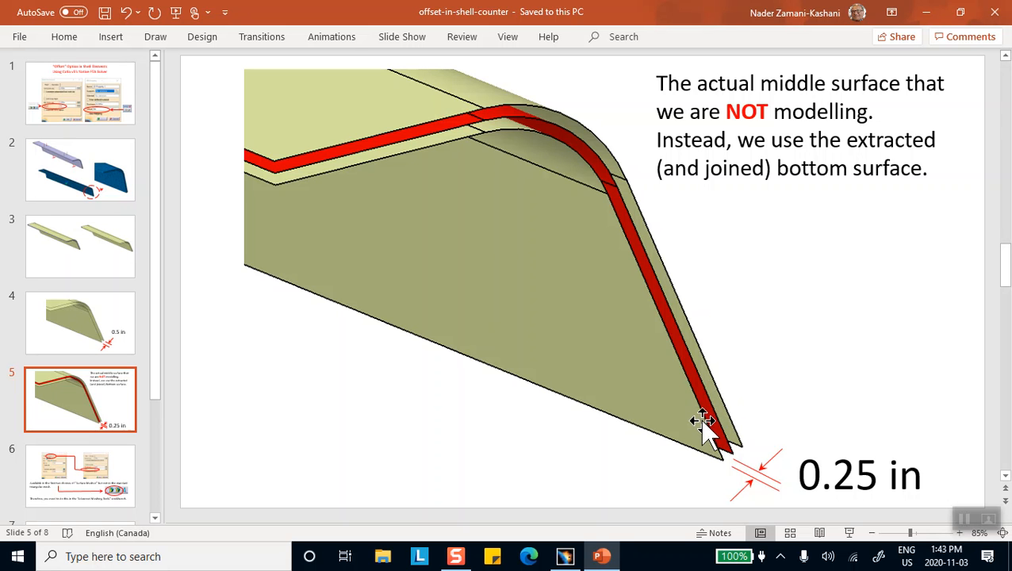
{"action": "mouse_move", "coordinate": [680, 409]}
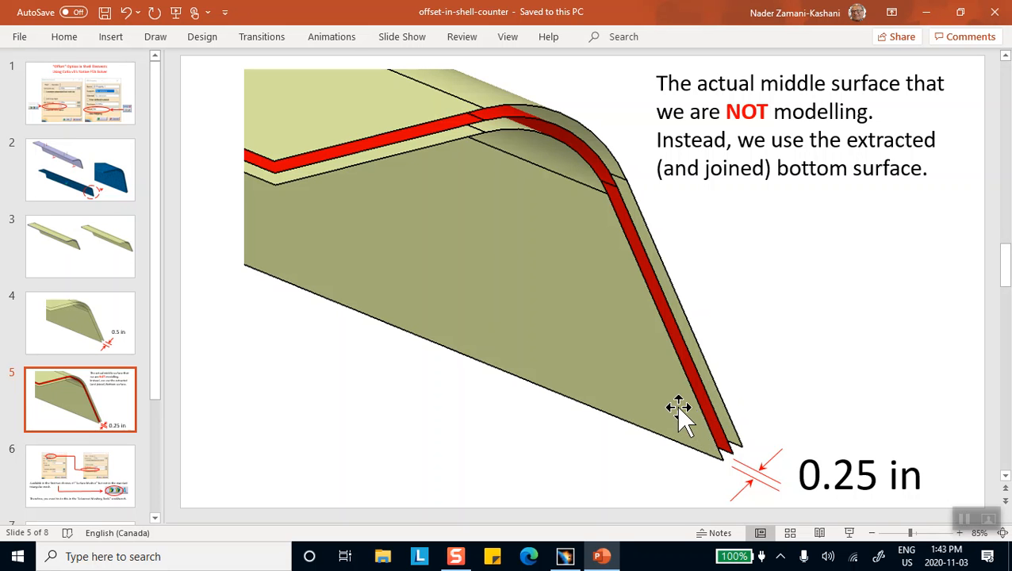
{"action": "mouse_move", "coordinate": [781, 359]}
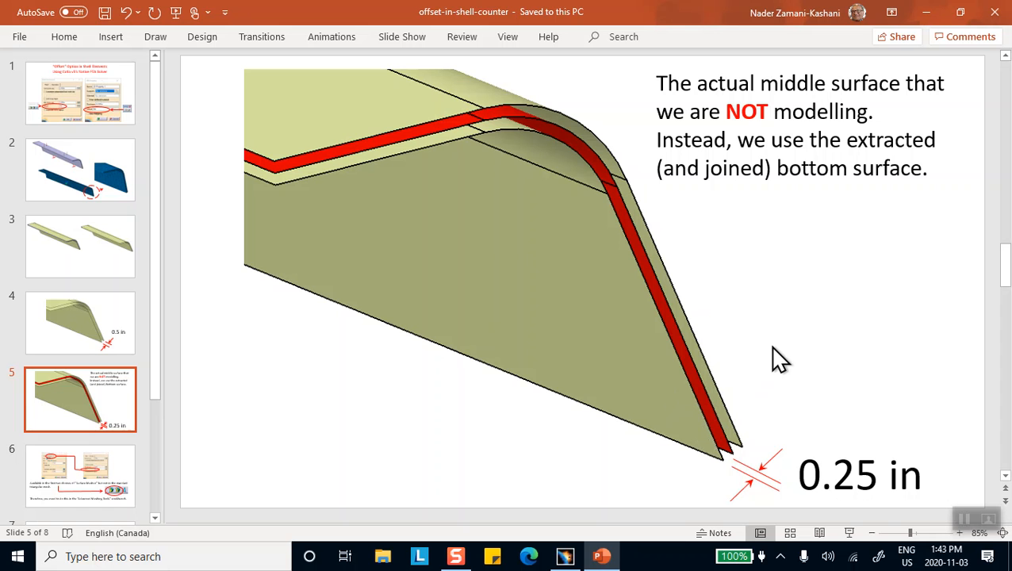
{"action": "mouse_move", "coordinate": [806, 365]}
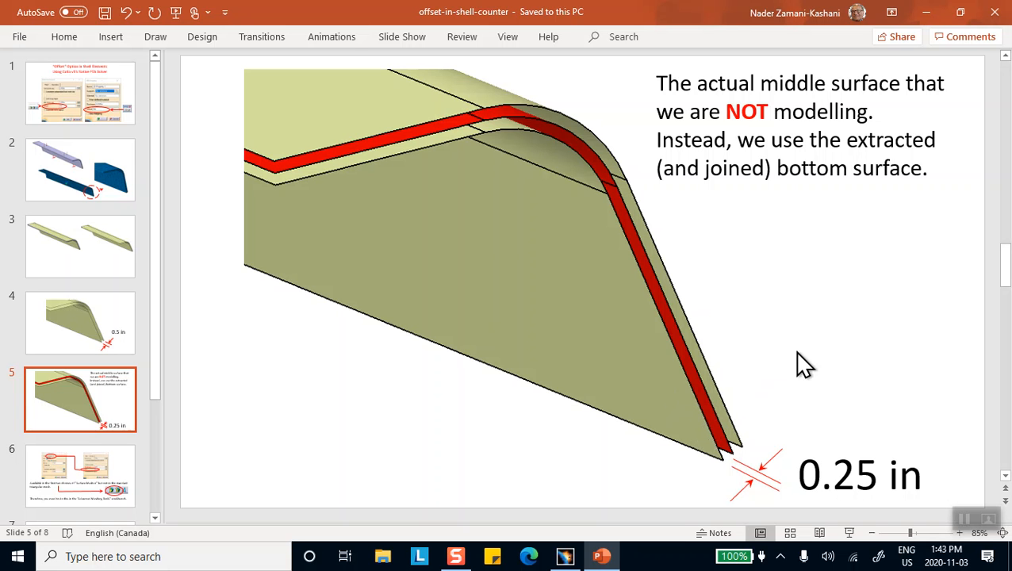
{"action": "mouse_move", "coordinate": [362, 413]}
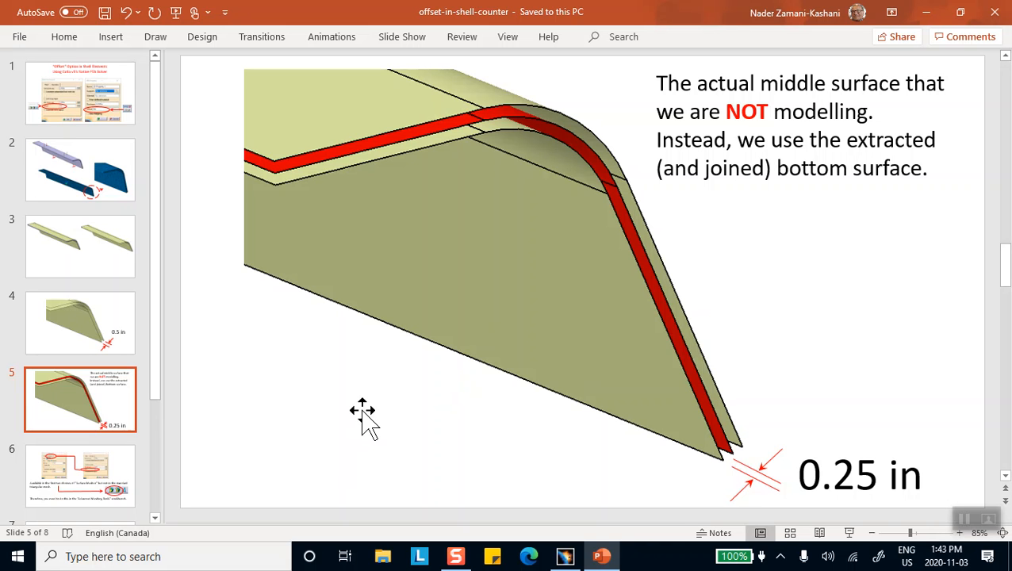
{"action": "mouse_move", "coordinate": [462, 289]}
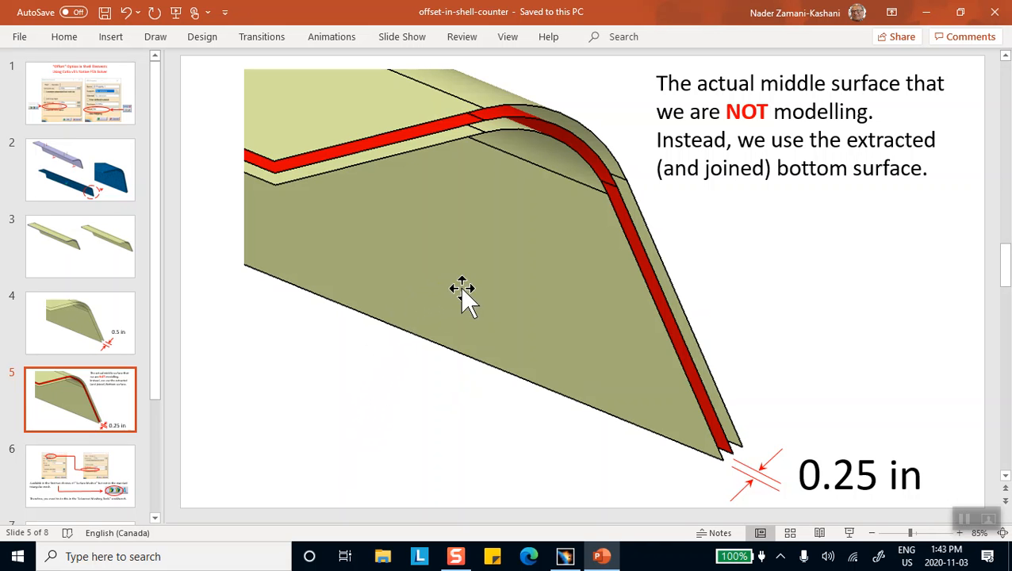
{"action": "mouse_move", "coordinate": [423, 220]}
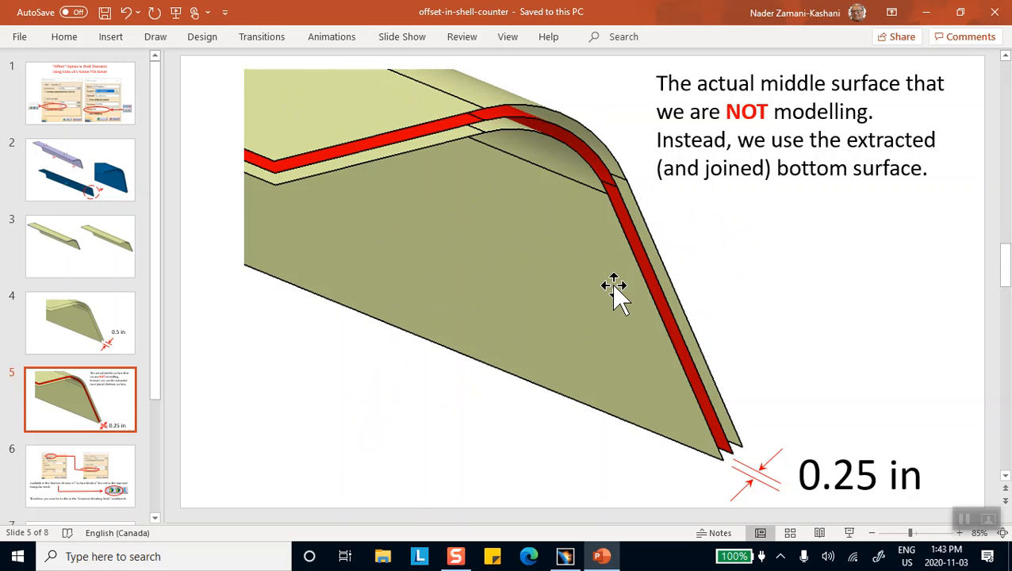
{"action": "mouse_move", "coordinate": [354, 158]}
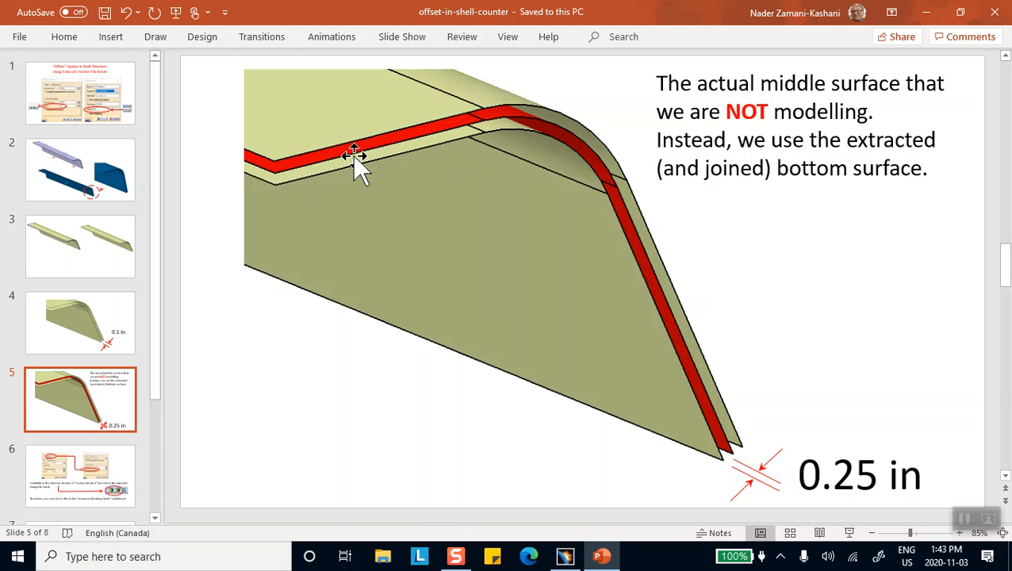
{"action": "mouse_move", "coordinate": [682, 442]}
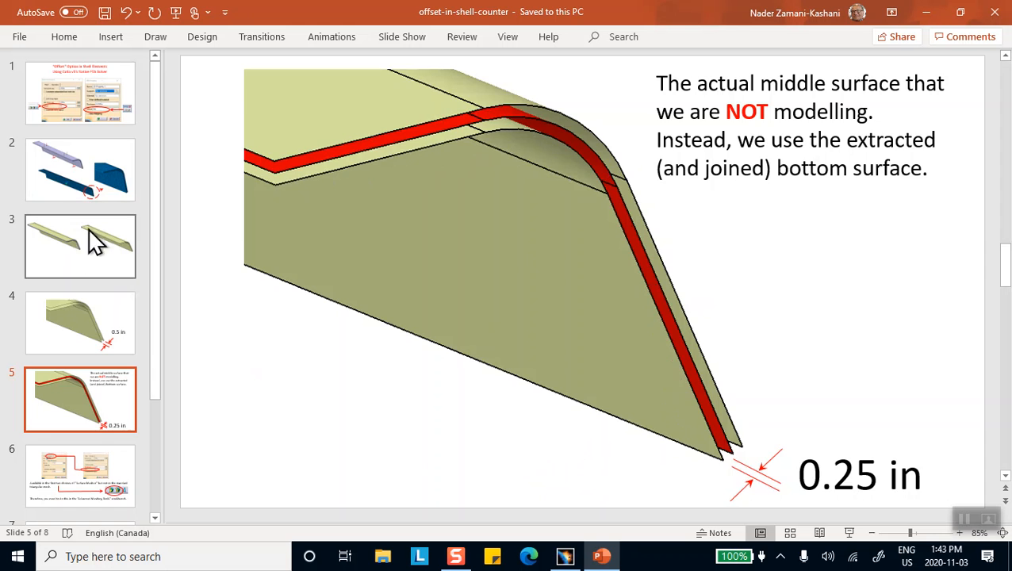
- Return to slide 4 with the bent plate's 0.5 in thickness callout
{"action": "left_click", "coordinate": [79, 321]}
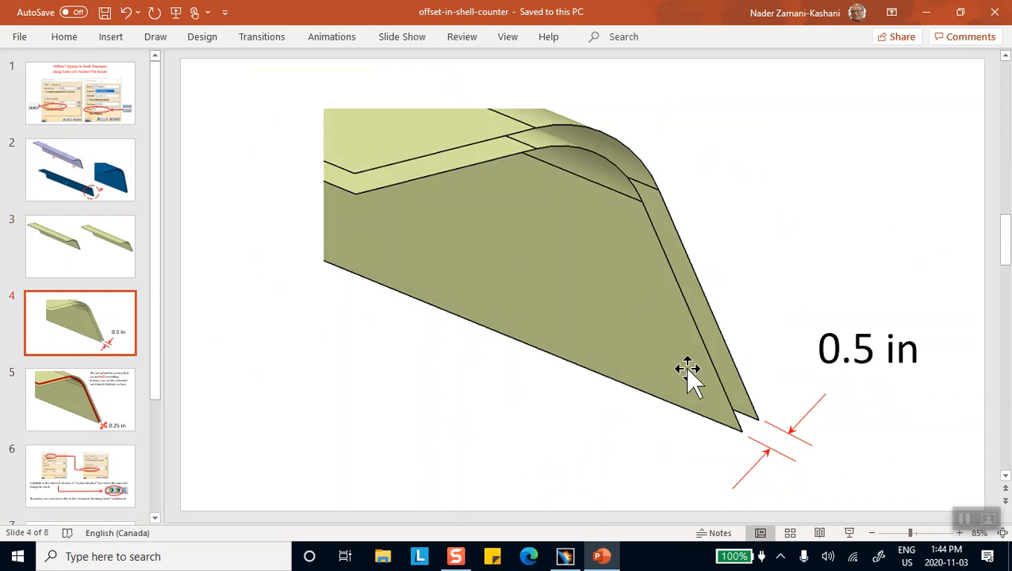
{"action": "mouse_move", "coordinate": [730, 351]}
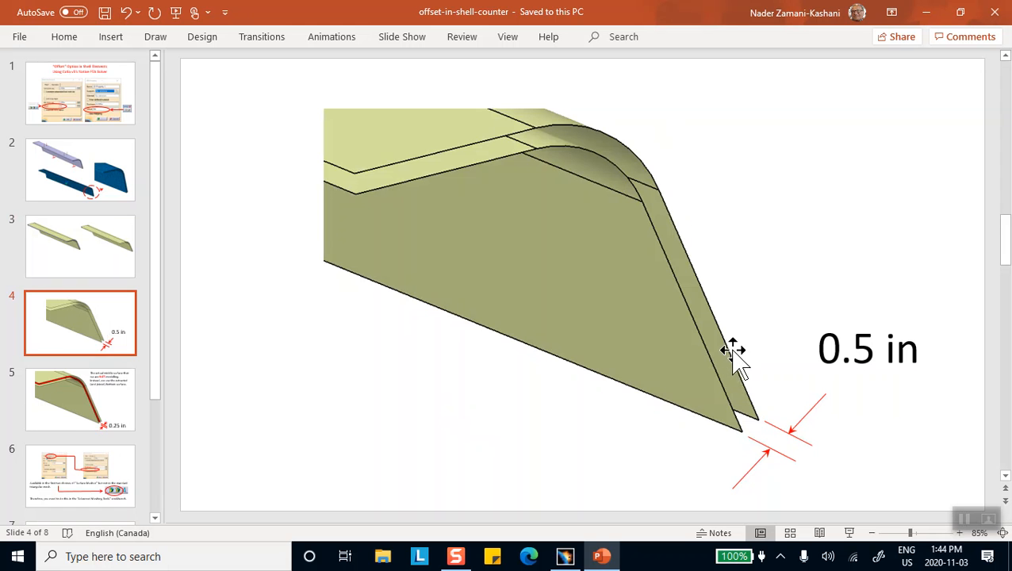
{"action": "mouse_move", "coordinate": [621, 321]}
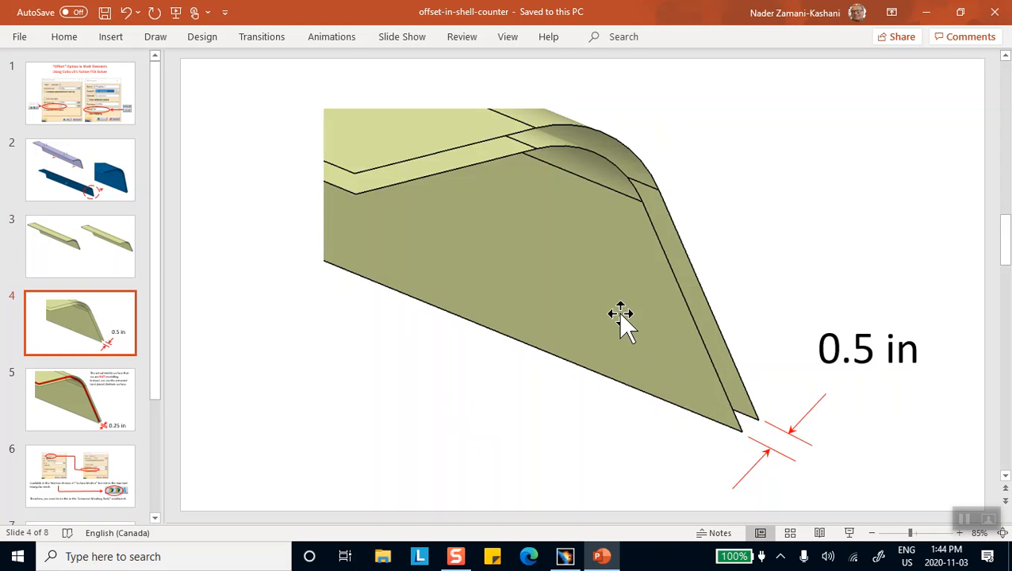
{"action": "mouse_move", "coordinate": [849, 396]}
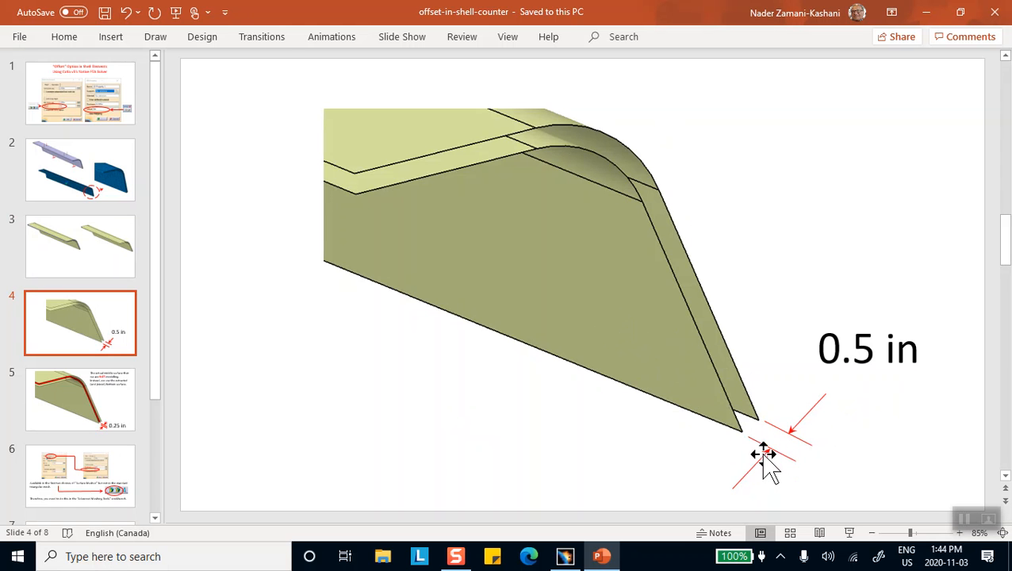
{"action": "mouse_move", "coordinate": [742, 409]}
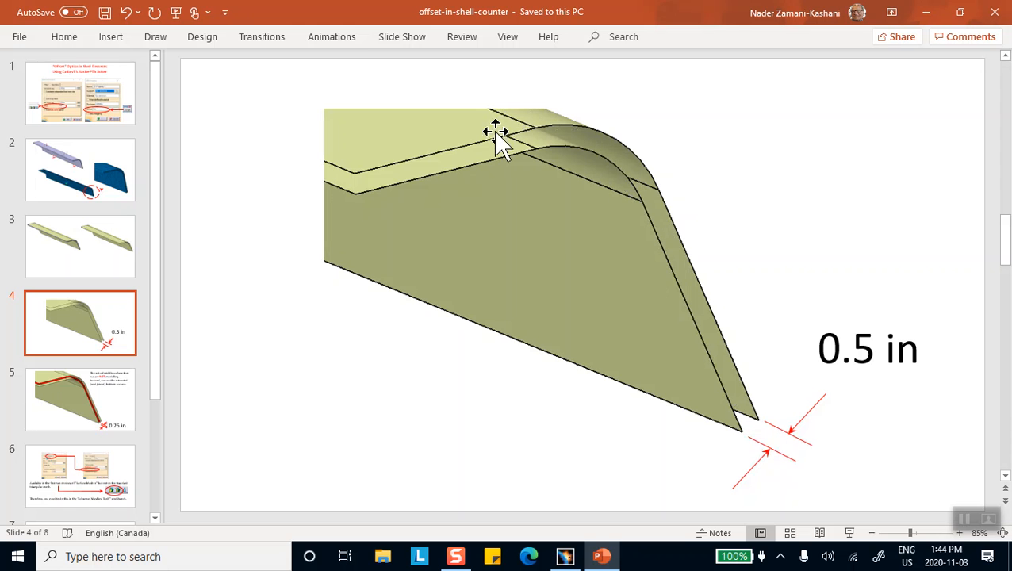
{"action": "mouse_move", "coordinate": [721, 301]}
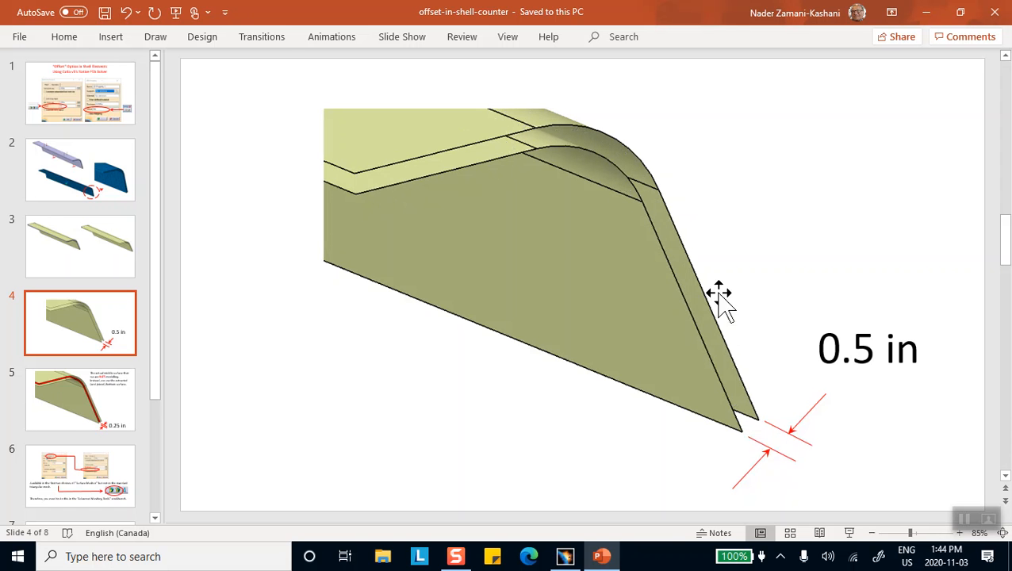
{"action": "mouse_move", "coordinate": [762, 459]}
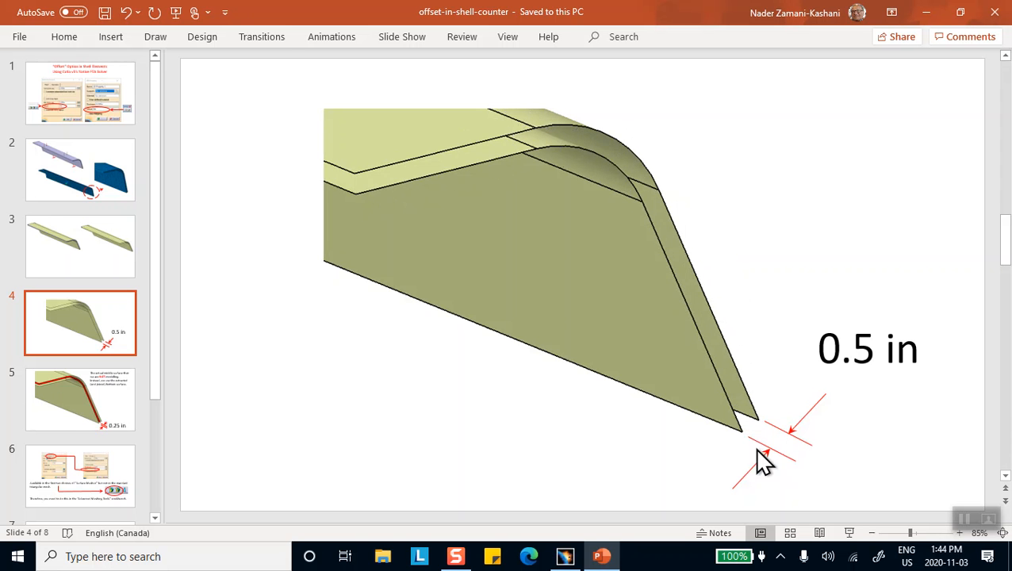
{"action": "mouse_move", "coordinate": [852, 440]}
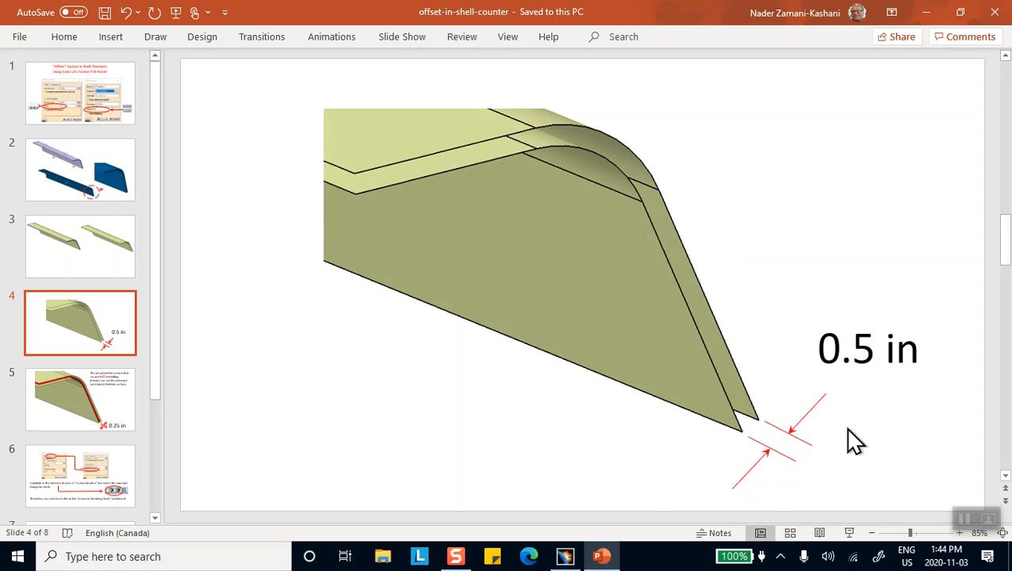
{"action": "mouse_move", "coordinate": [427, 435]}
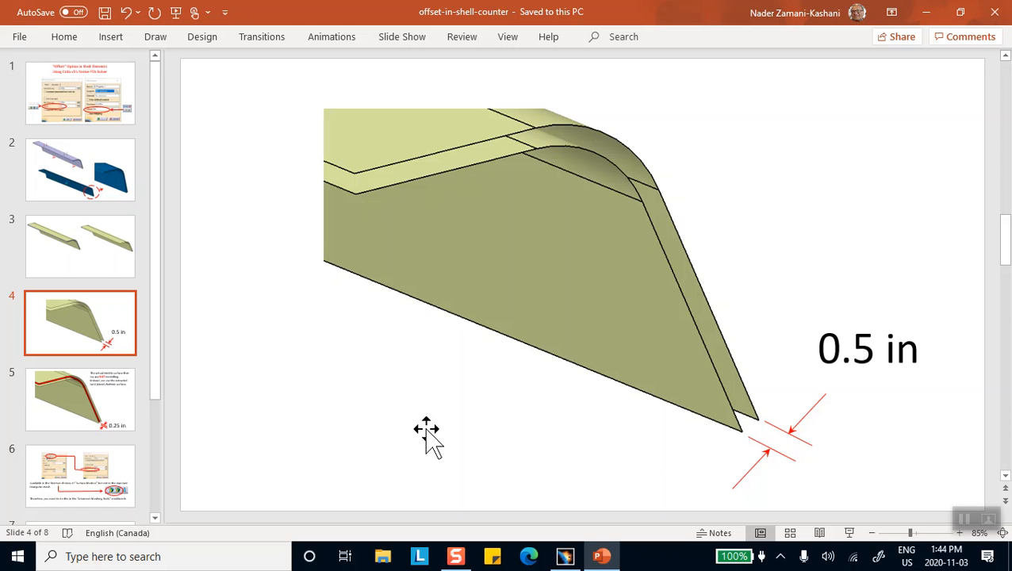
{"action": "mouse_move", "coordinate": [390, 424]}
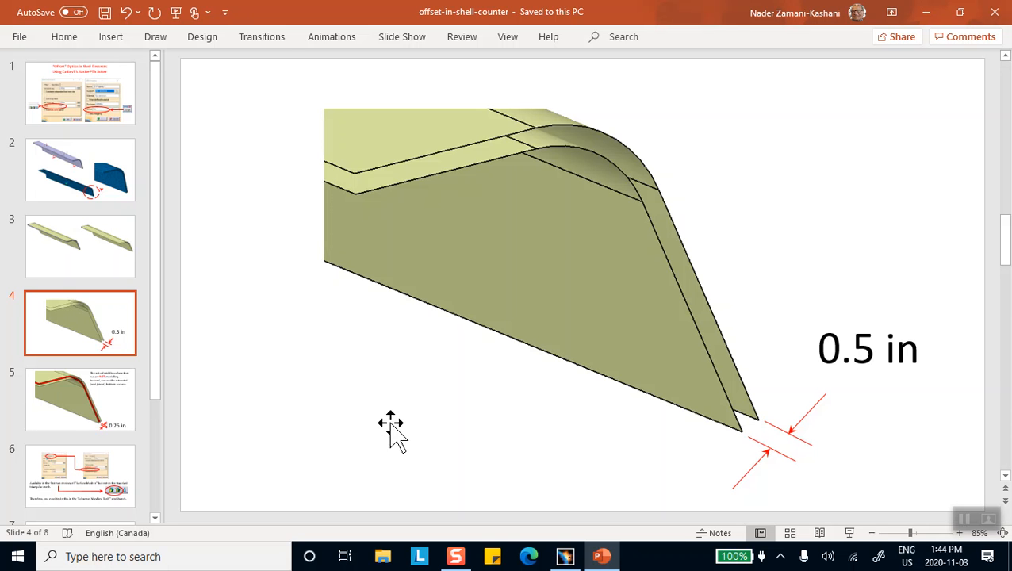
- Go back to slide 5 and scroll through the middle-surface explanation
{"action": "left_click", "coordinate": [80, 399]}
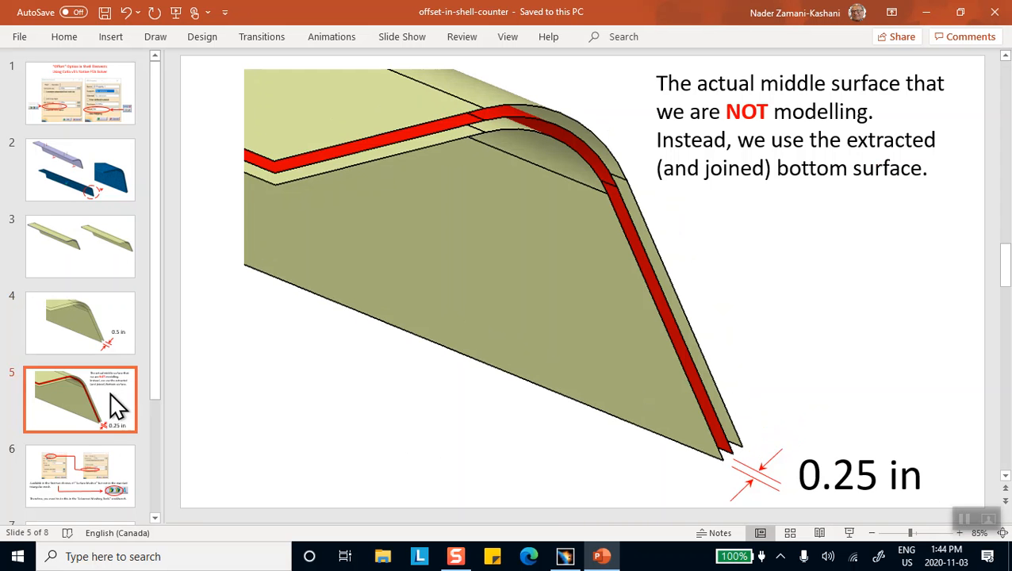
{"action": "mouse_move", "coordinate": [960, 16]}
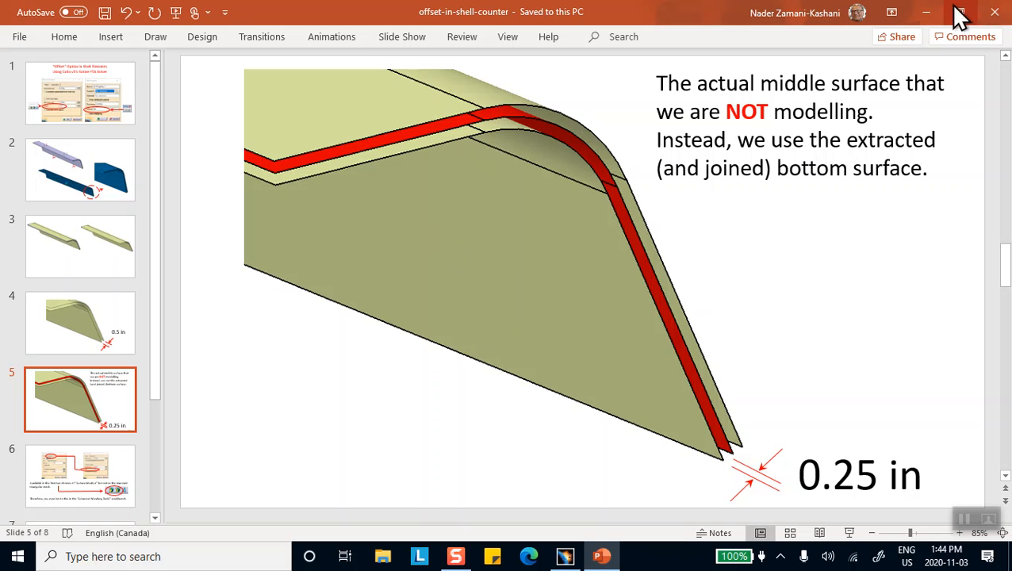
{"action": "mouse_move", "coordinate": [134, 321]}
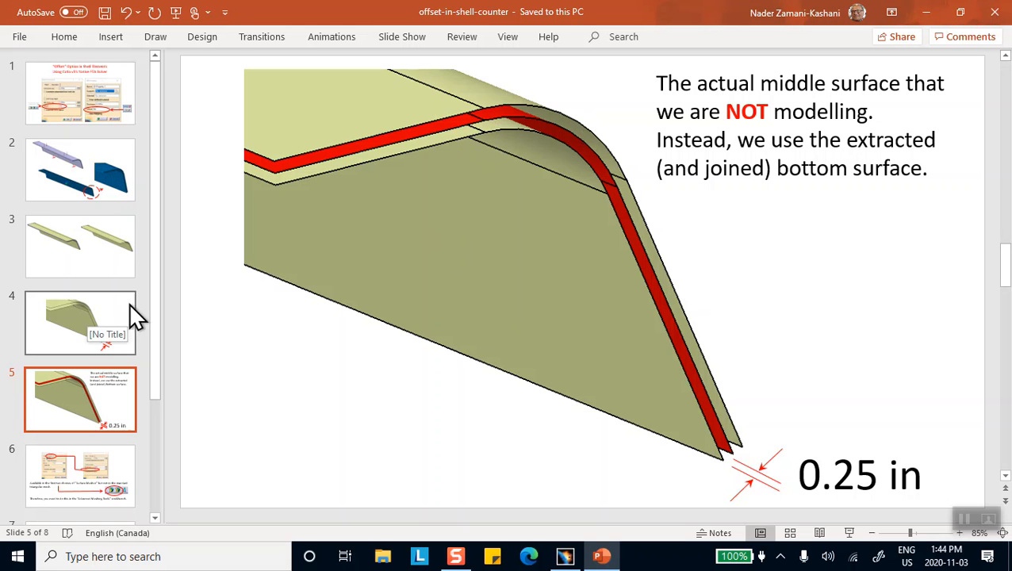
{"action": "scroll", "scroll_direction": "down", "scroll_amount": 3}
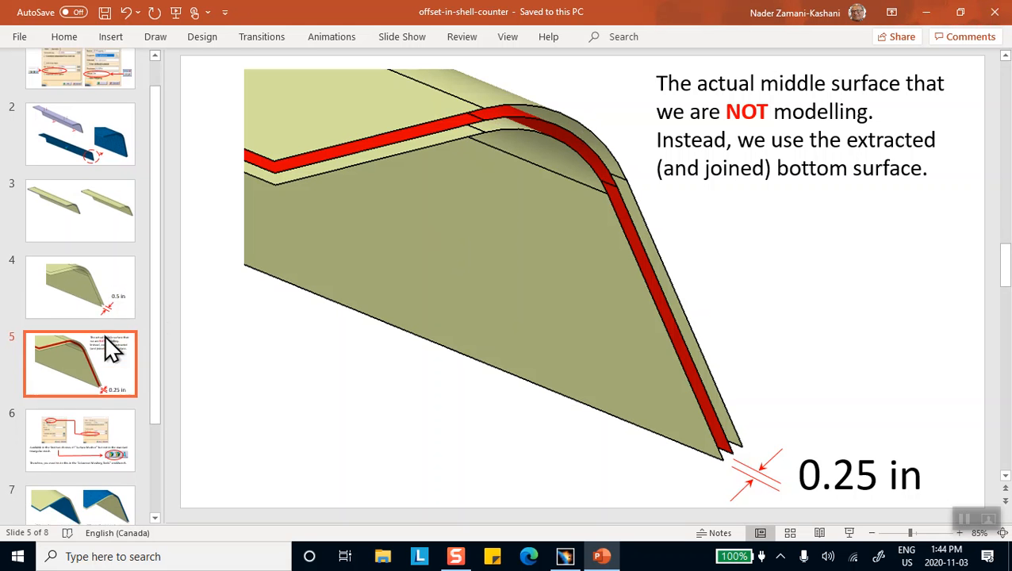
- Bring the CATIA bracket part forward and switch to the surface design workbench
{"action": "left_click", "coordinate": [565, 556]}
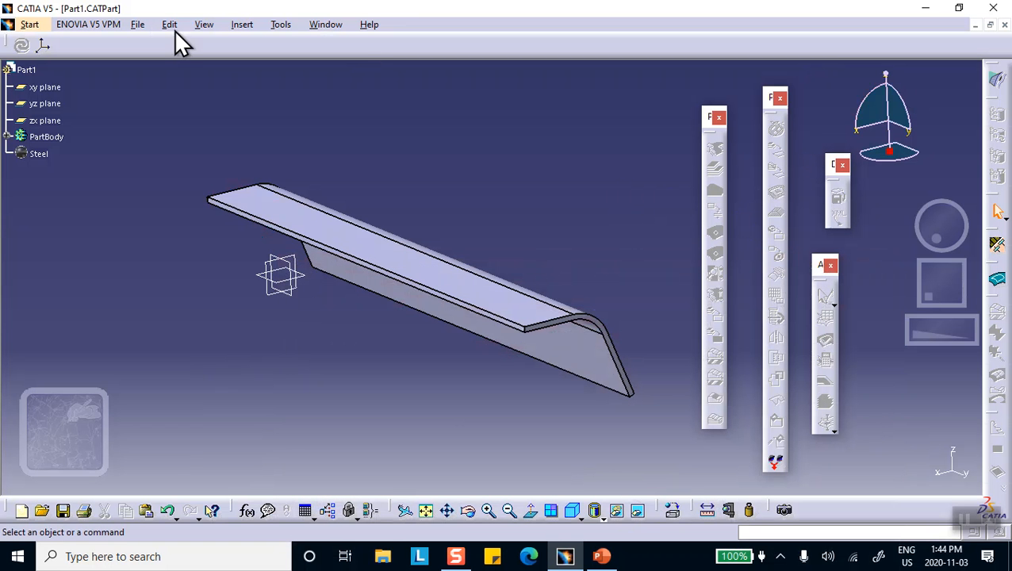
{"action": "left_click", "coordinate": [29, 24]}
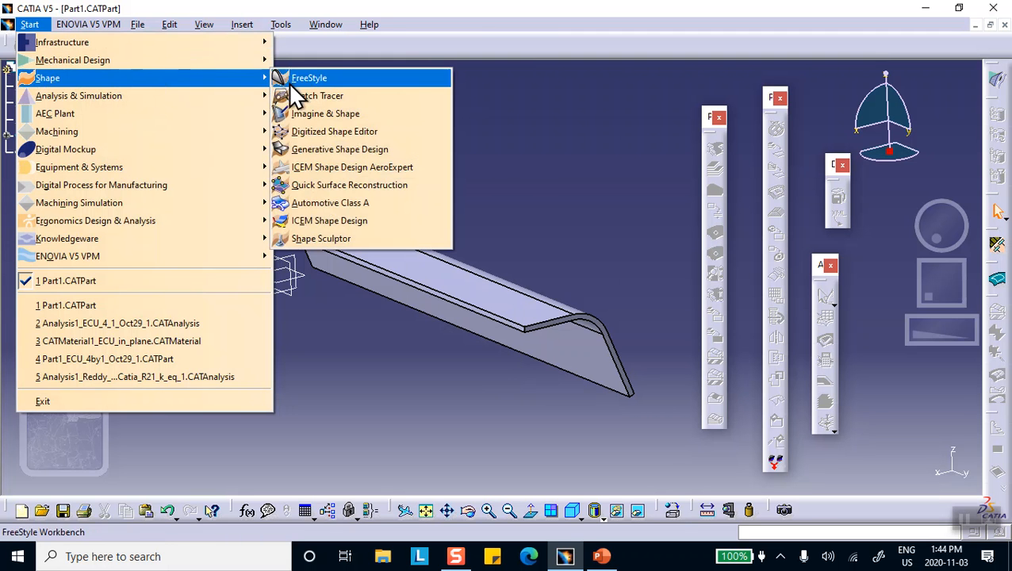
{"action": "left_click", "coordinate": [309, 78]}
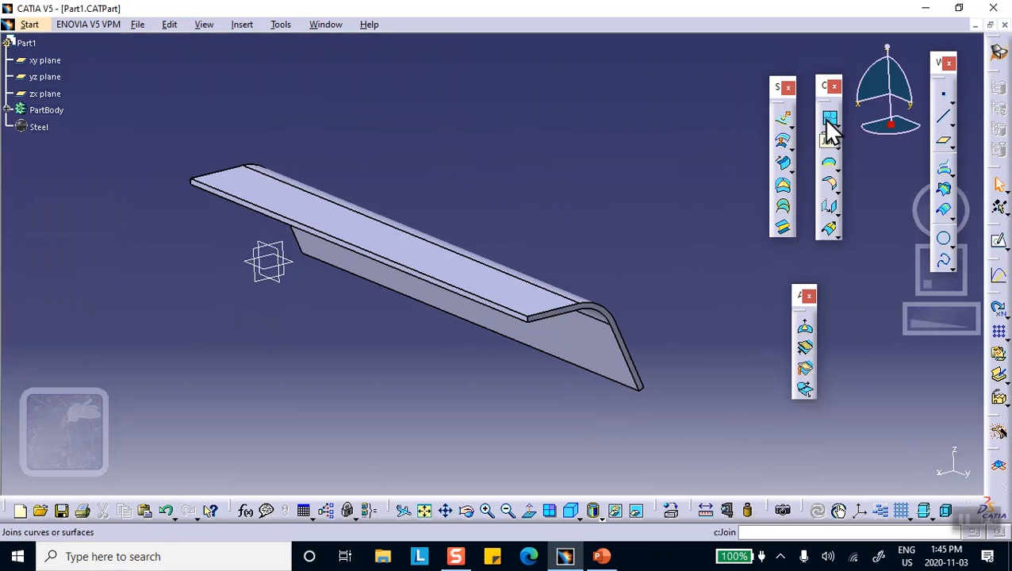
{"action": "mouse_move", "coordinate": [830, 162]}
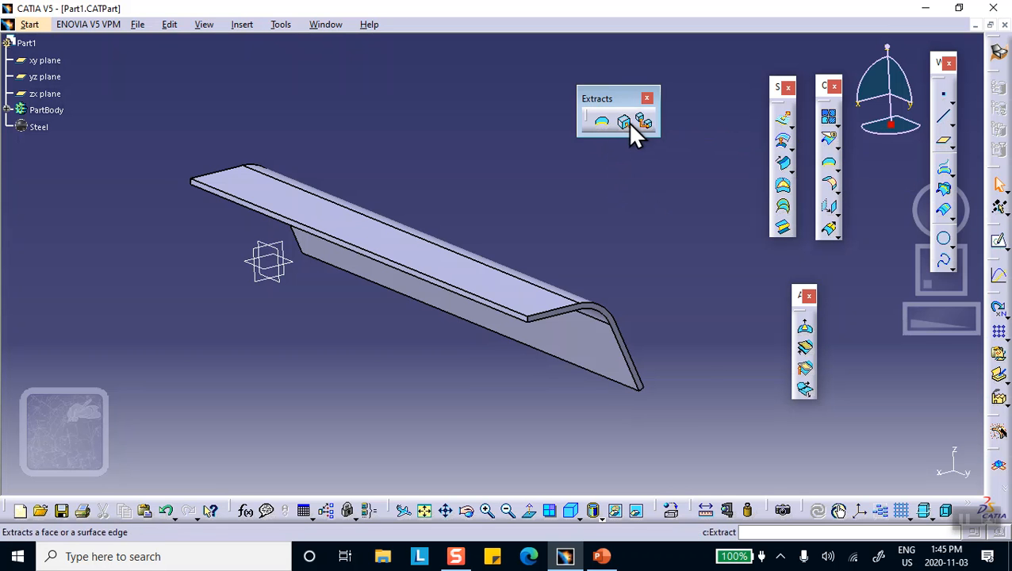
{"action": "mouse_move", "coordinate": [630, 136]}
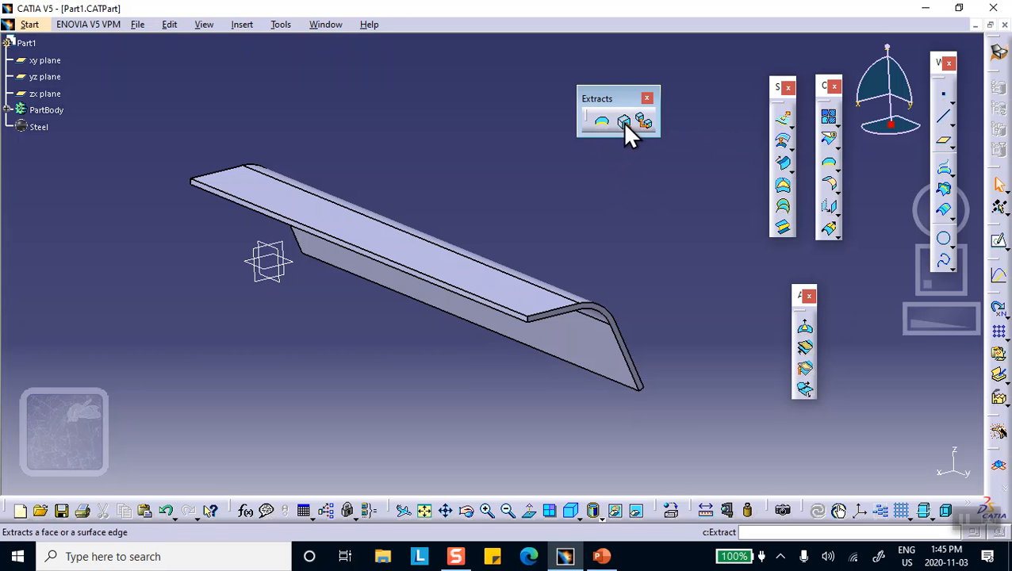
- Extract the bracket's bottom face with tangent propagation as Extract.1
{"action": "left_click", "coordinate": [623, 120]}
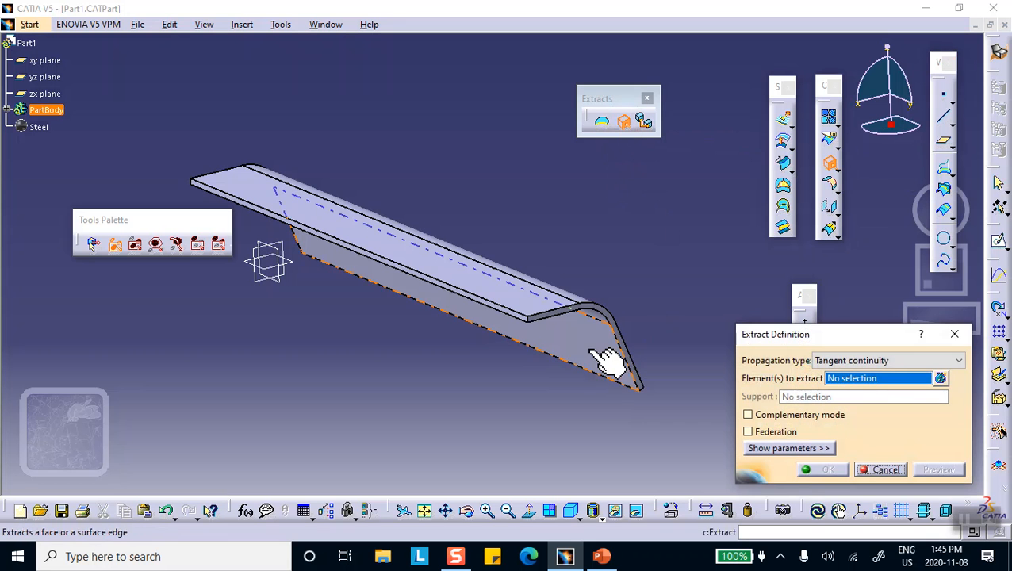
{"action": "left_click", "coordinate": [607, 361]}
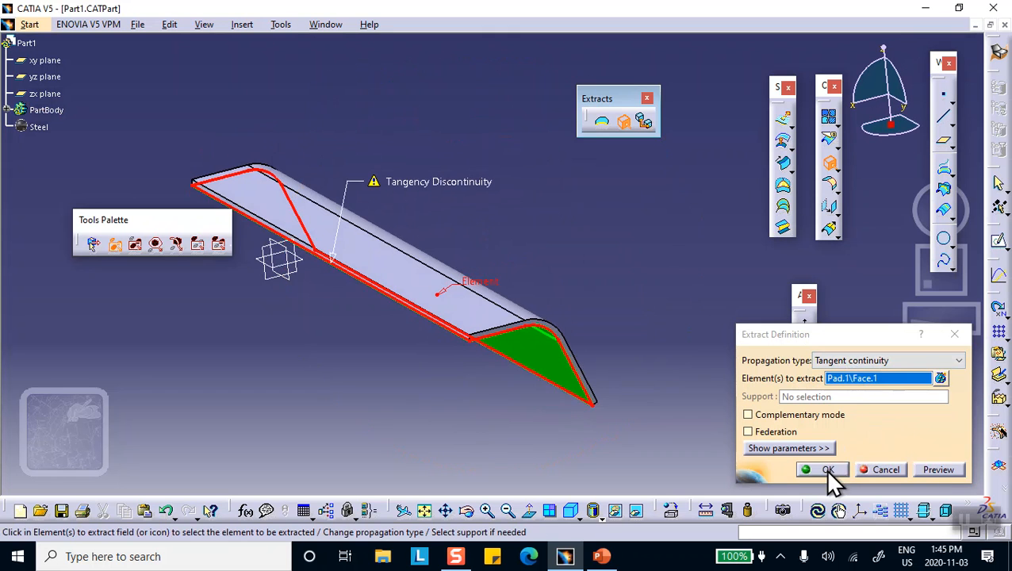
{"action": "left_click", "coordinate": [821, 469]}
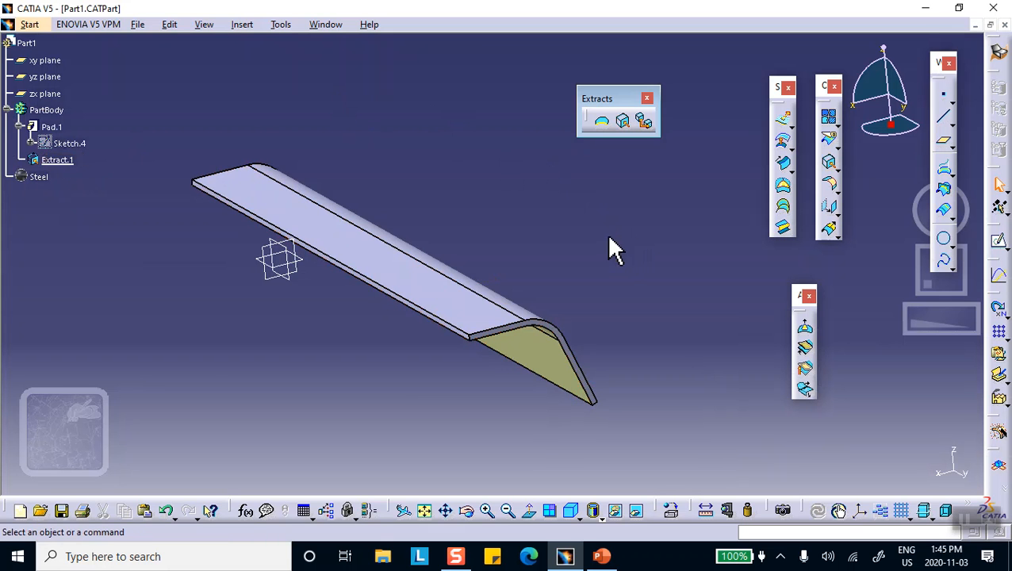
- Rename Extract.1 to 'bottom' through its Properties dialog
{"action": "right_click", "coordinate": [57, 159]}
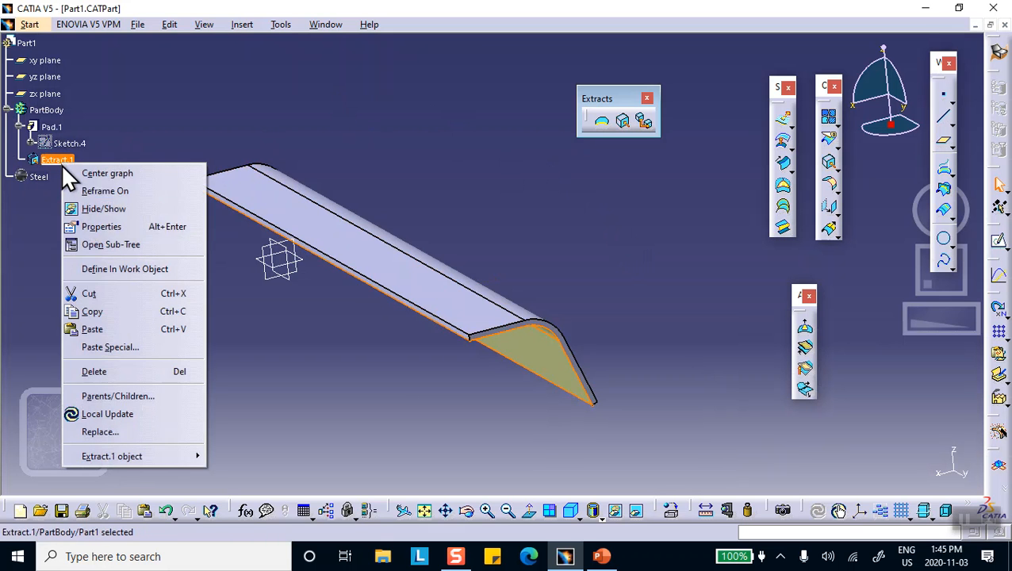
{"action": "left_click", "coordinate": [100, 226]}
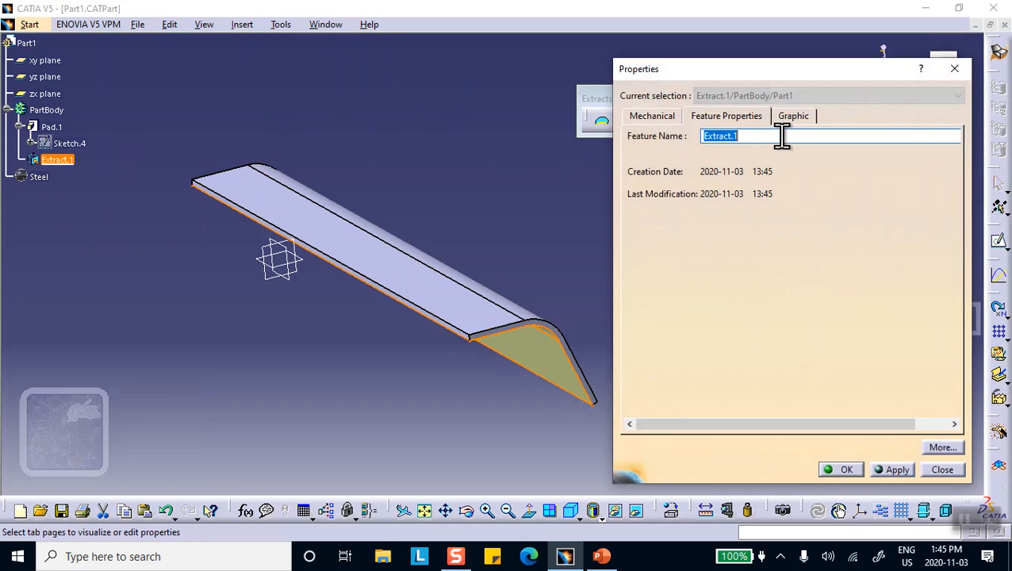
{"action": "type", "text": "bottom"}
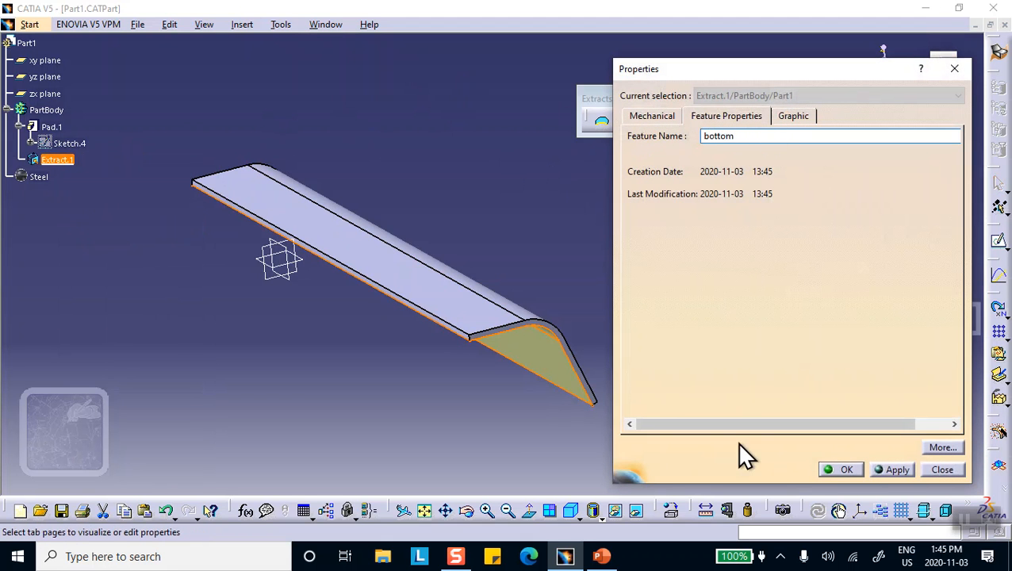
{"action": "left_click", "coordinate": [841, 468]}
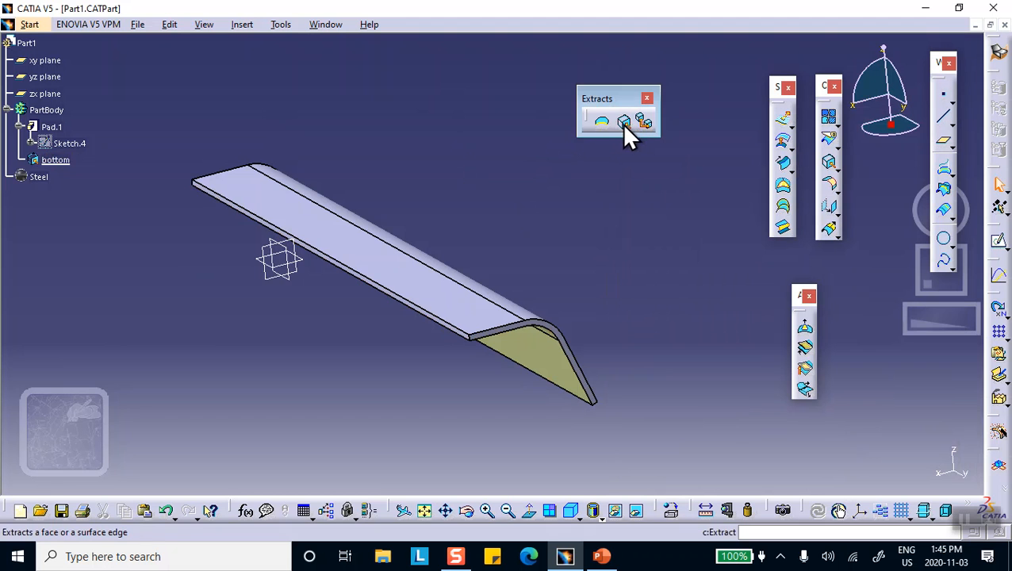
- Extract the bracket's top face as a second surface, Extract.2
{"action": "left_click", "coordinate": [624, 121]}
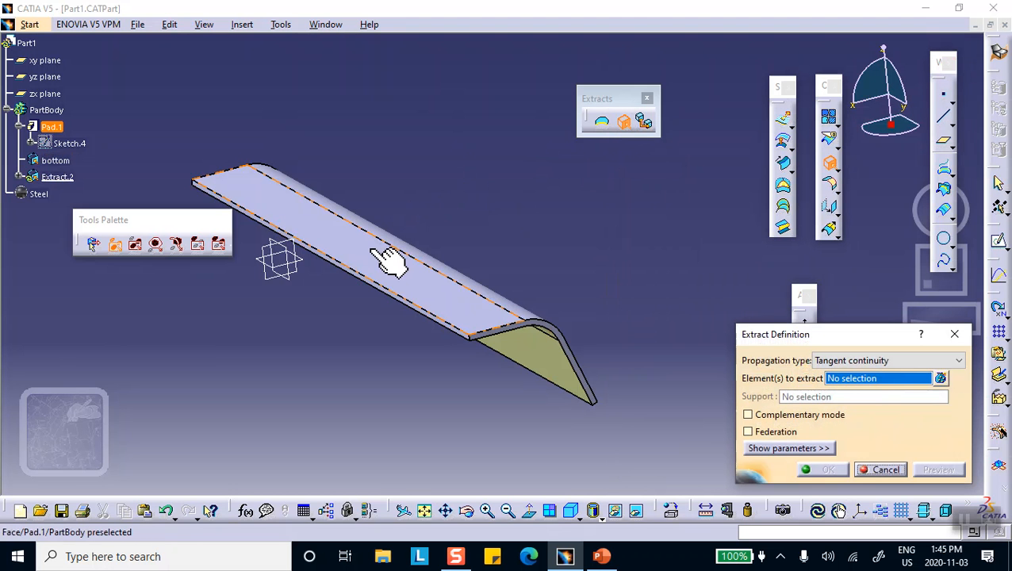
{"action": "left_click", "coordinate": [389, 262]}
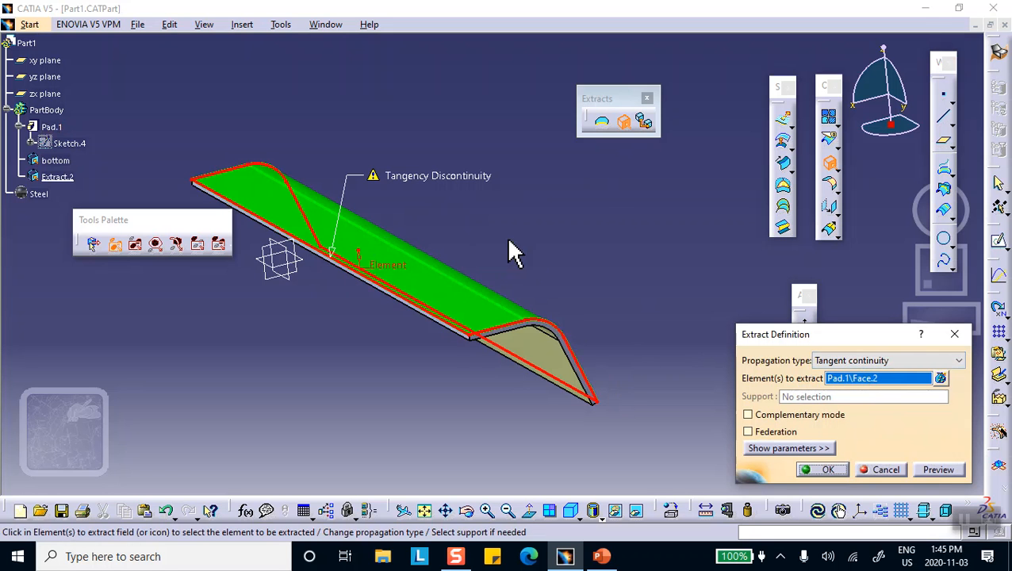
{"action": "mouse_move", "coordinate": [846, 474]}
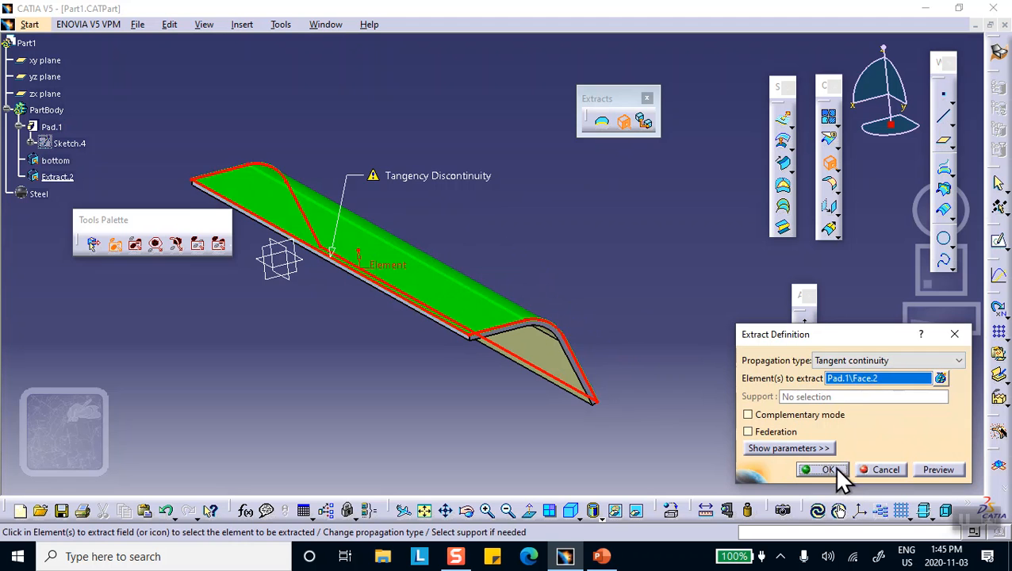
{"action": "left_click", "coordinate": [828, 469]}
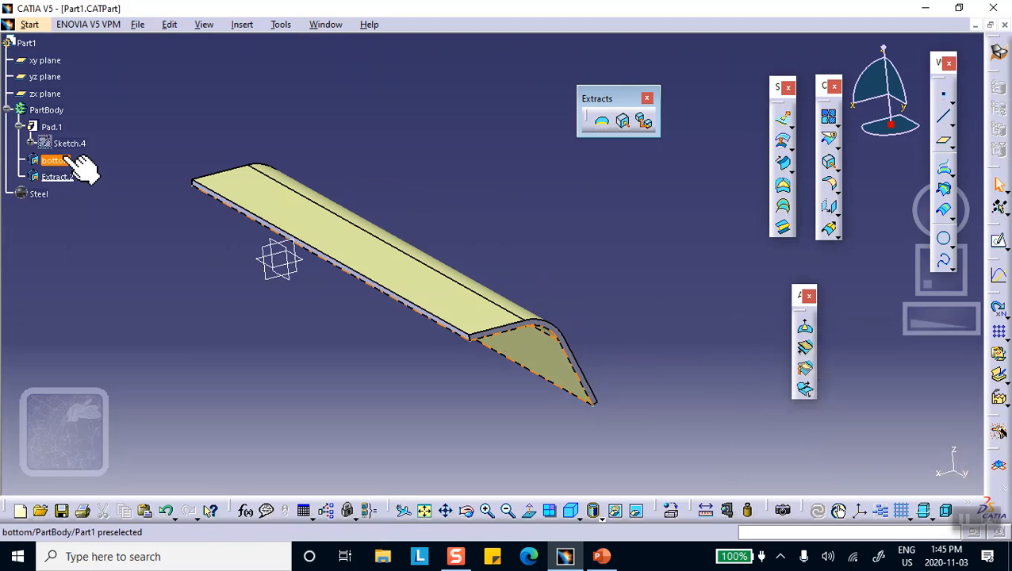
- Rename Extract.2 to 'top', then remove that top surface from the tree
{"action": "right_click", "coordinate": [57, 176]}
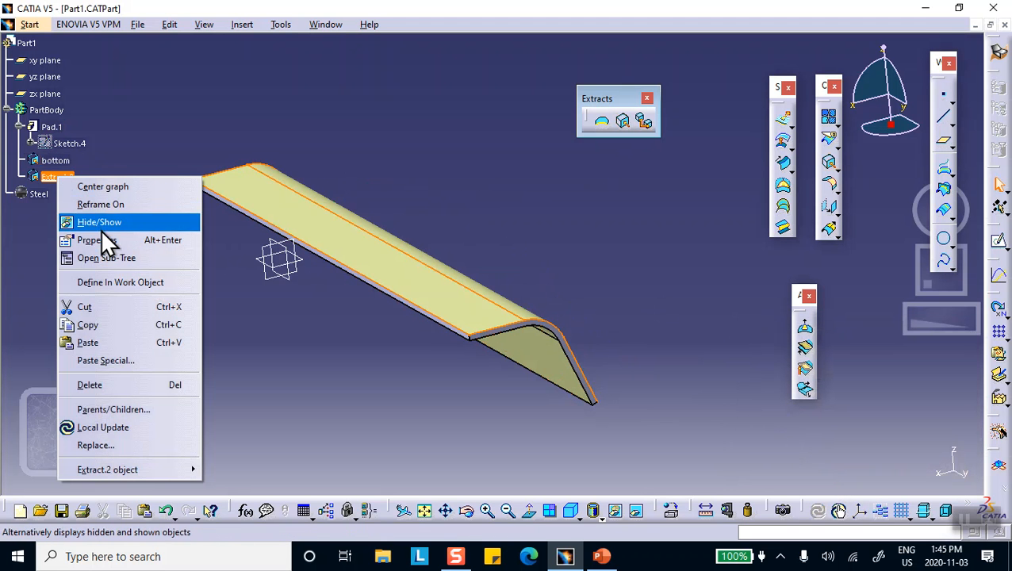
{"action": "left_click", "coordinate": [94, 240]}
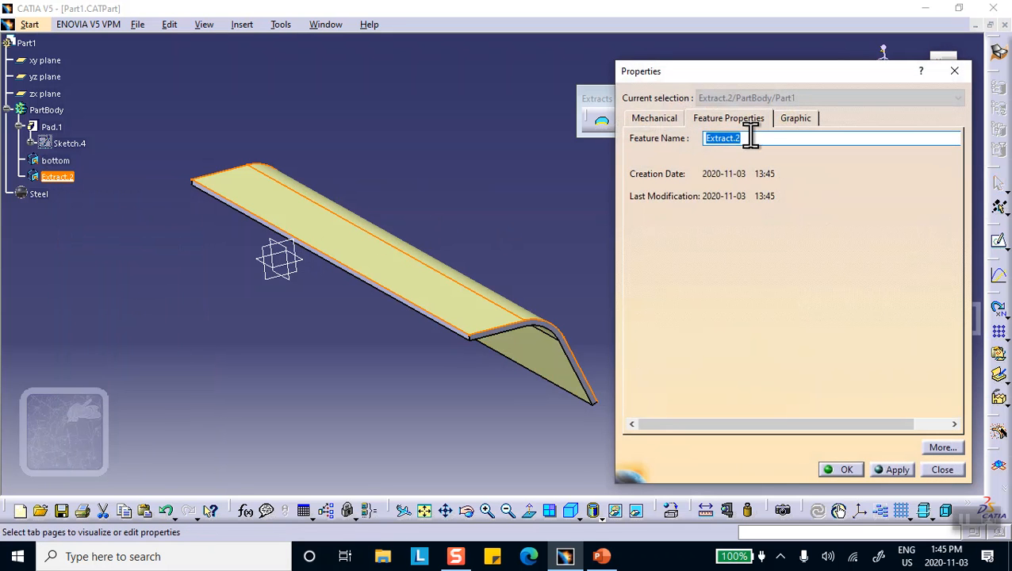
{"action": "type", "text": "t"}
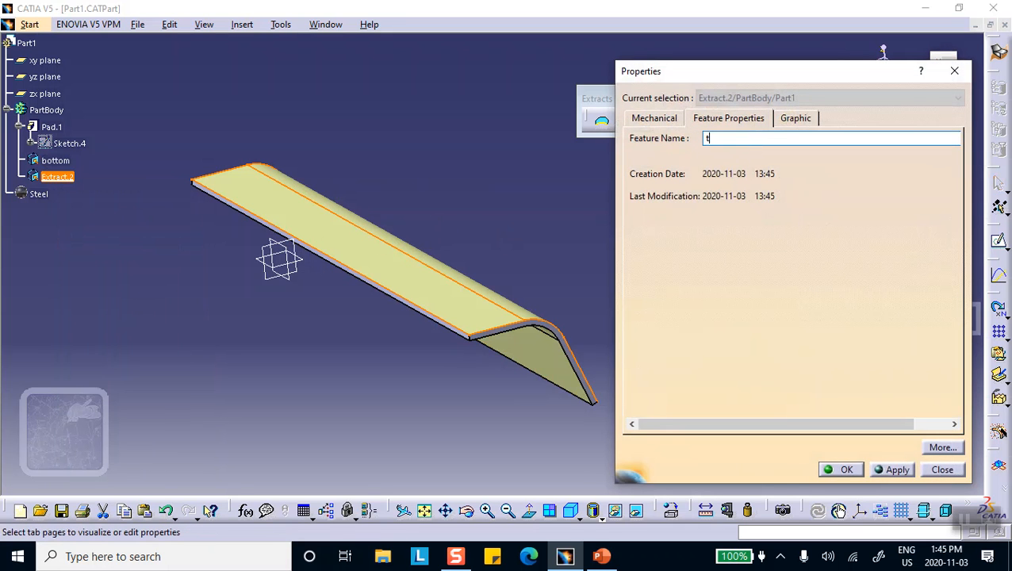
{"action": "type", "text": "op"}
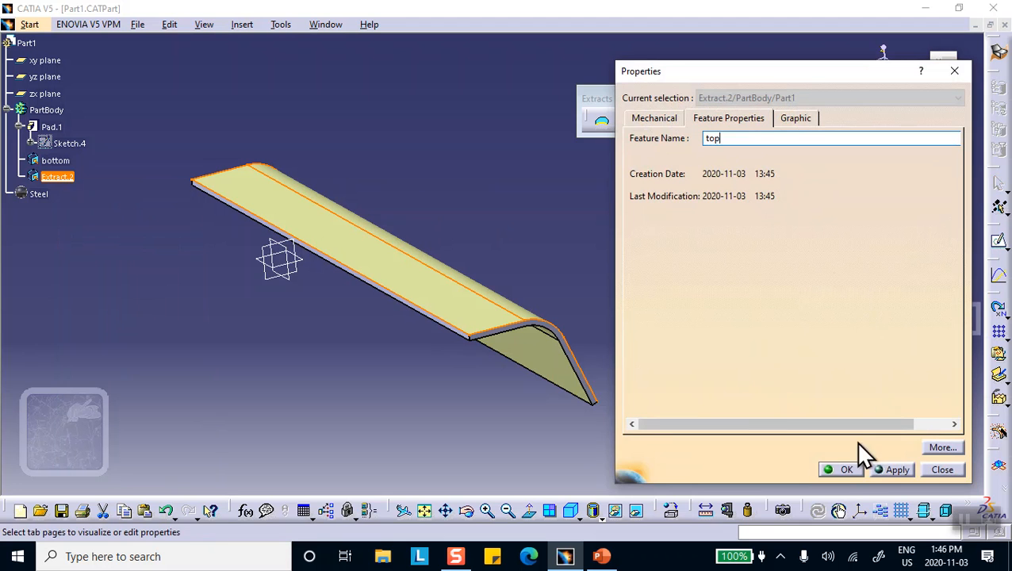
{"action": "left_click", "coordinate": [847, 469]}
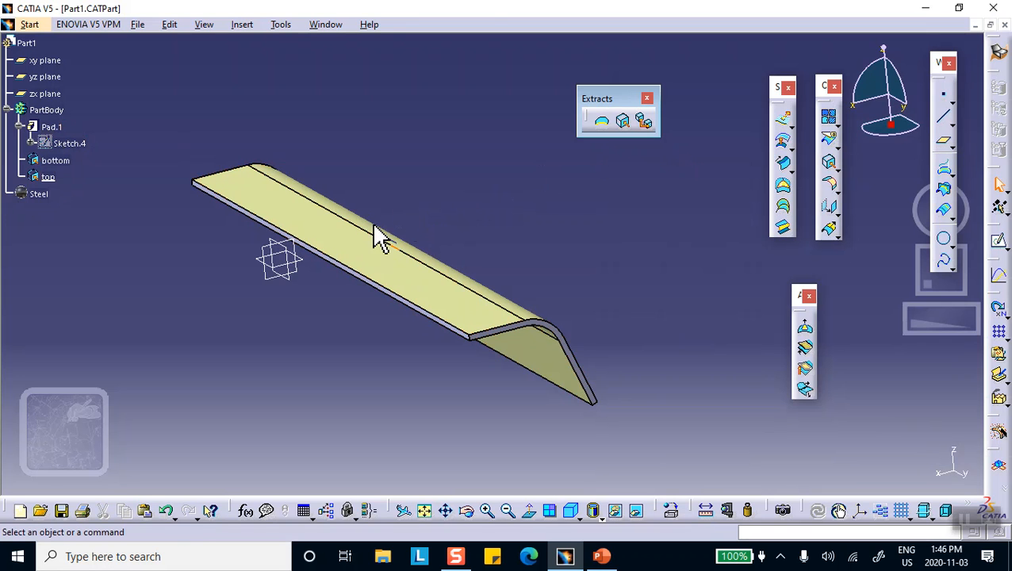
{"action": "mouse_move", "coordinate": [49, 176]}
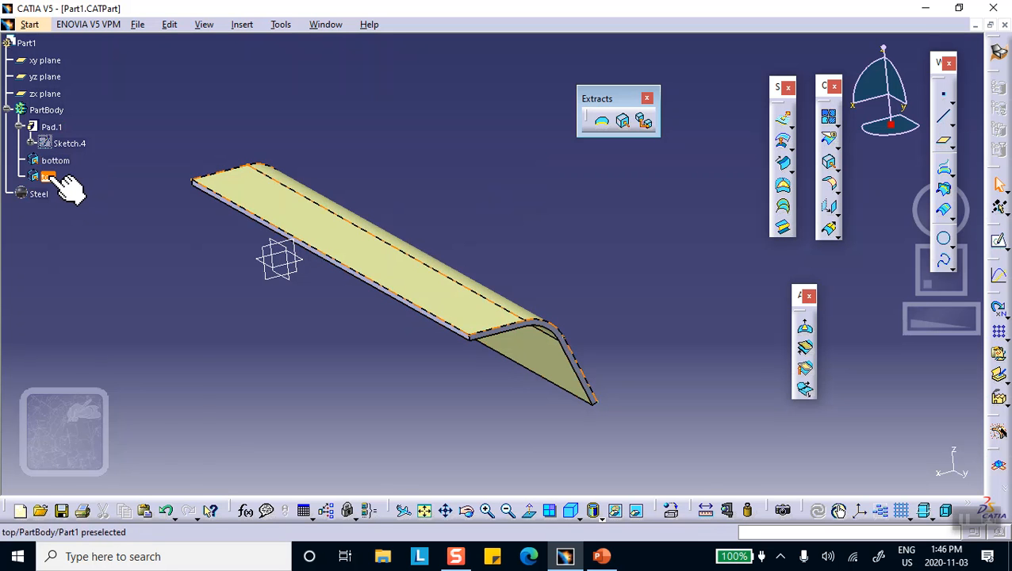
{"action": "right_click", "coordinate": [49, 176]}
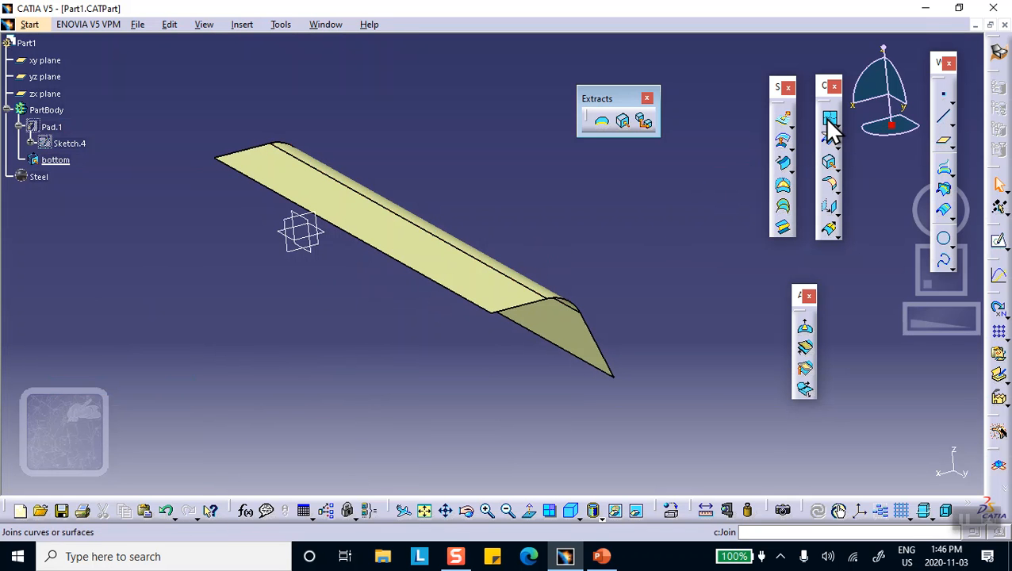
- Join the 'bottom' surface into a single surface, Join.1
{"action": "left_click", "coordinate": [829, 119]}
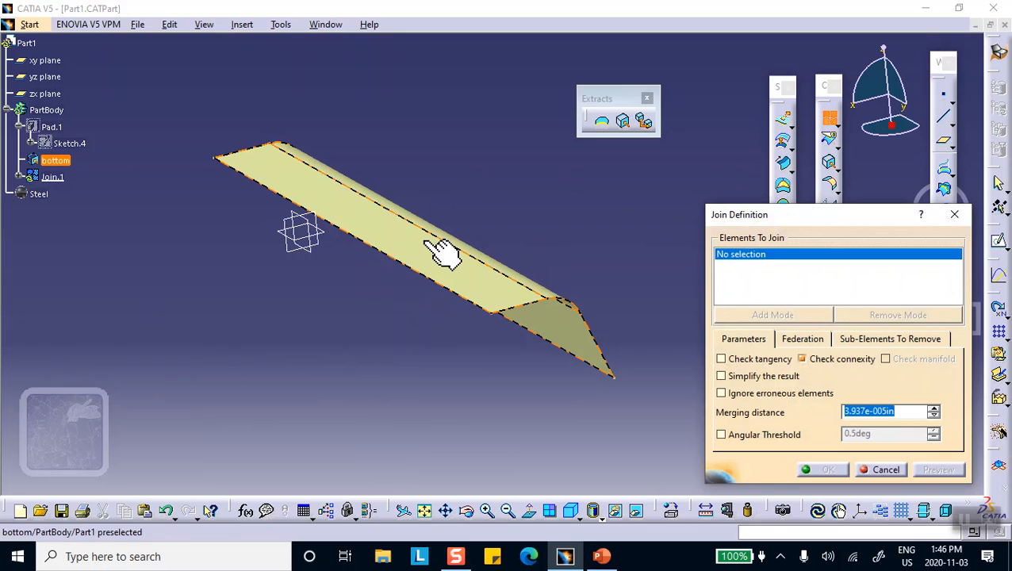
{"action": "left_click", "coordinate": [441, 250]}
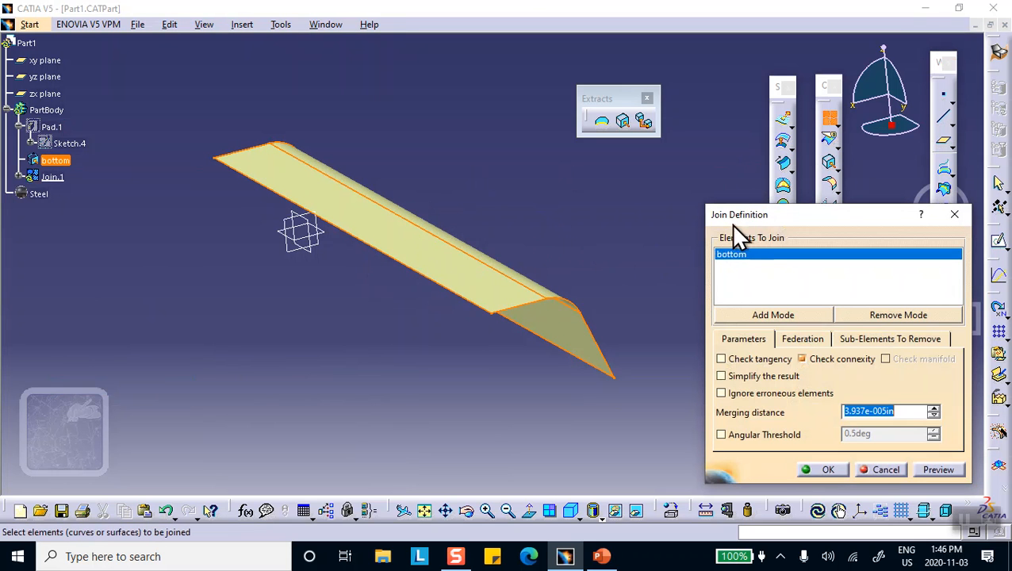
{"action": "mouse_move", "coordinate": [739, 254]}
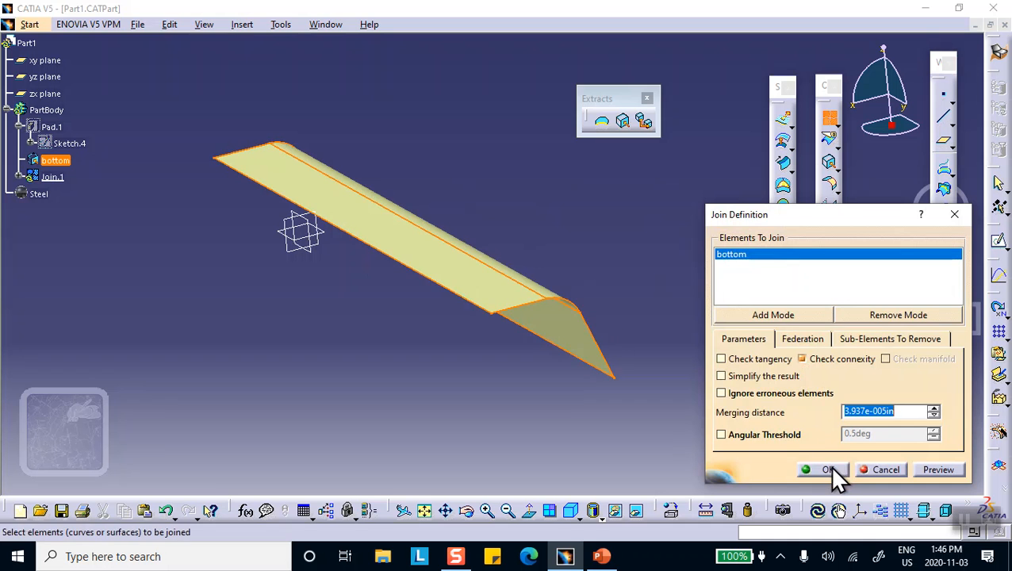
{"action": "left_click", "coordinate": [823, 469]}
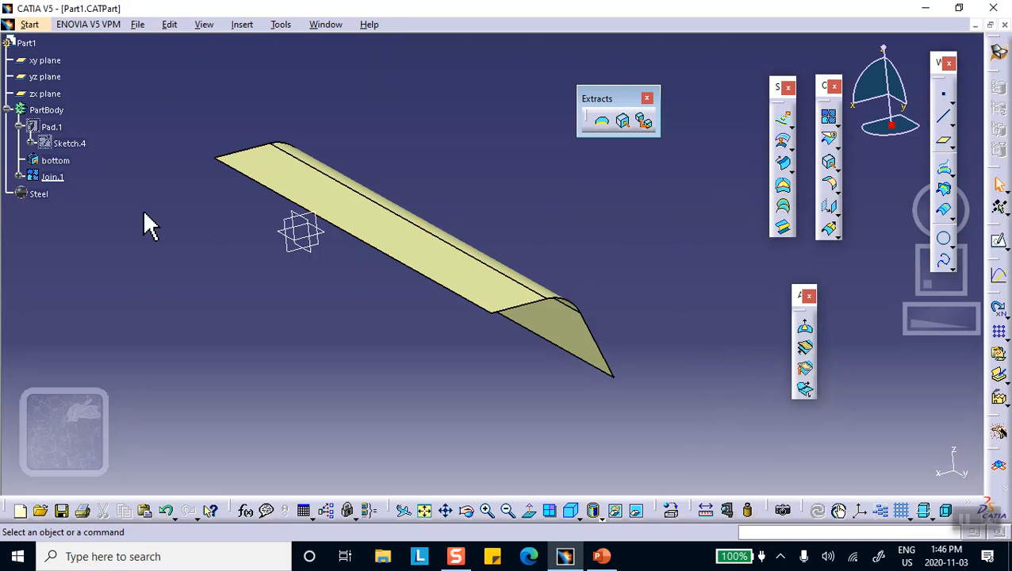
{"action": "mouse_move", "coordinate": [91, 173]}
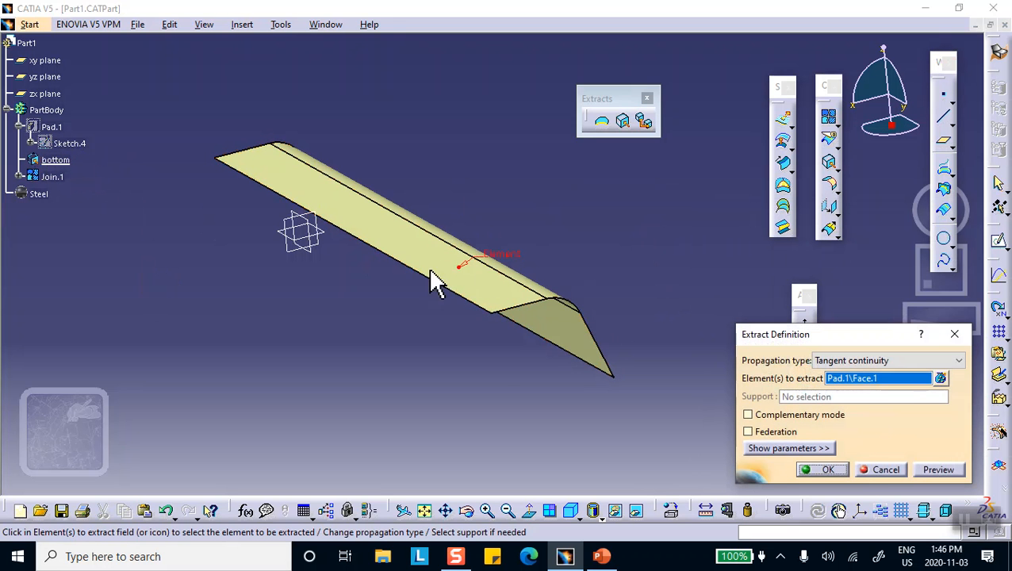
{"action": "mouse_move", "coordinate": [476, 244]}
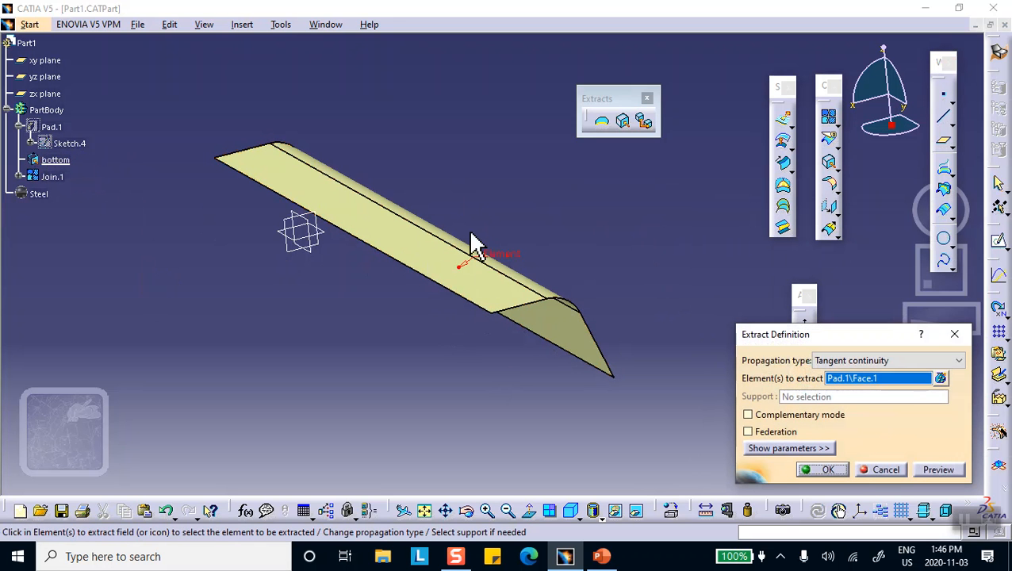
{"action": "left_click", "coordinate": [828, 469]}
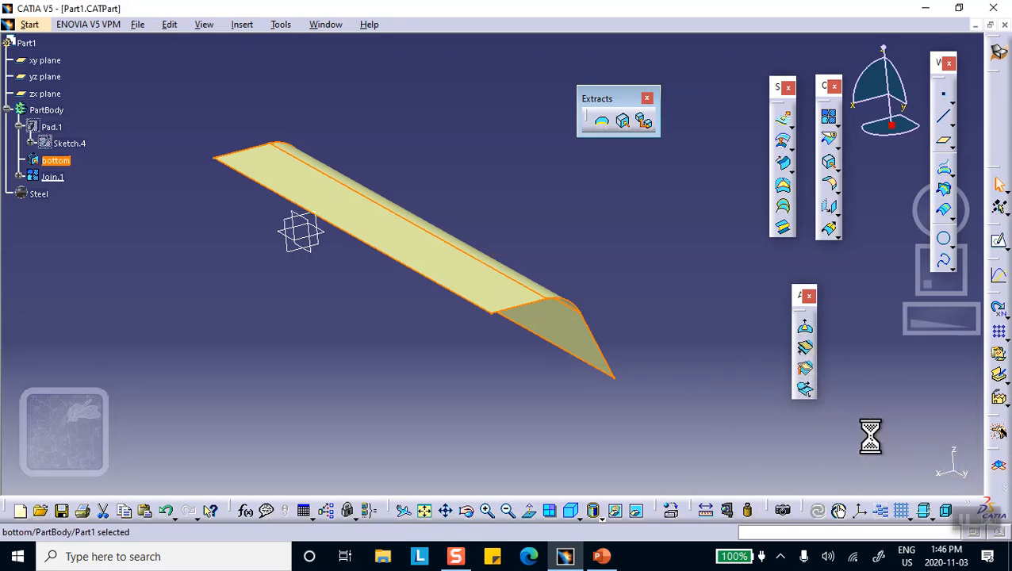
- Re-check Join.1's definition and rotate the view to inspect the surface
{"action": "double_click", "coordinate": [52, 176]}
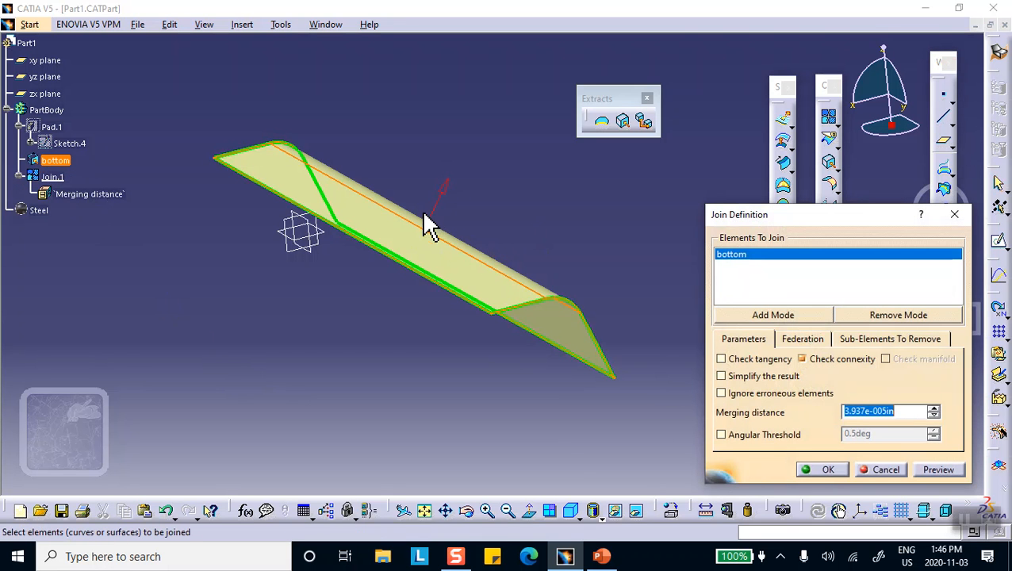
{"action": "mouse_move", "coordinate": [435, 226]}
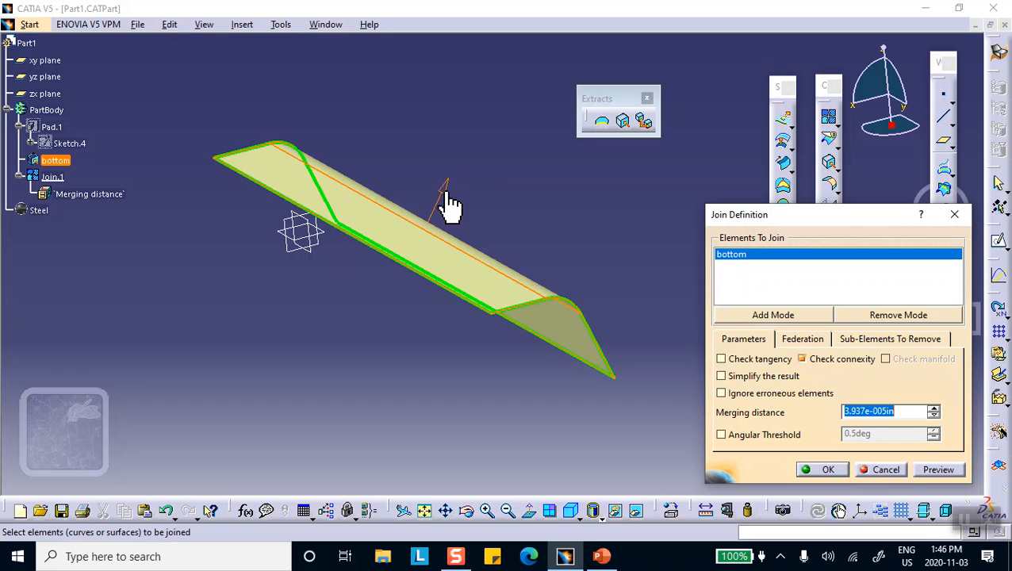
{"action": "mouse_move", "coordinate": [446, 204]}
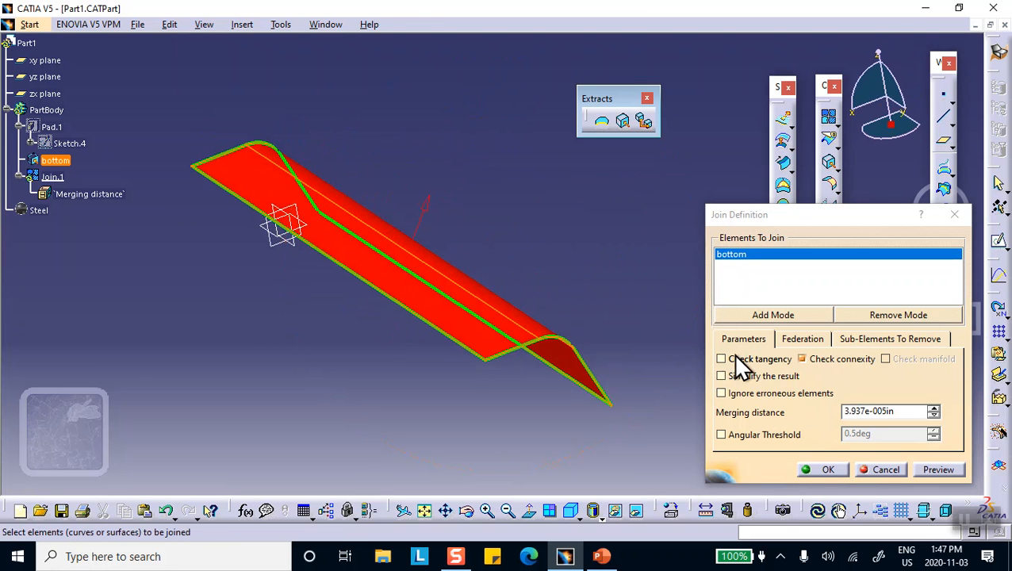
{"action": "left_click", "coordinate": [827, 469]}
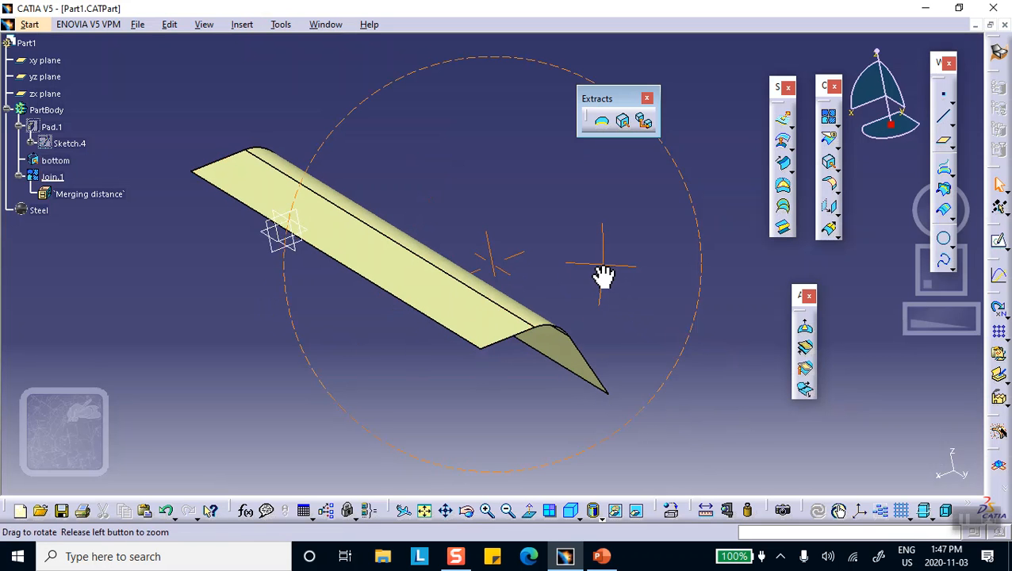
{"action": "left_click_drag", "start_coordinate": [603, 276], "coordinate": [567, 416]}
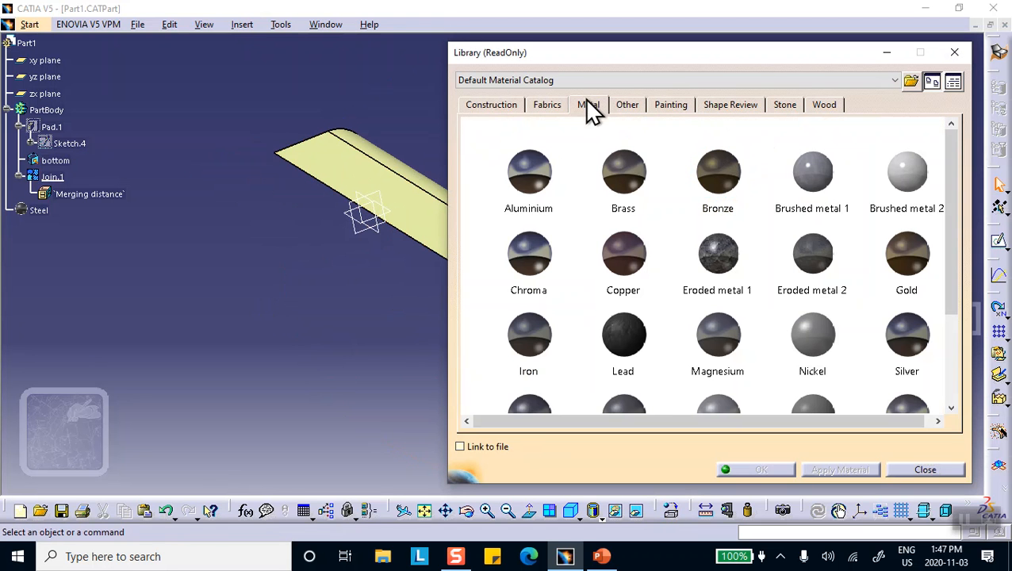
- Apply Steel from the Metal tab of the material library to Part1
{"action": "left_click", "coordinate": [588, 104]}
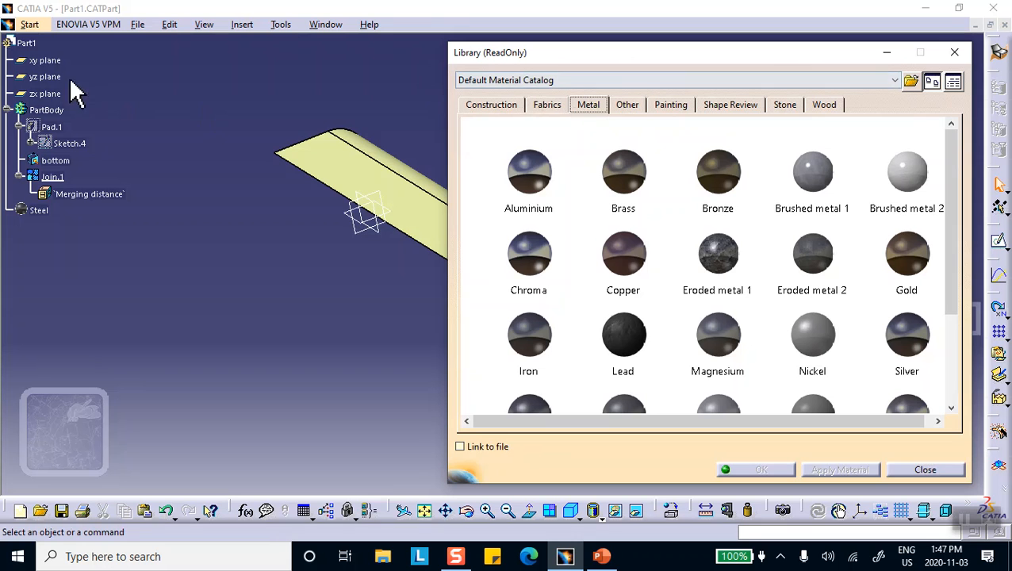
{"action": "mouse_move", "coordinate": [674, 321]}
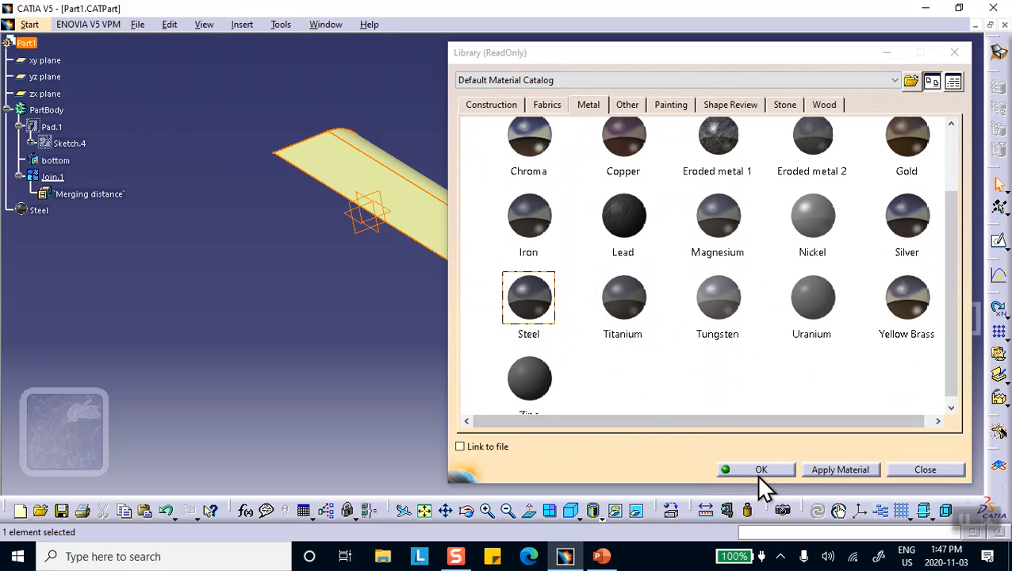
{"action": "left_click", "coordinate": [761, 469]}
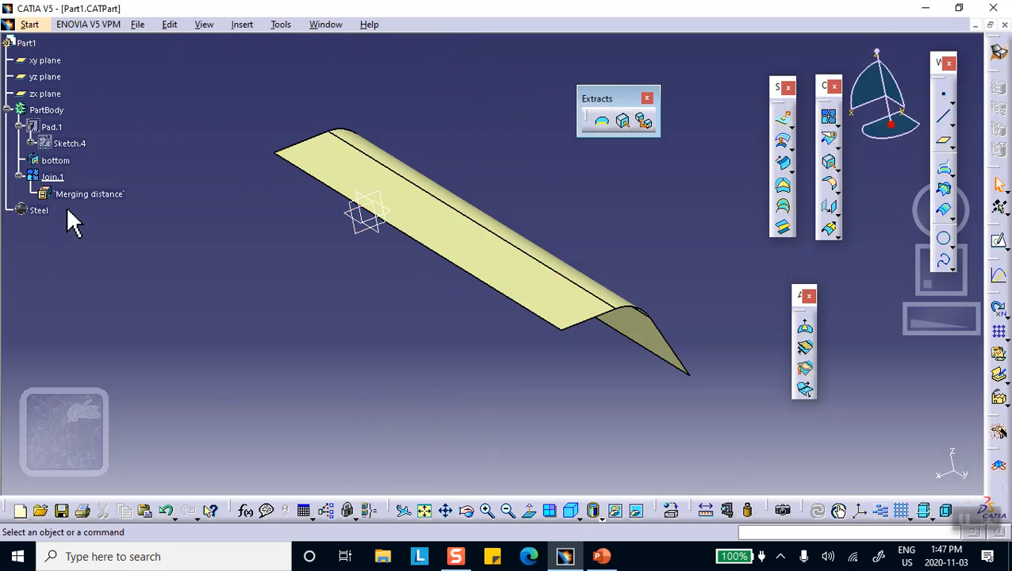
{"action": "mouse_move", "coordinate": [591, 334]}
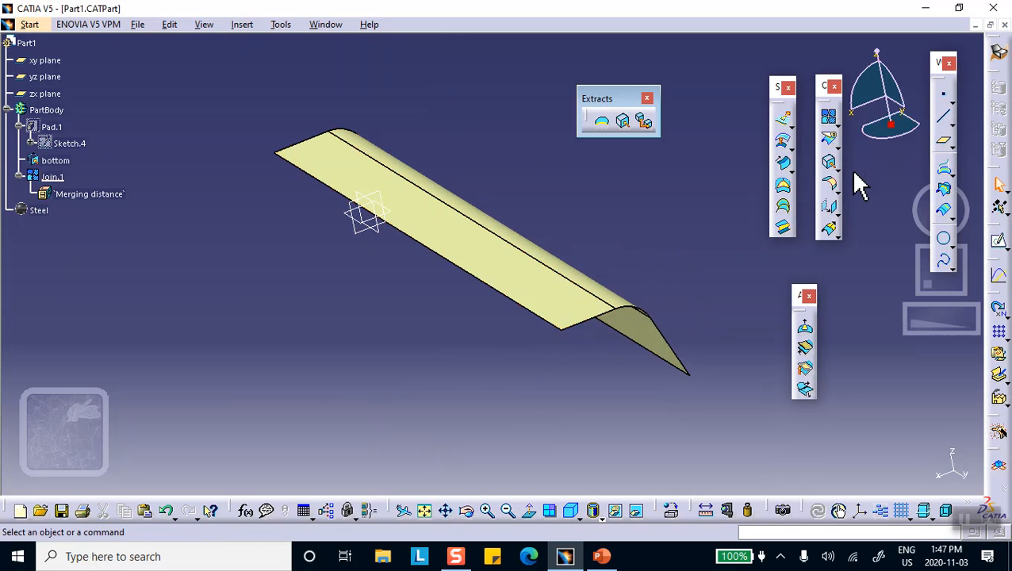
{"action": "mouse_move", "coordinate": [599, 266]}
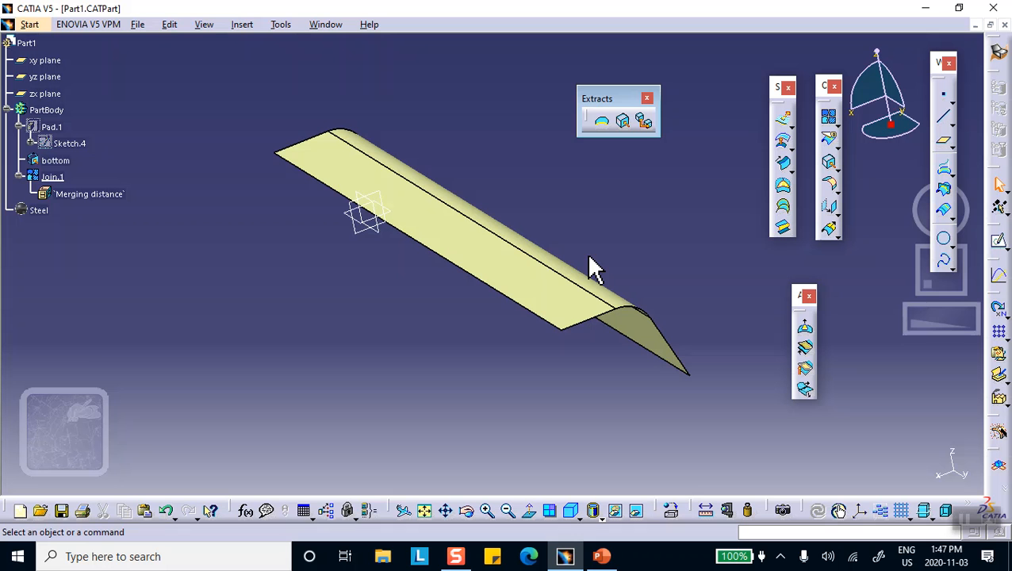
{"action": "mouse_move", "coordinate": [285, 86]}
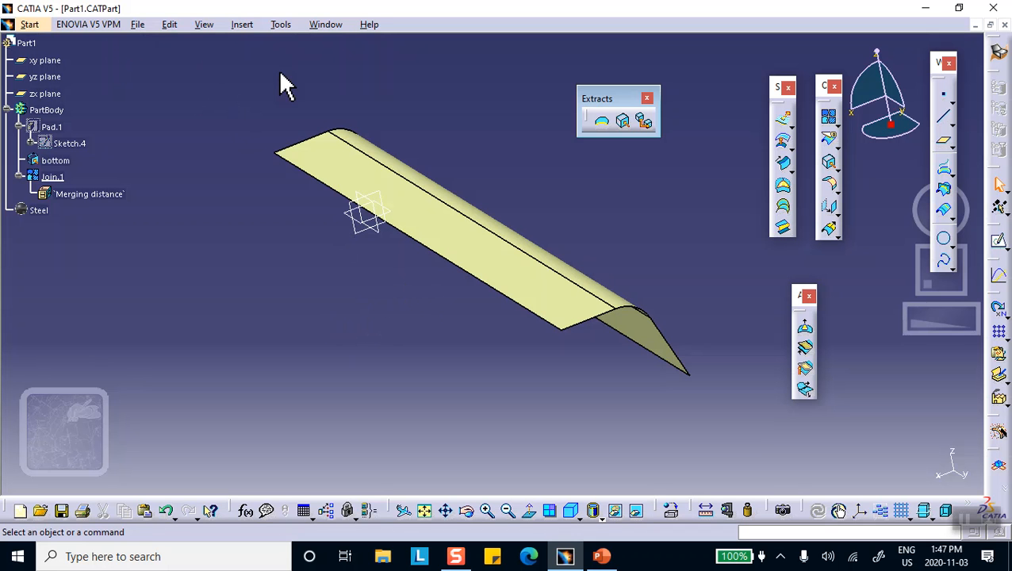
{"action": "left_click", "coordinate": [30, 24]}
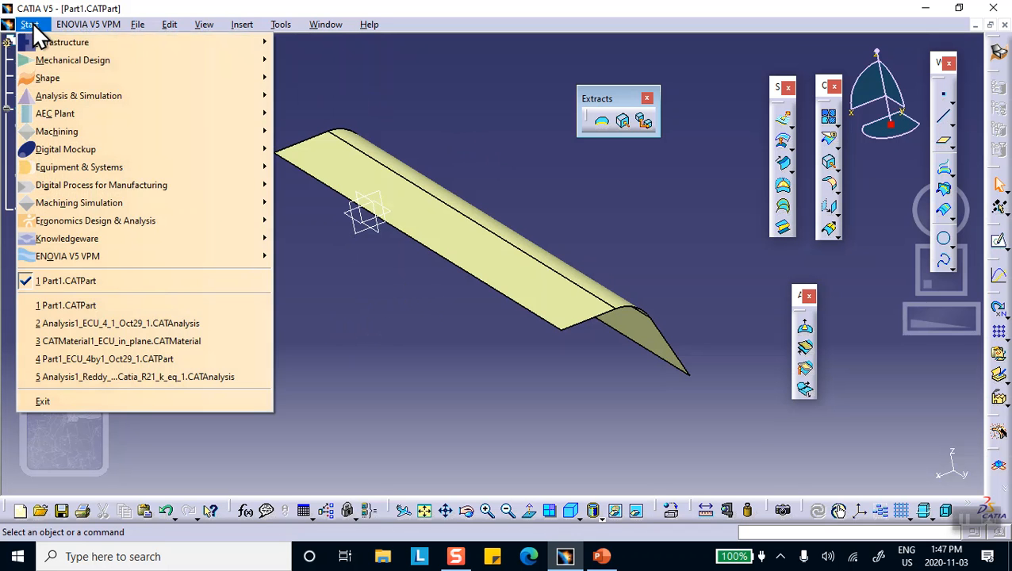
{"action": "mouse_move", "coordinate": [79, 96]}
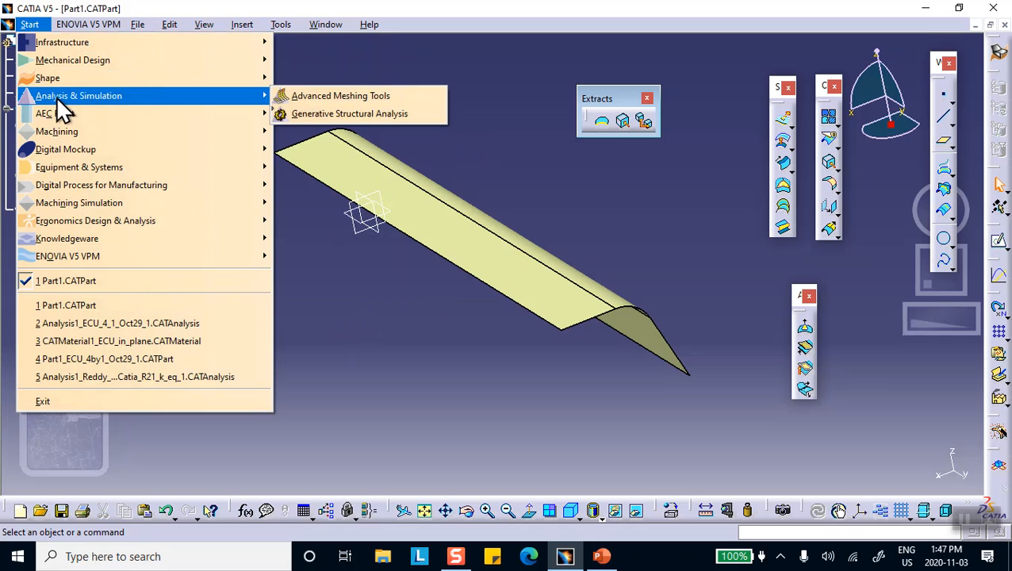
{"action": "mouse_move", "coordinate": [153, 103]}
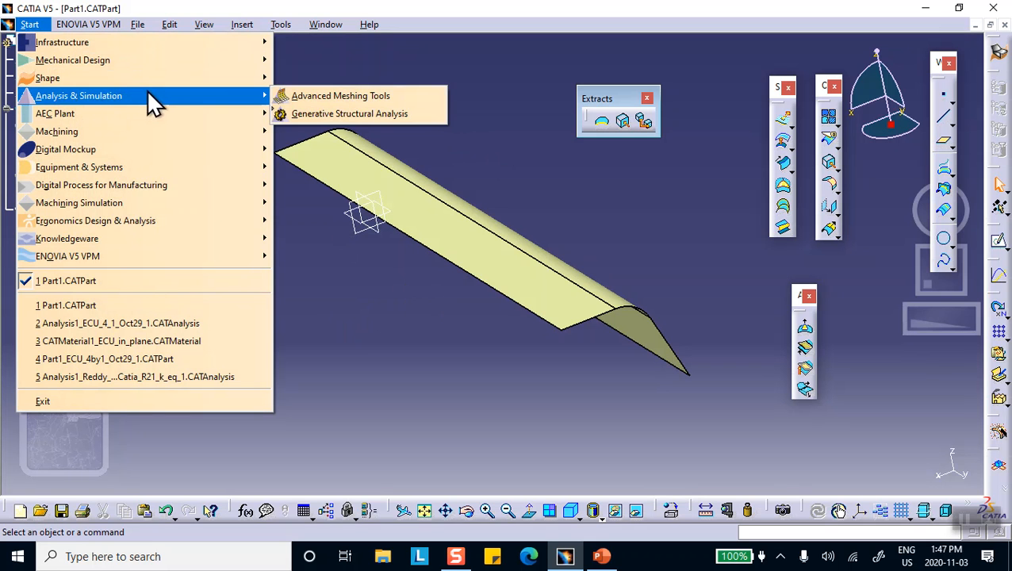
{"action": "mouse_move", "coordinate": [340, 95]}
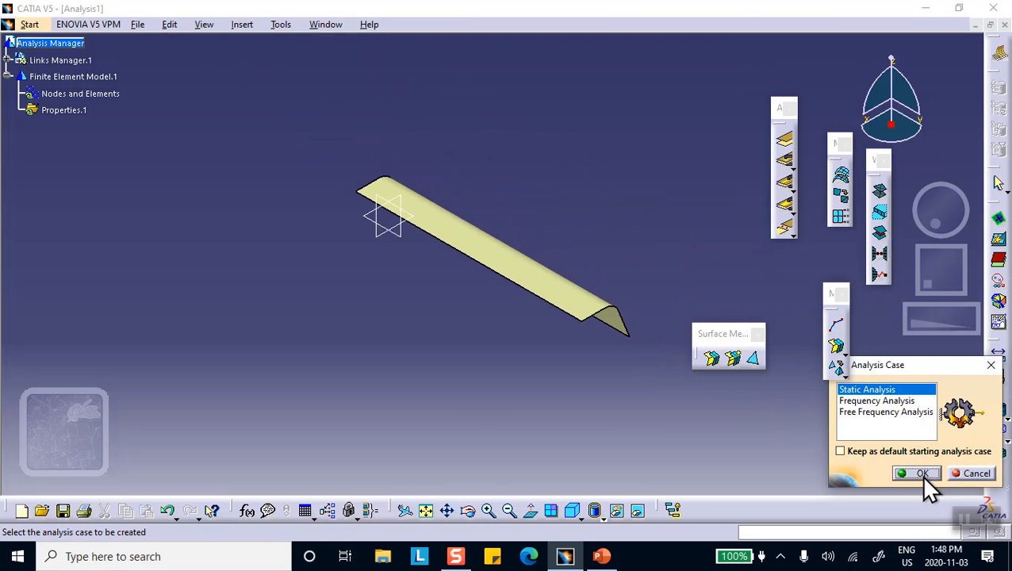
- Create a Static Analysis case for the bracket in Generative Structural Analysis
{"action": "left_click", "coordinate": [916, 473]}
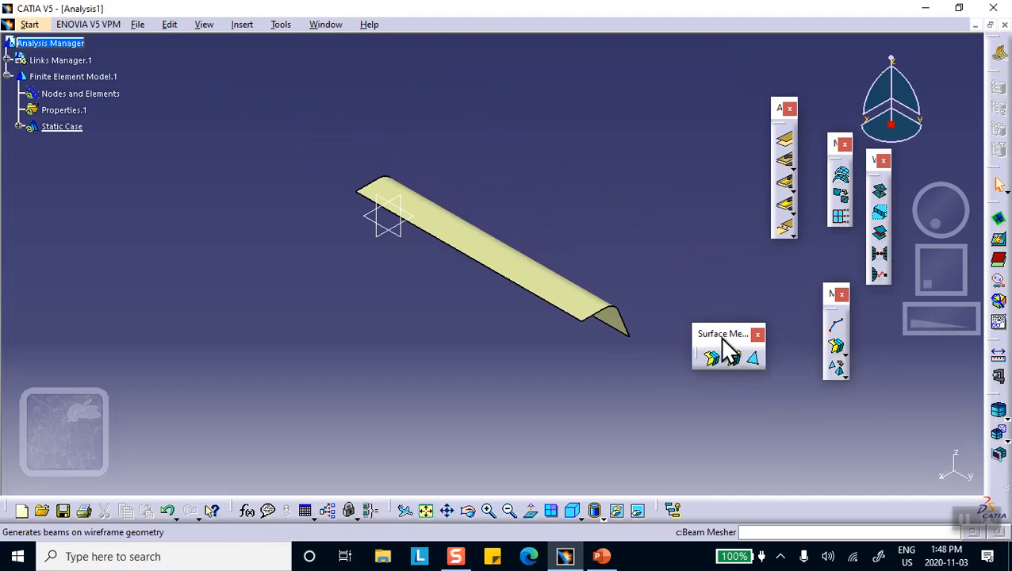
{"action": "mouse_move", "coordinate": [754, 361]}
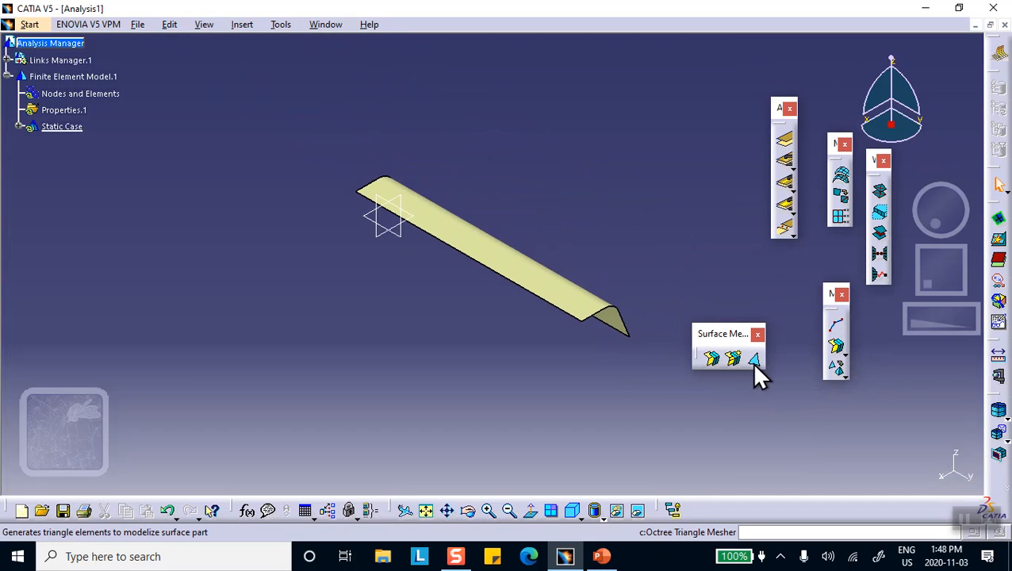
{"action": "mouse_move", "coordinate": [757, 377]}
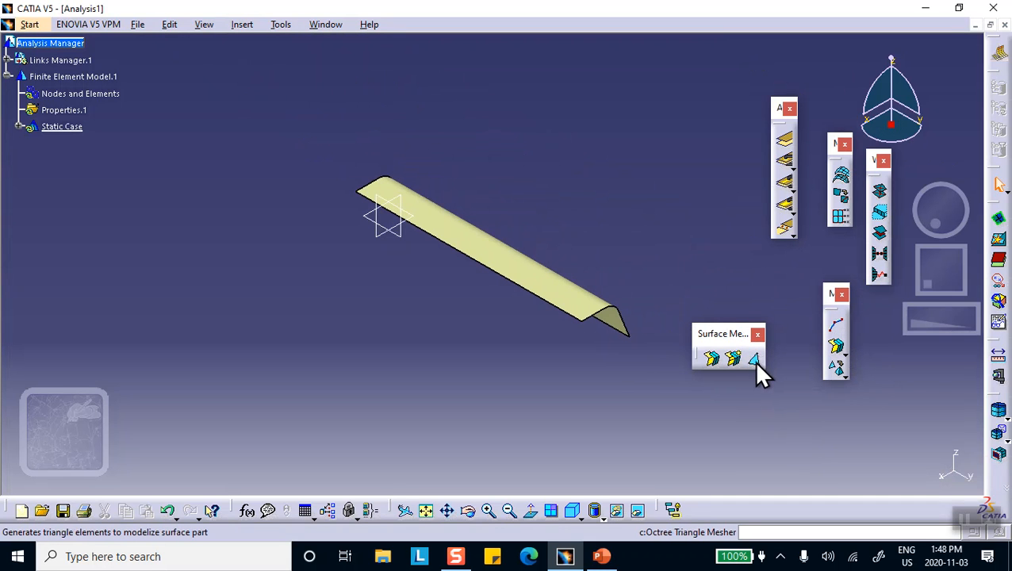
{"action": "mouse_move", "coordinate": [754, 361]}
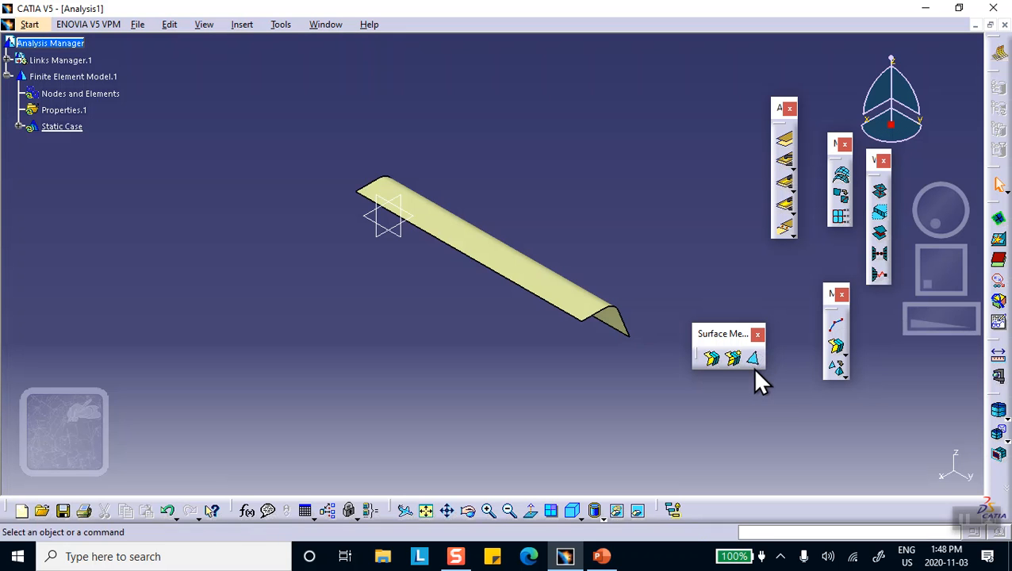
{"action": "mouse_move", "coordinate": [753, 359]}
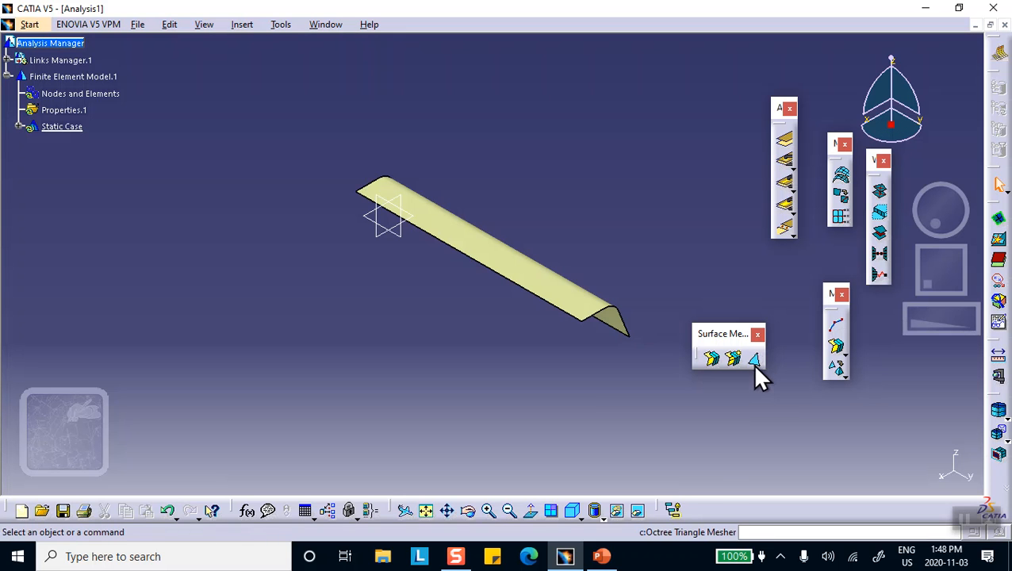
{"action": "mouse_move", "coordinate": [755, 361]}
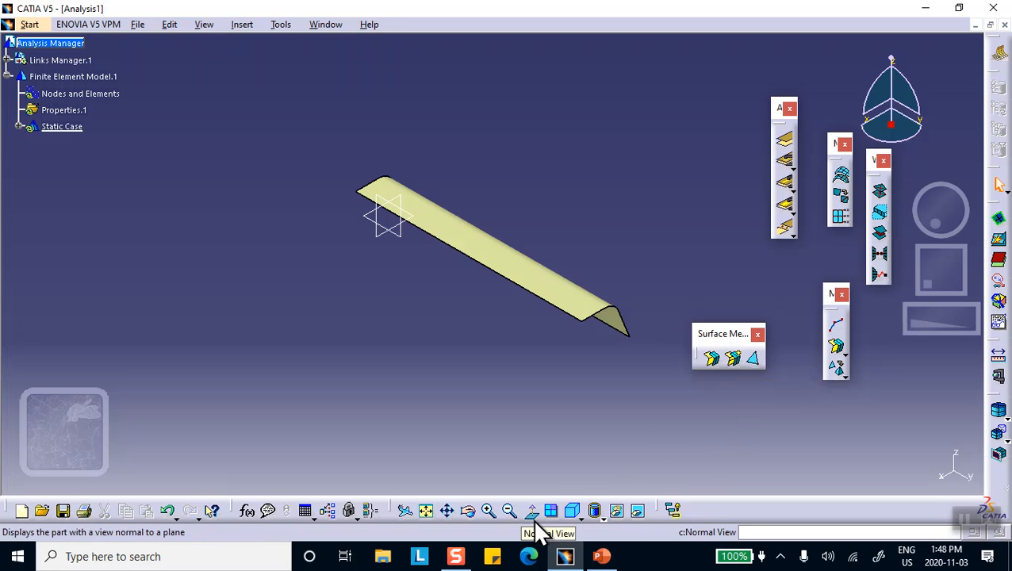
{"action": "left_click", "coordinate": [601, 556]}
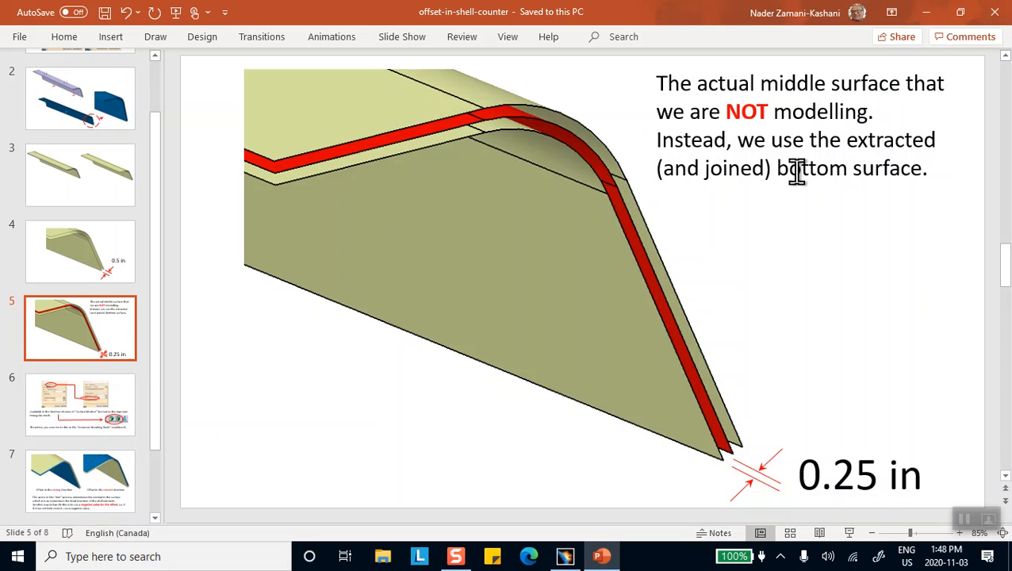
{"action": "left_click", "coordinate": [80, 404]}
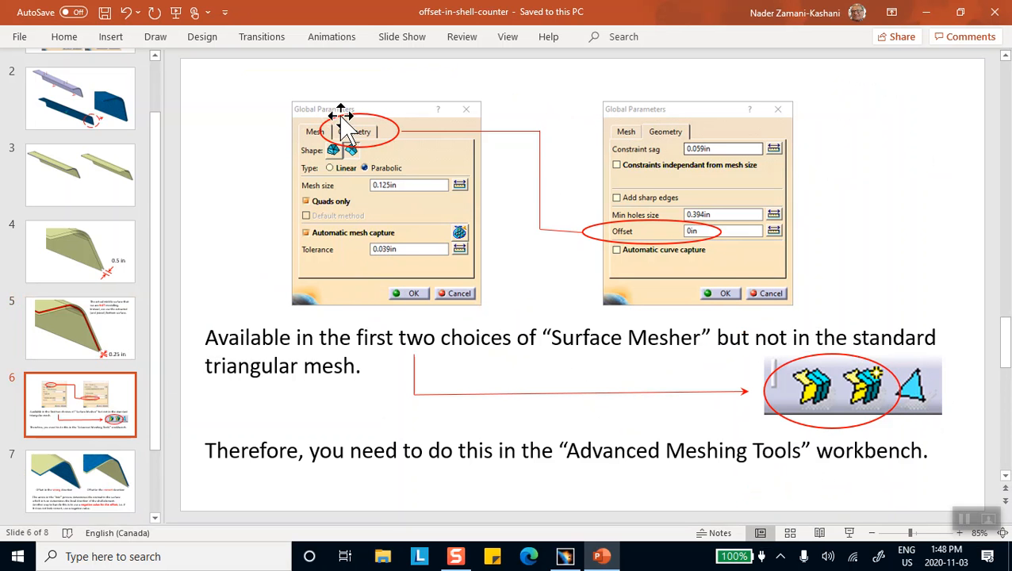
{"action": "mouse_move", "coordinate": [780, 186]}
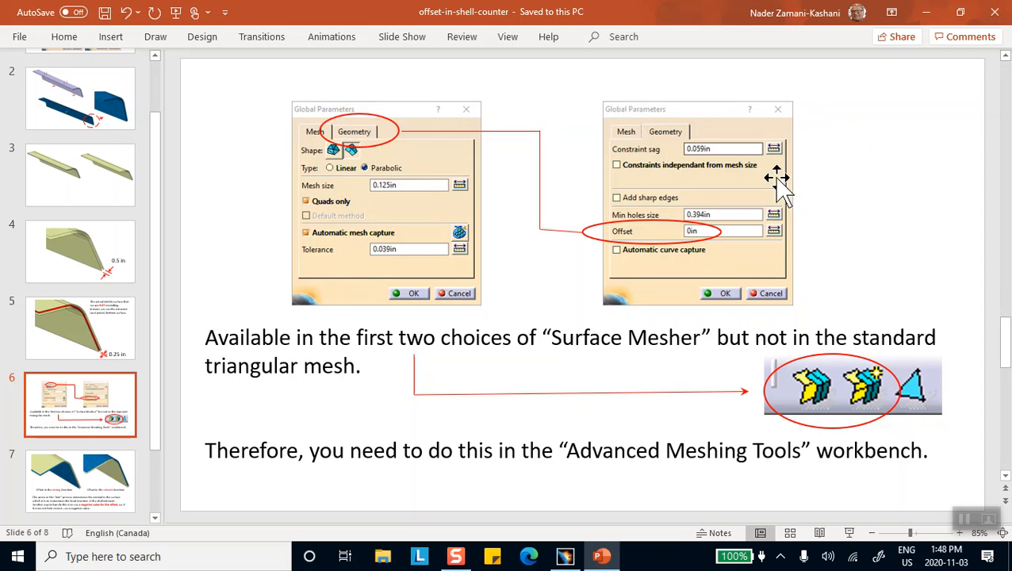
{"action": "mouse_move", "coordinate": [817, 389]}
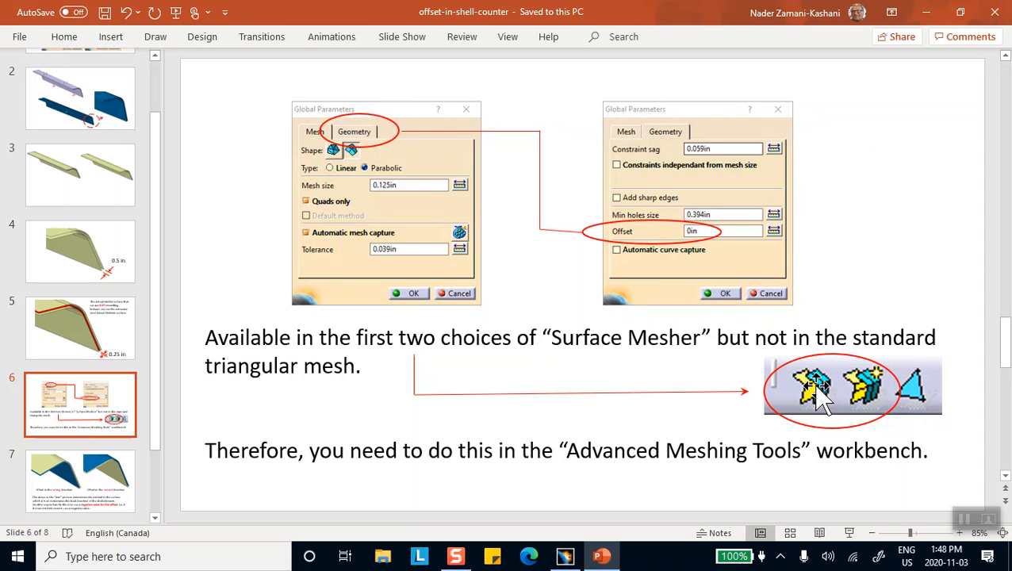
{"action": "mouse_move", "coordinate": [821, 405]}
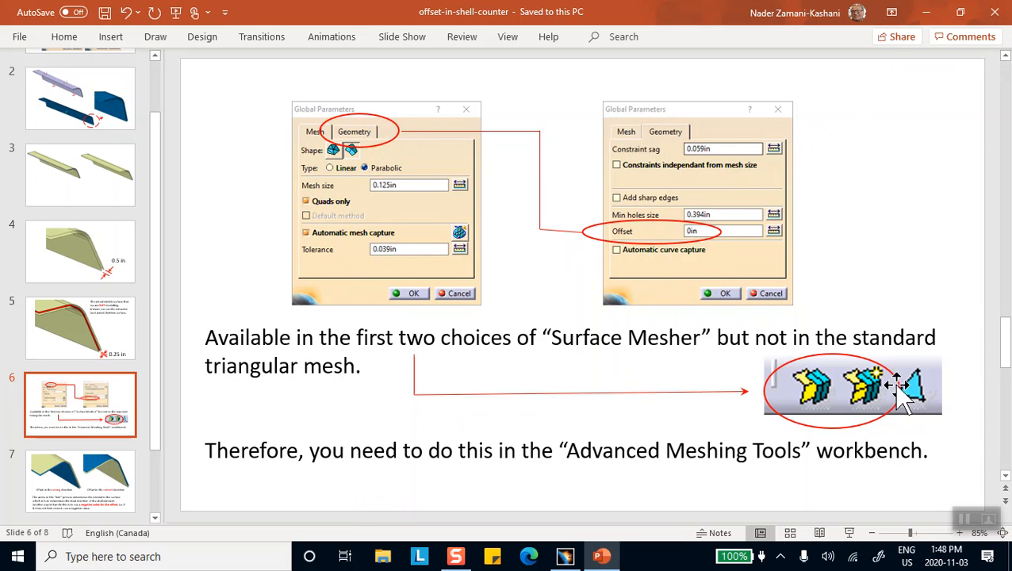
{"action": "mouse_move", "coordinate": [916, 400]}
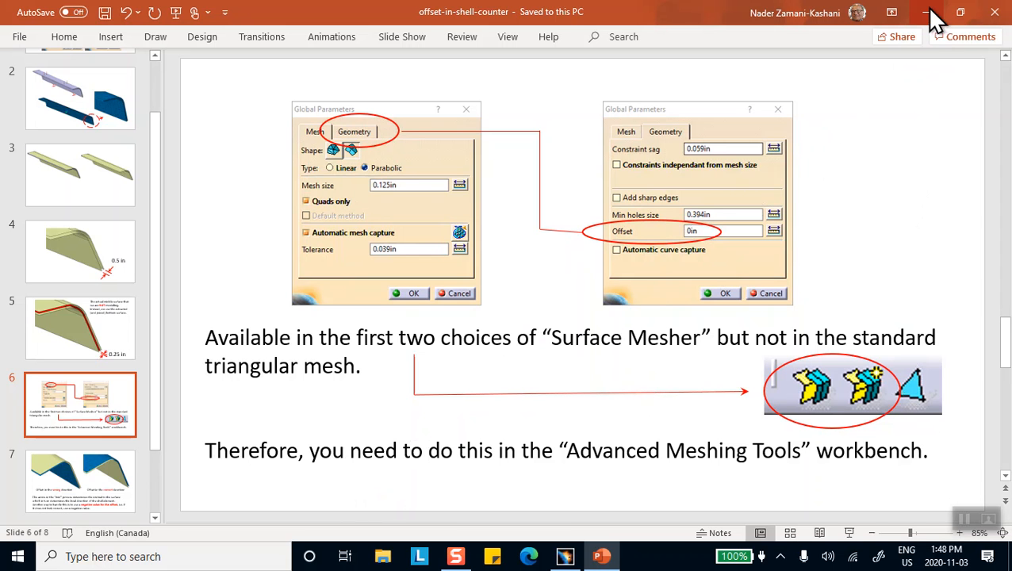
{"action": "mouse_move", "coordinate": [939, 12]}
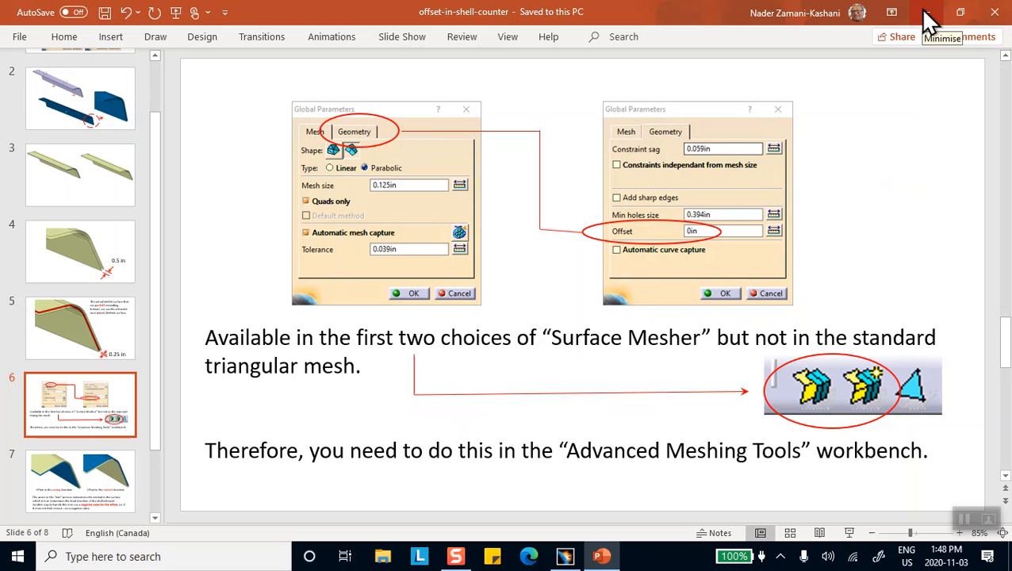
{"action": "mouse_move", "coordinate": [595, 552]}
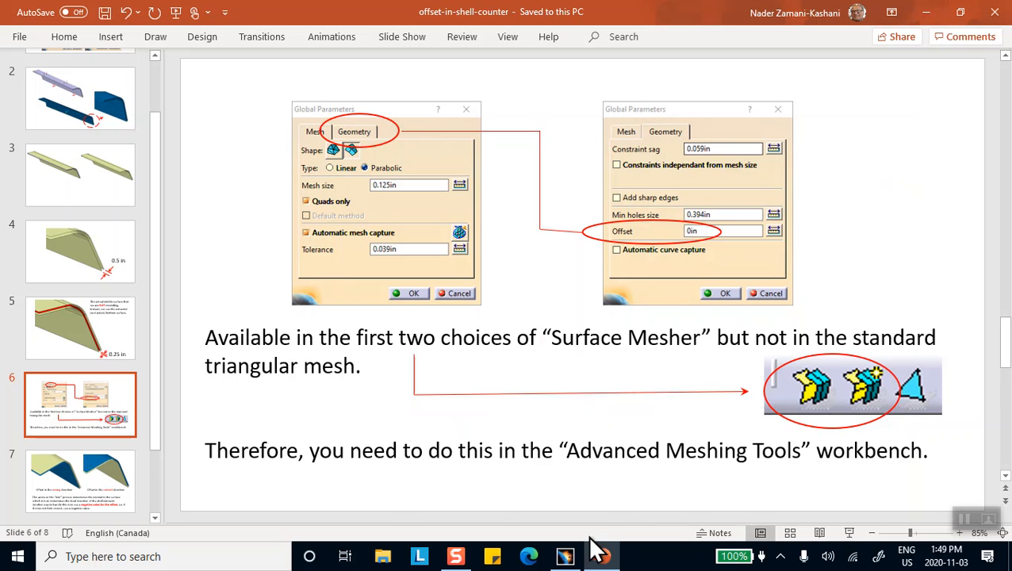
- Define a parabolic, quads-only surface mesh on the bracket with 0.125 in size and 0 in offset
{"action": "left_click", "coordinate": [565, 556]}
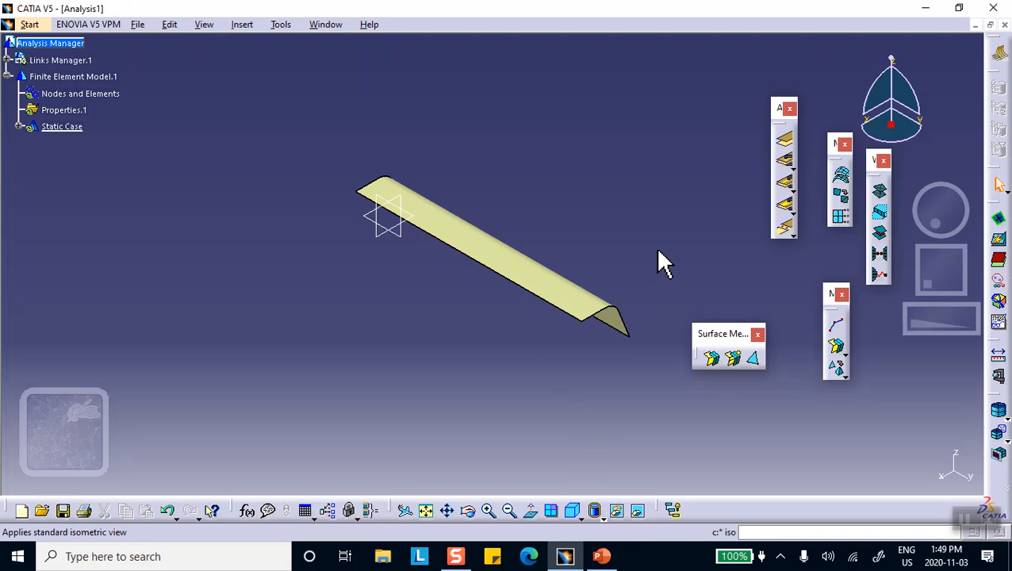
{"action": "mouse_move", "coordinate": [711, 358]}
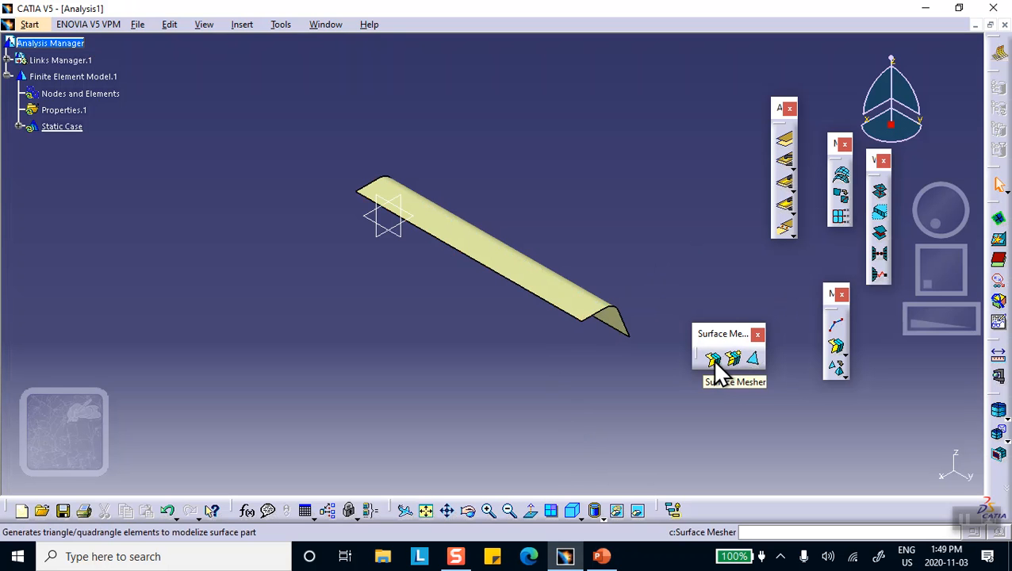
{"action": "left_click", "coordinate": [712, 358]}
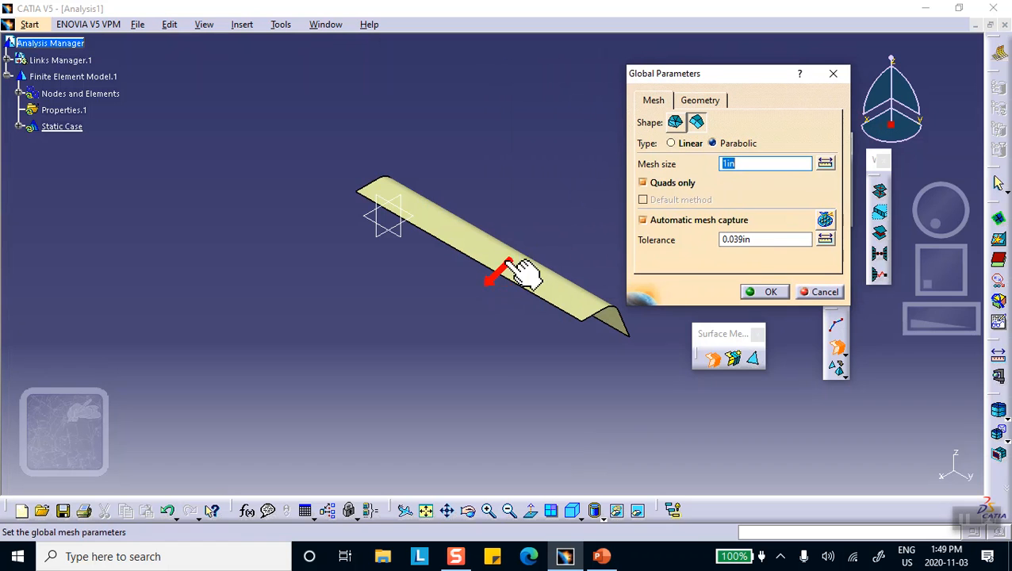
{"action": "mouse_move", "coordinate": [555, 220]}
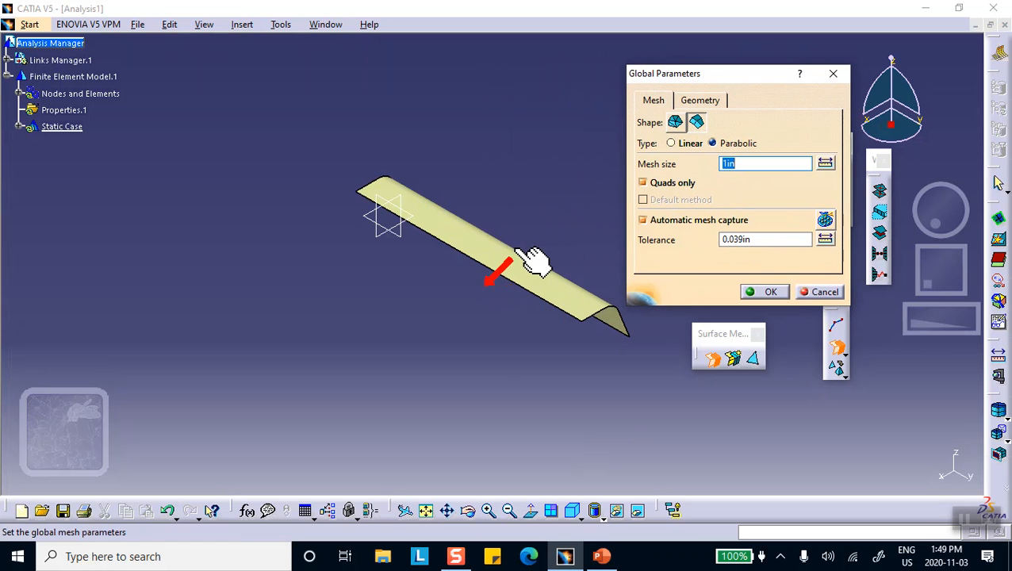
{"action": "mouse_move", "coordinate": [533, 262]}
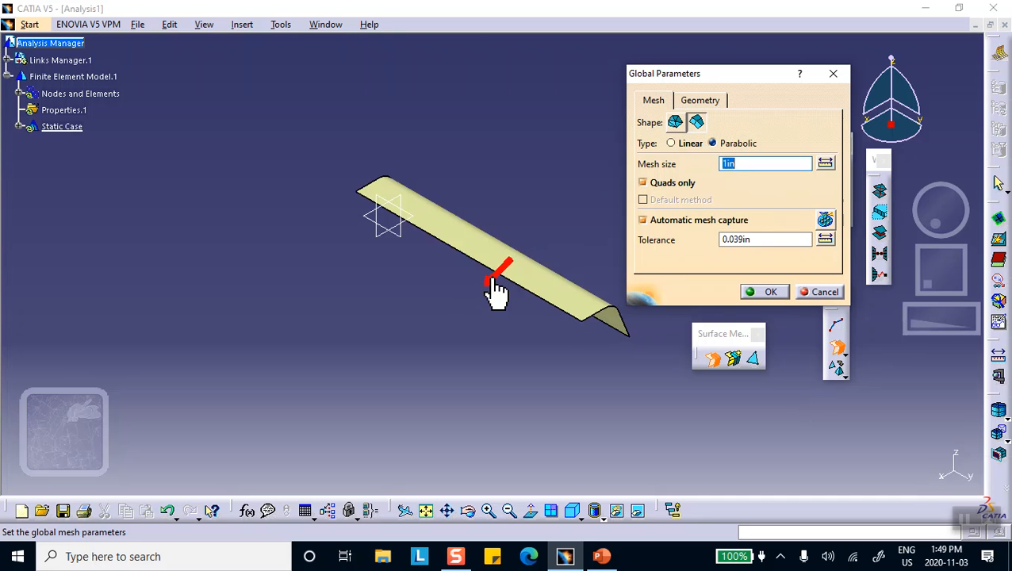
{"action": "mouse_move", "coordinate": [552, 226]}
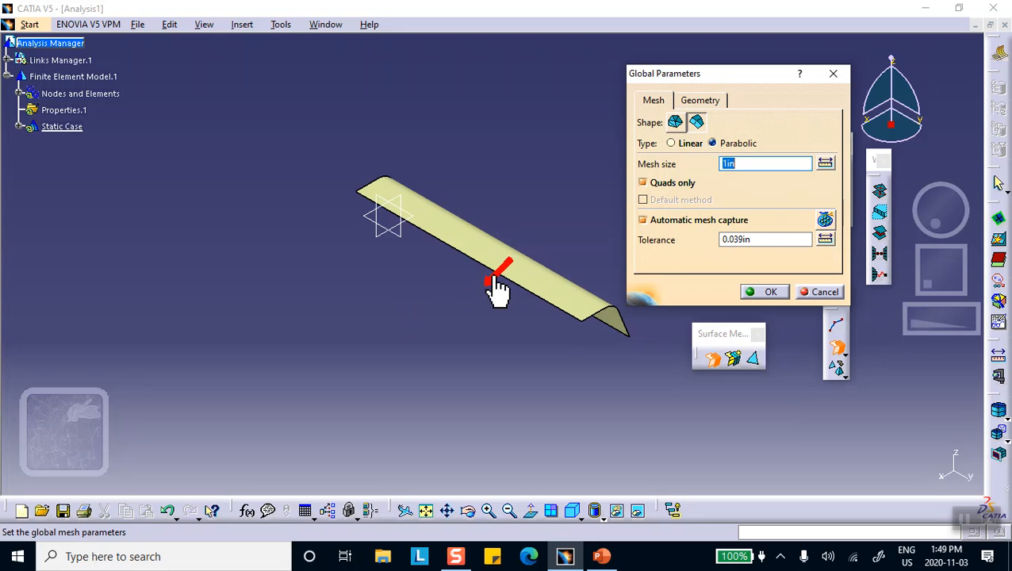
{"action": "mouse_move", "coordinate": [579, 199]}
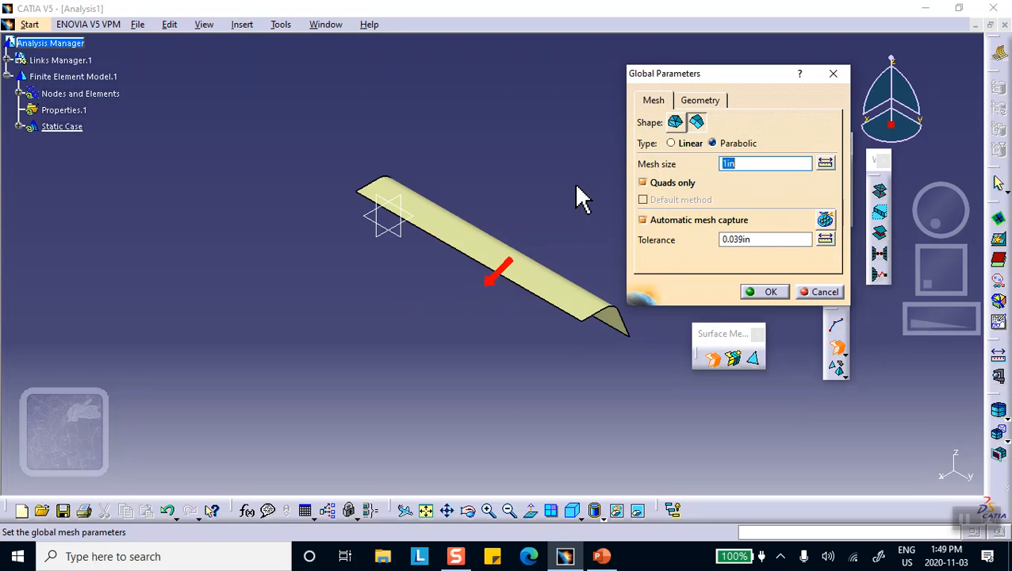
{"action": "mouse_move", "coordinate": [547, 196]}
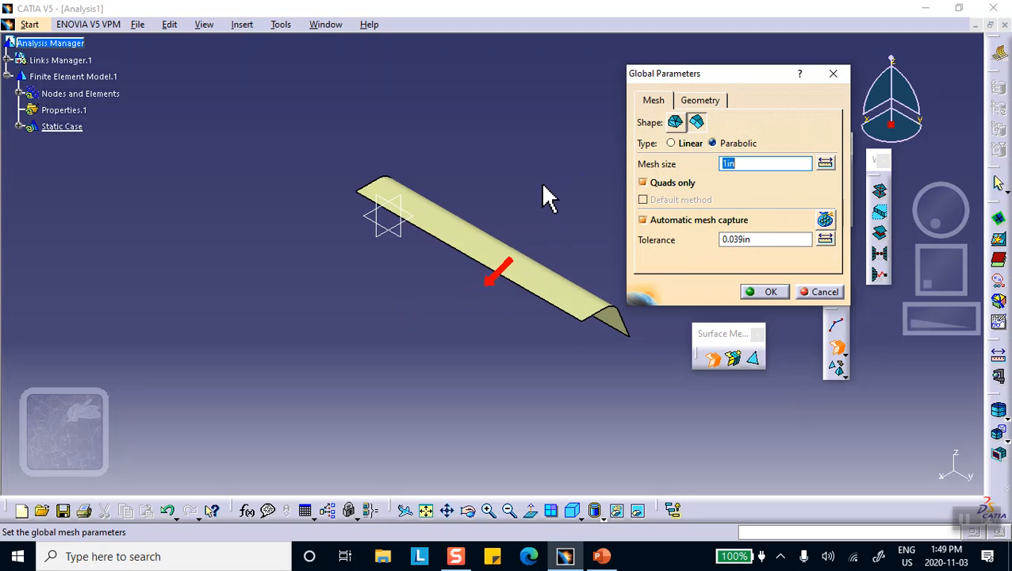
{"action": "mouse_move", "coordinate": [686, 91]}
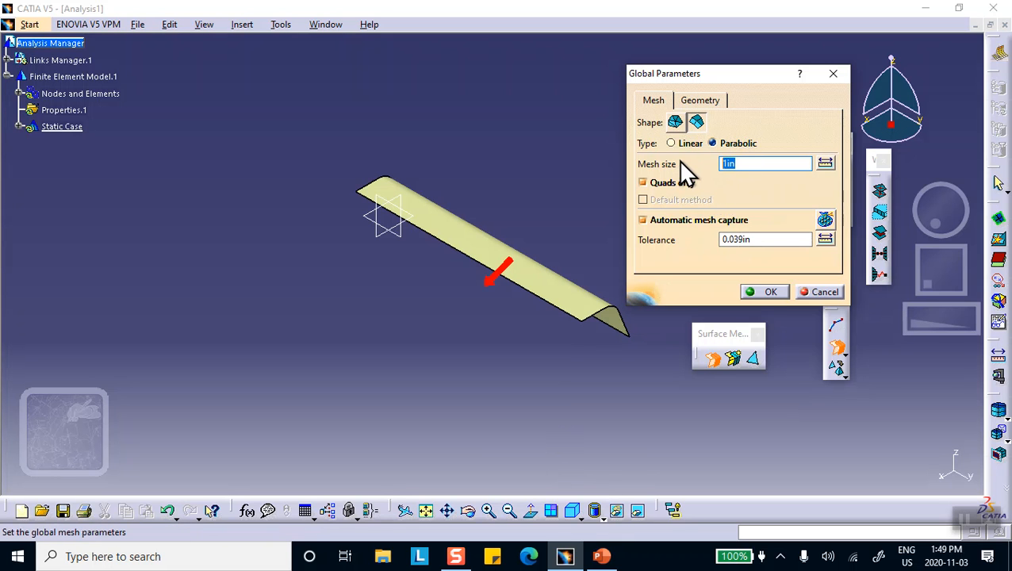
{"action": "type", "text": "0.125"}
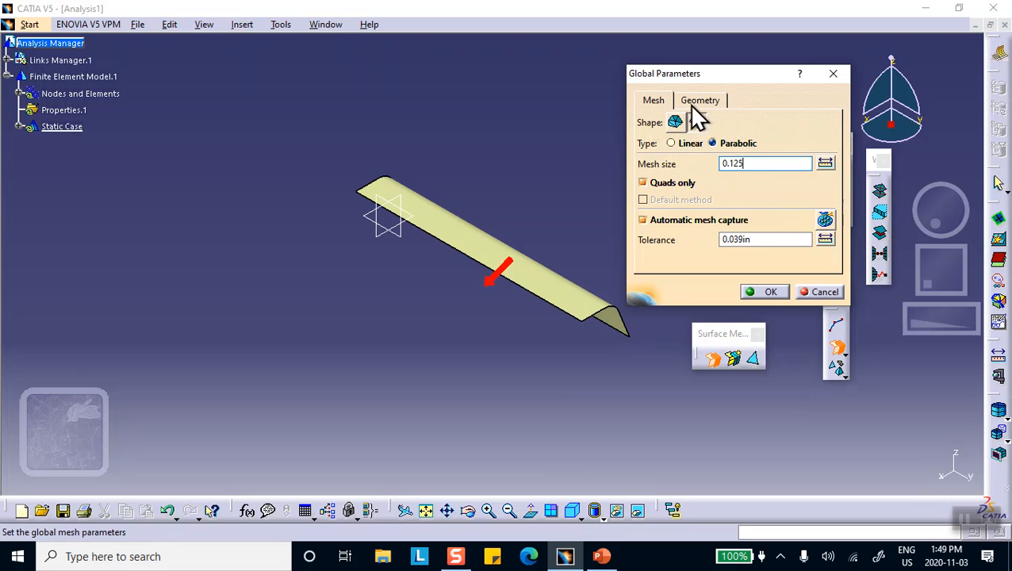
{"action": "left_click", "coordinate": [700, 100]}
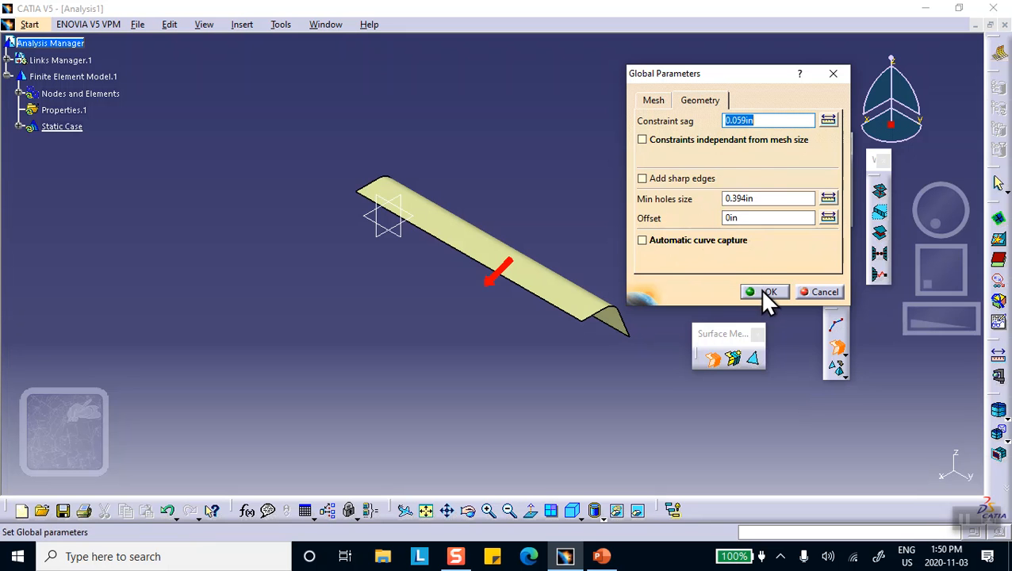
- Mesh the bracket surface with 0.13 in quads (46464 elements) and zoom in on it
{"action": "left_click", "coordinate": [765, 292]}
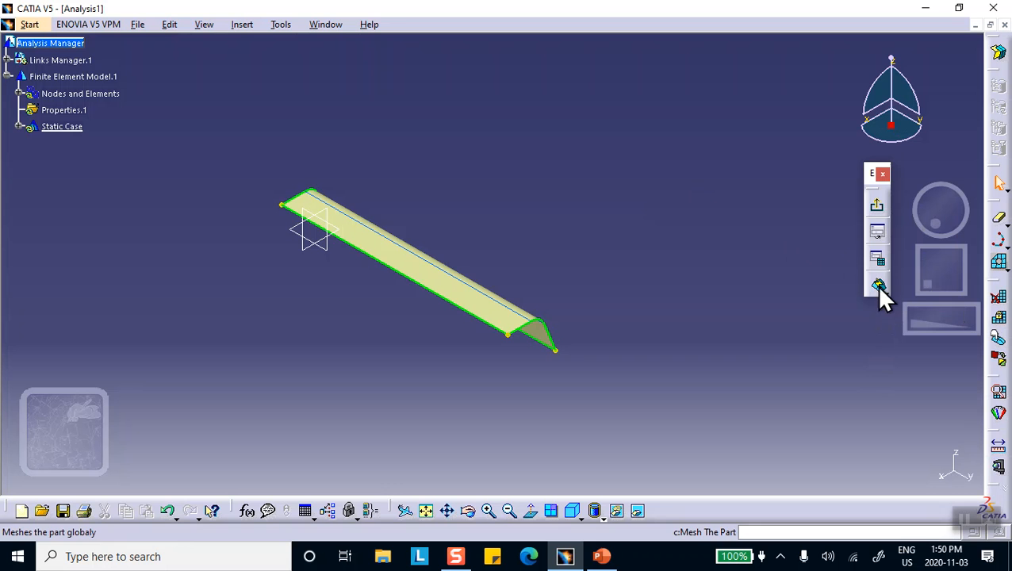
{"action": "mouse_move", "coordinate": [878, 286]}
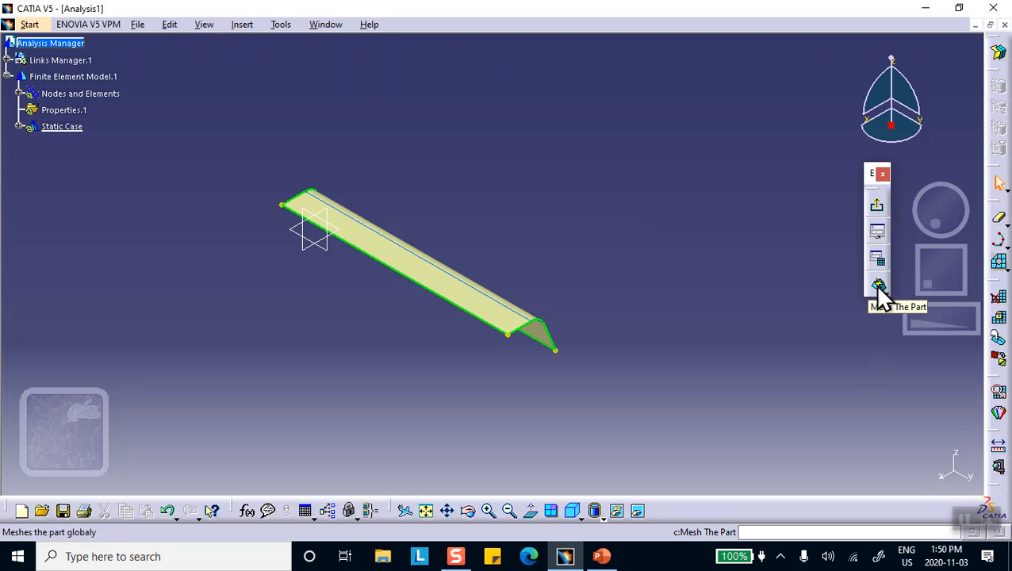
{"action": "left_click", "coordinate": [877, 285]}
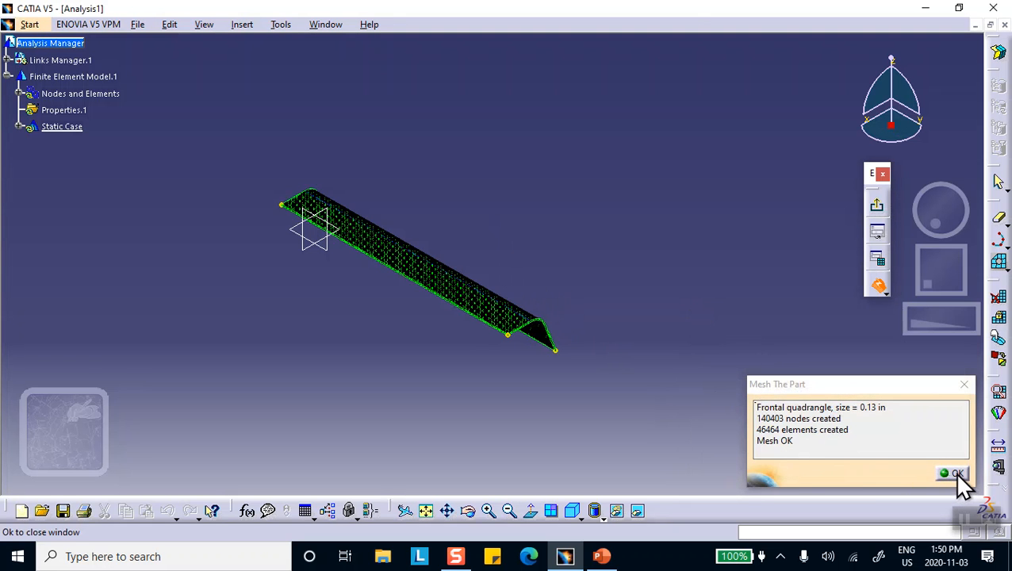
{"action": "left_click", "coordinate": [954, 473]}
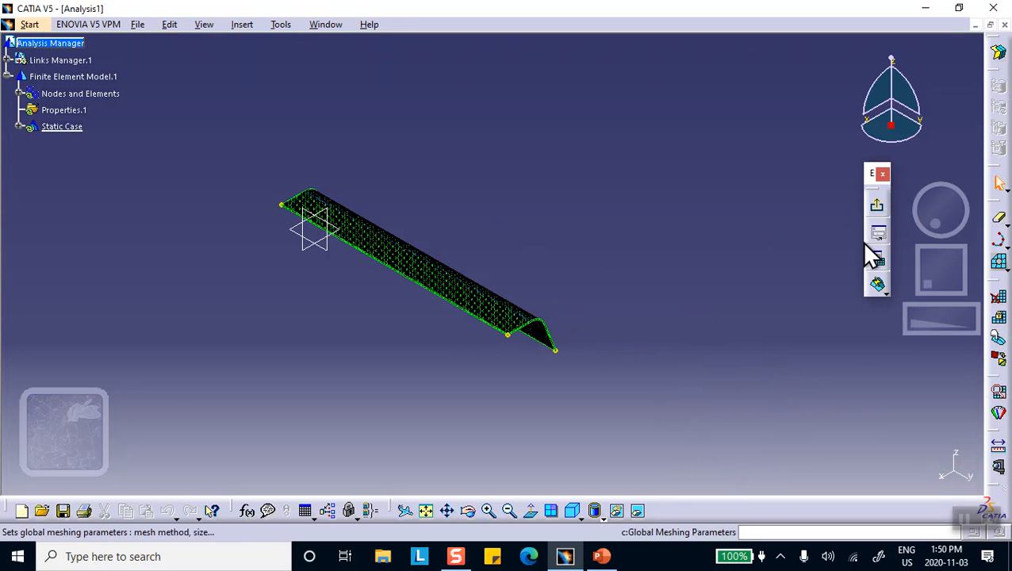
{"action": "left_click", "coordinate": [878, 233]}
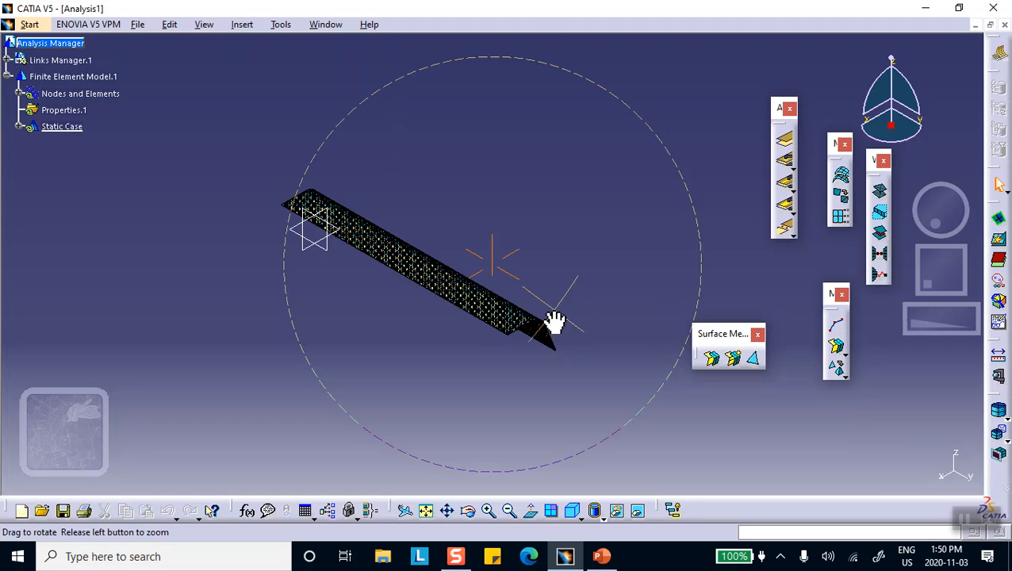
{"action": "left_click_drag", "start_coordinate": [555, 322], "coordinate": [540, 250]}
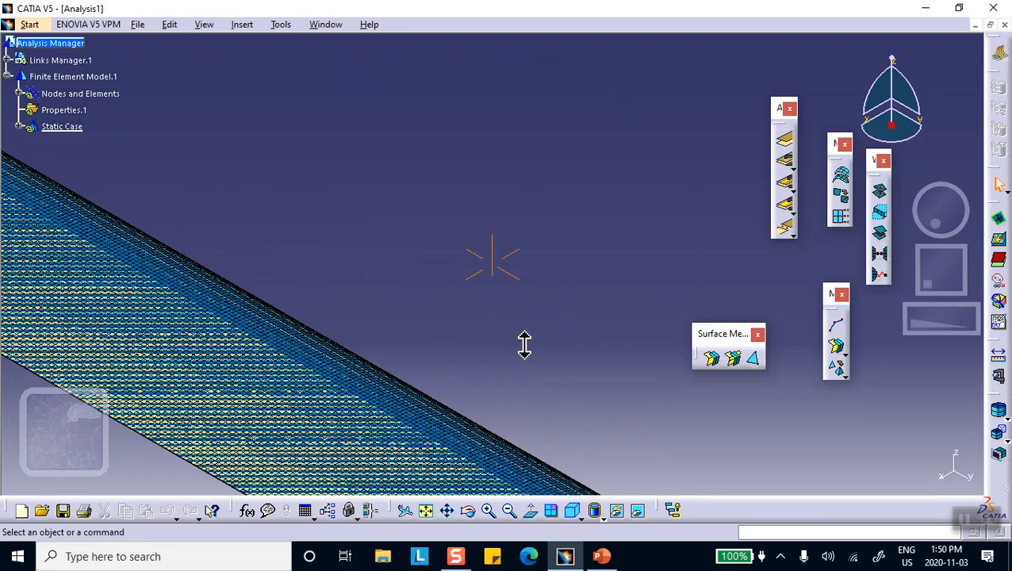
{"action": "left_click_drag", "start_coordinate": [523, 345], "coordinate": [472, 389]}
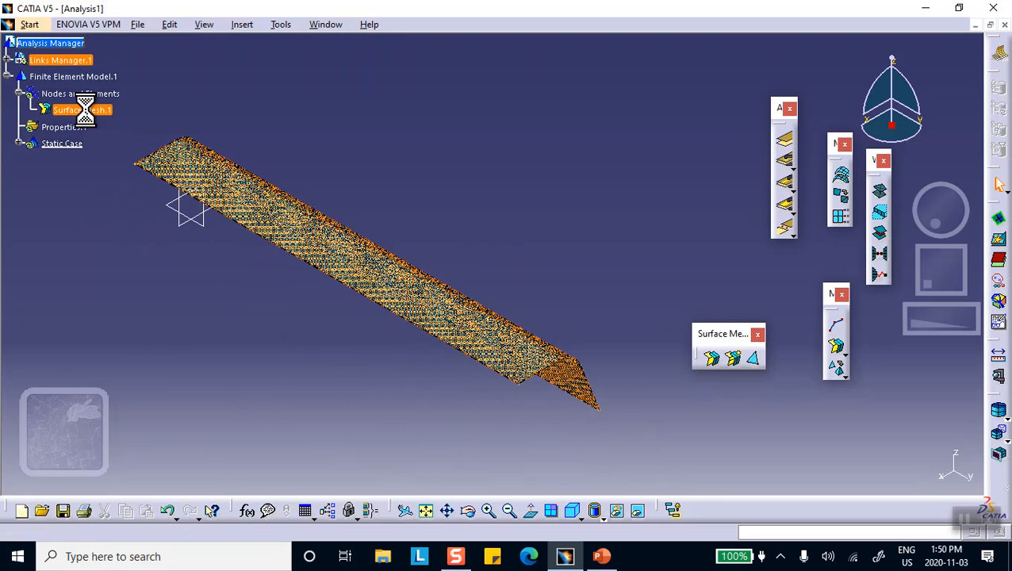
- Re-mesh Surface Mesh.1 at a 0.5 in mesh size, producing 2880 elements
{"action": "double_click", "coordinate": [82, 109]}
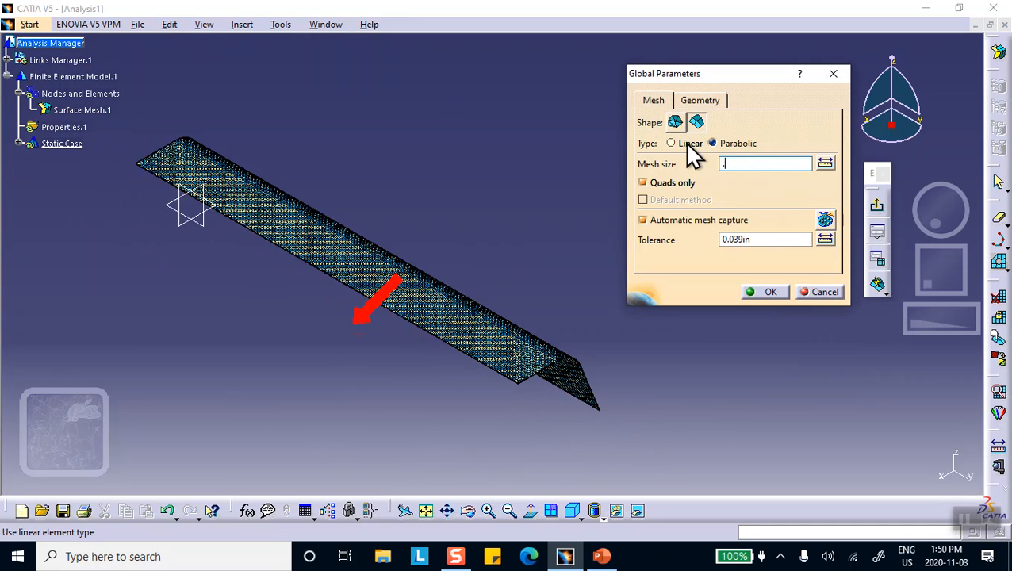
{"action": "type", "text": ".5"}
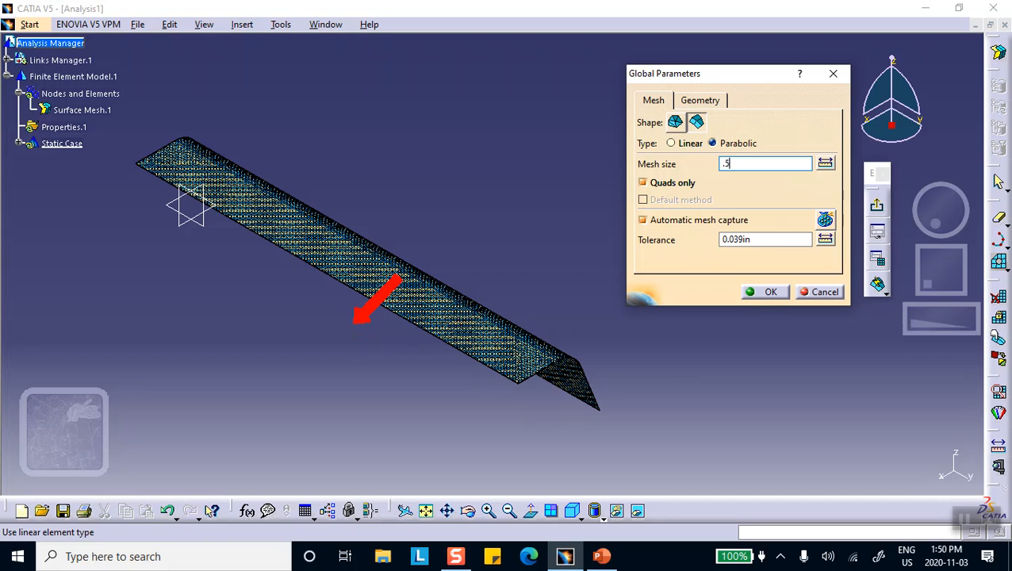
{"action": "left_click", "coordinate": [769, 291]}
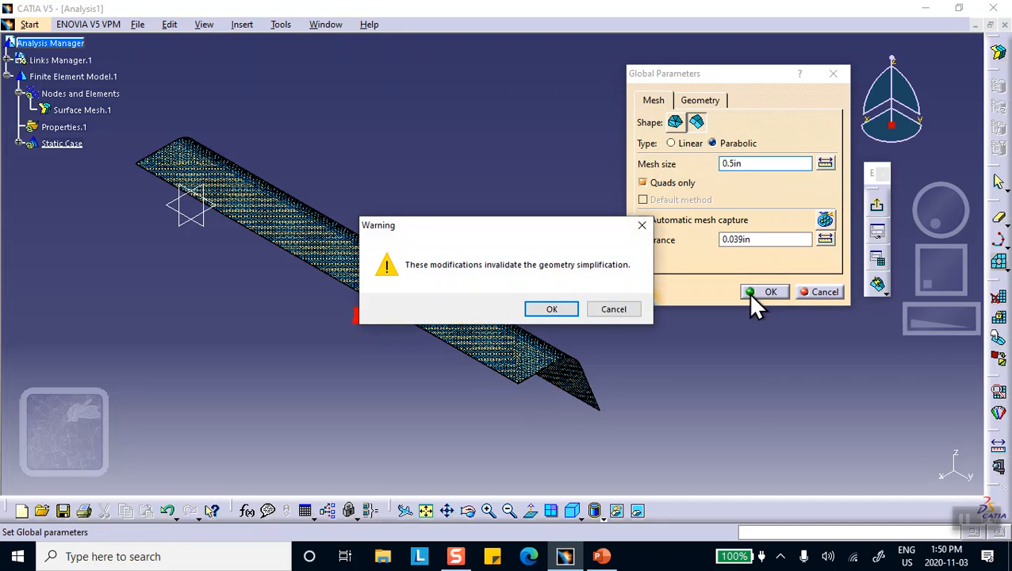
{"action": "mouse_move", "coordinate": [552, 309]}
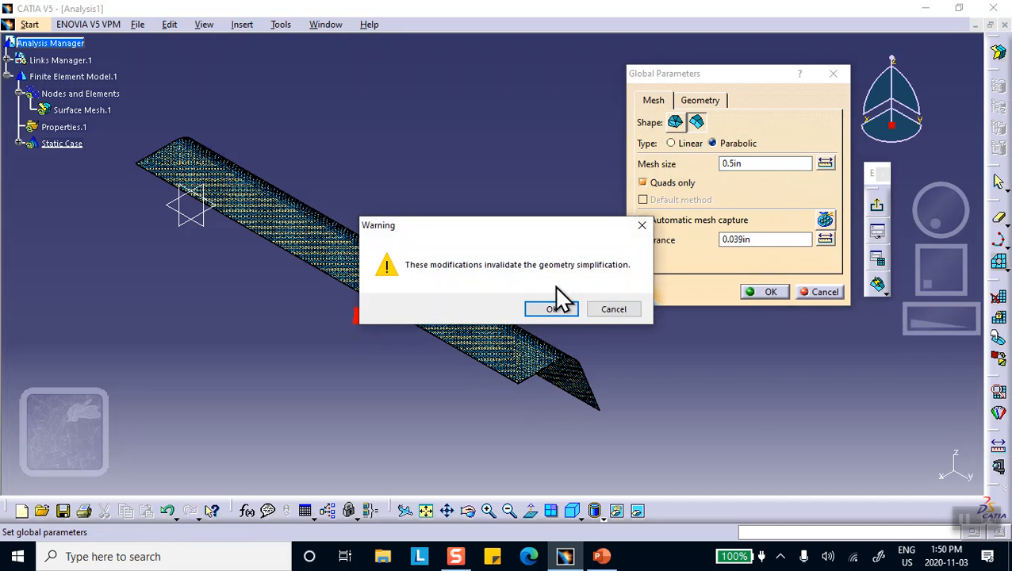
{"action": "left_click", "coordinate": [552, 309]}
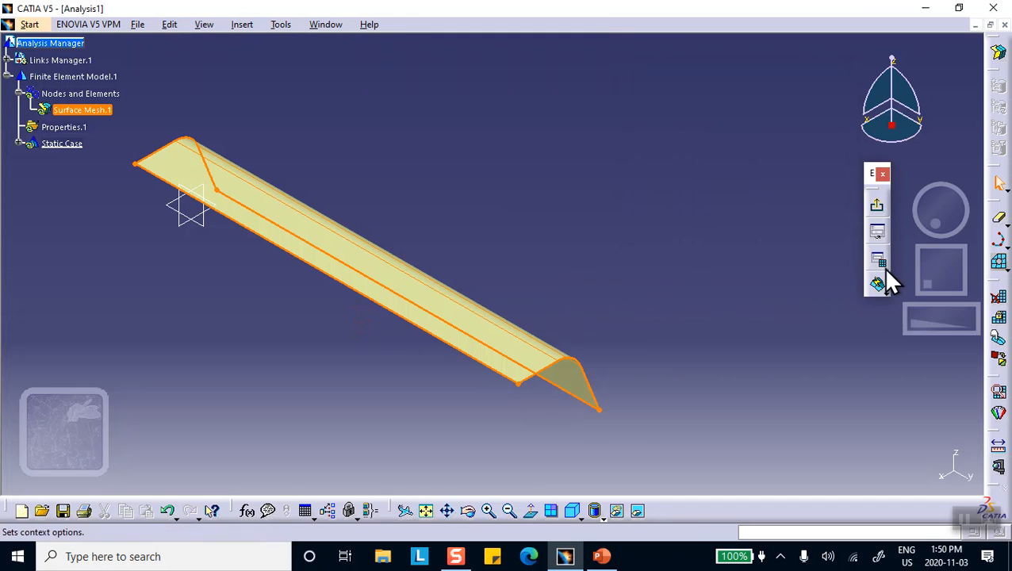
{"action": "left_click", "coordinate": [877, 284]}
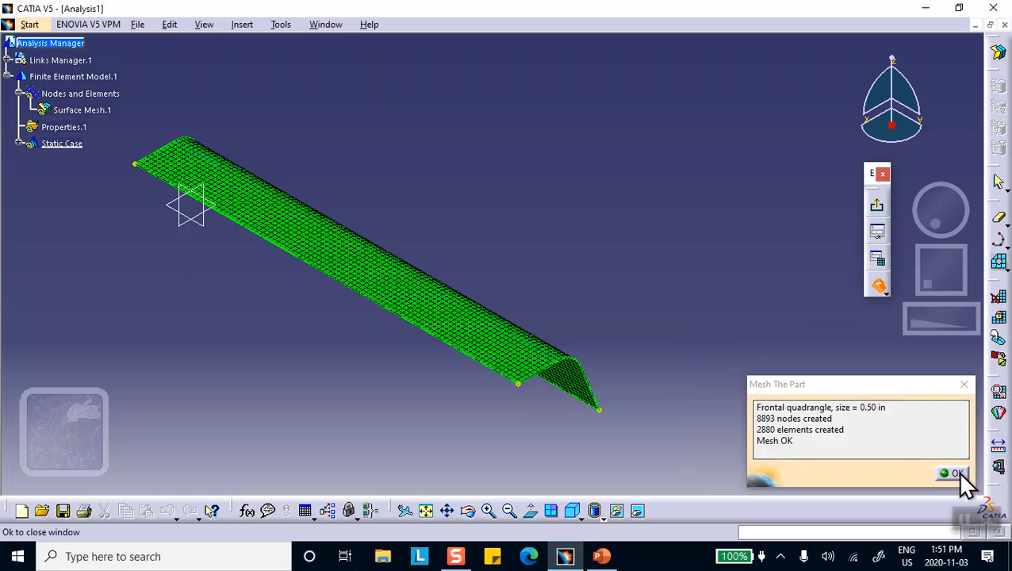
{"action": "left_click", "coordinate": [953, 474]}
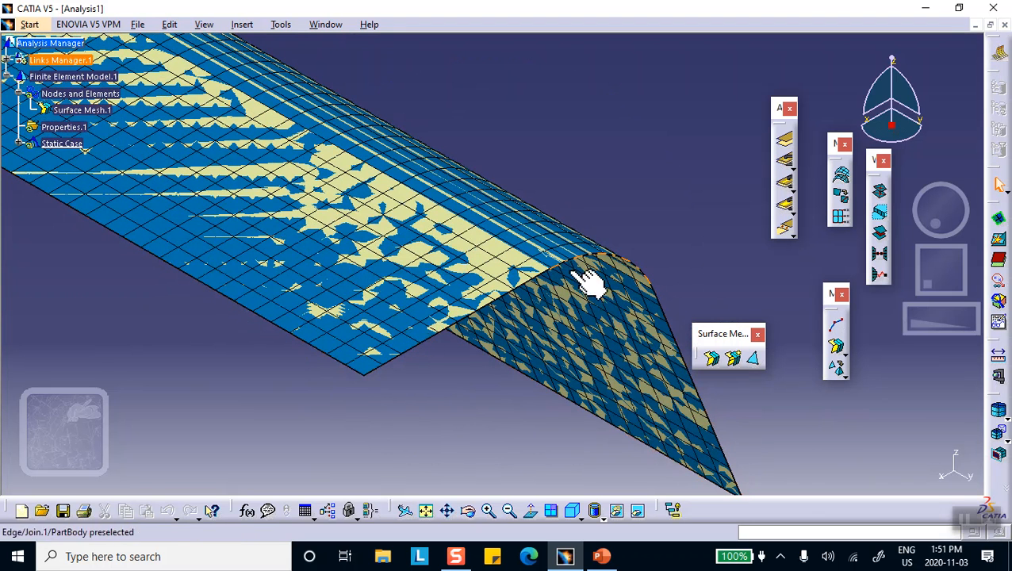
{"action": "mouse_move", "coordinate": [472, 270]}
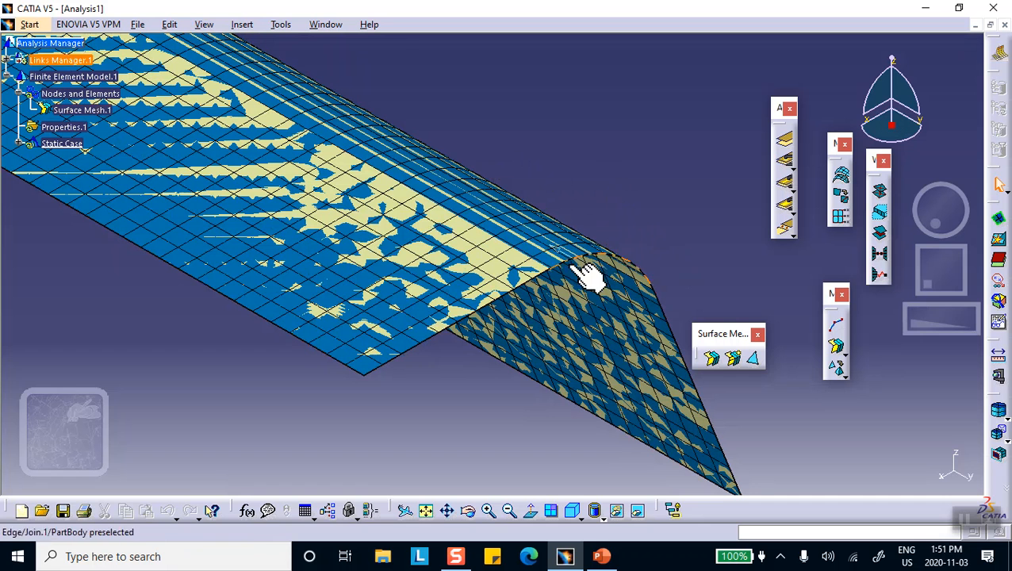
{"action": "mouse_move", "coordinate": [579, 274]}
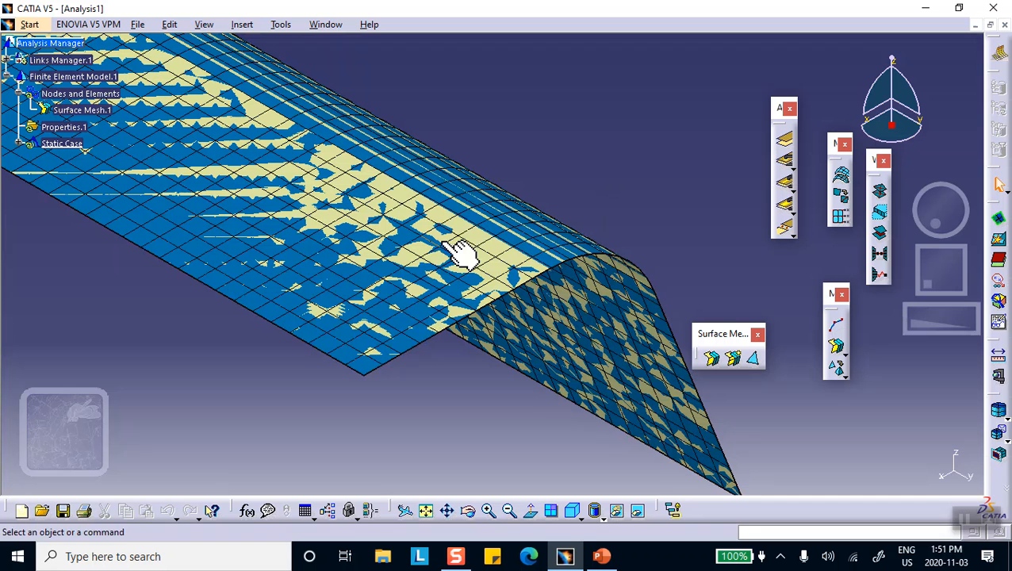
{"action": "mouse_move", "coordinate": [575, 250]}
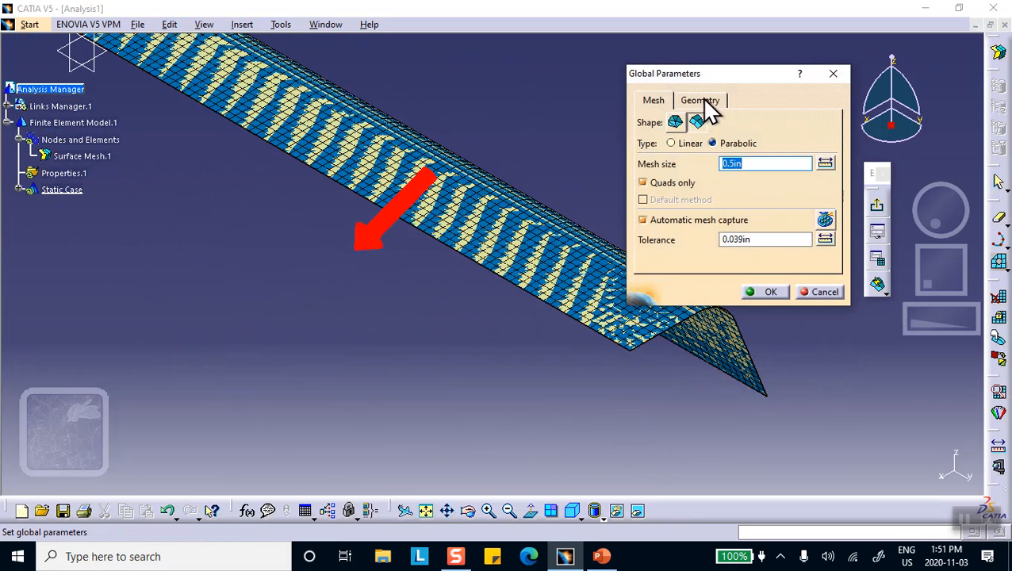
- Regenerate the surface mesh with a 0.25 in offset and orbit to inspect it
{"action": "left_click", "coordinate": [700, 100]}
{"action": "type", "text": "0.25"}
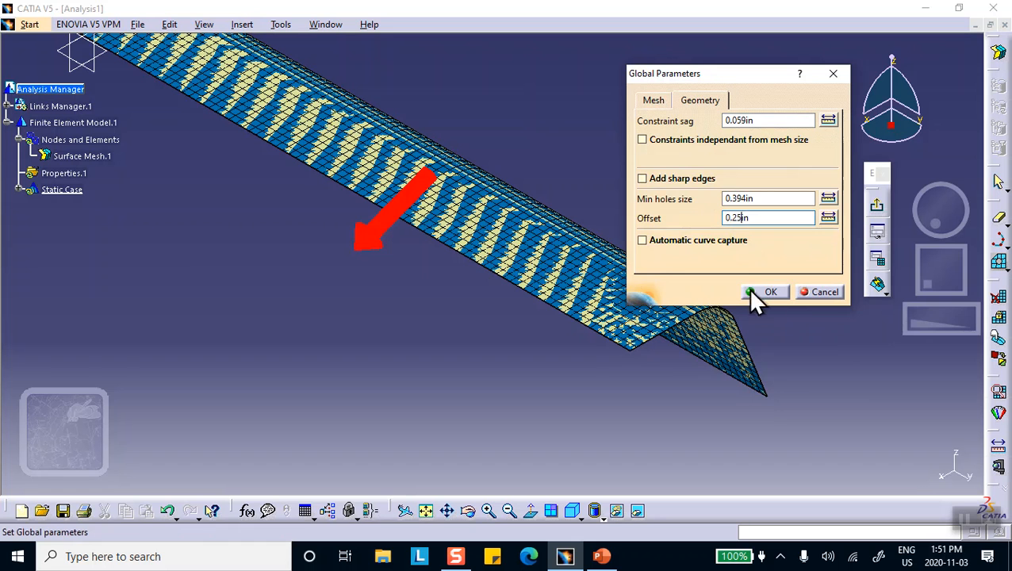
{"action": "left_click", "coordinate": [770, 292]}
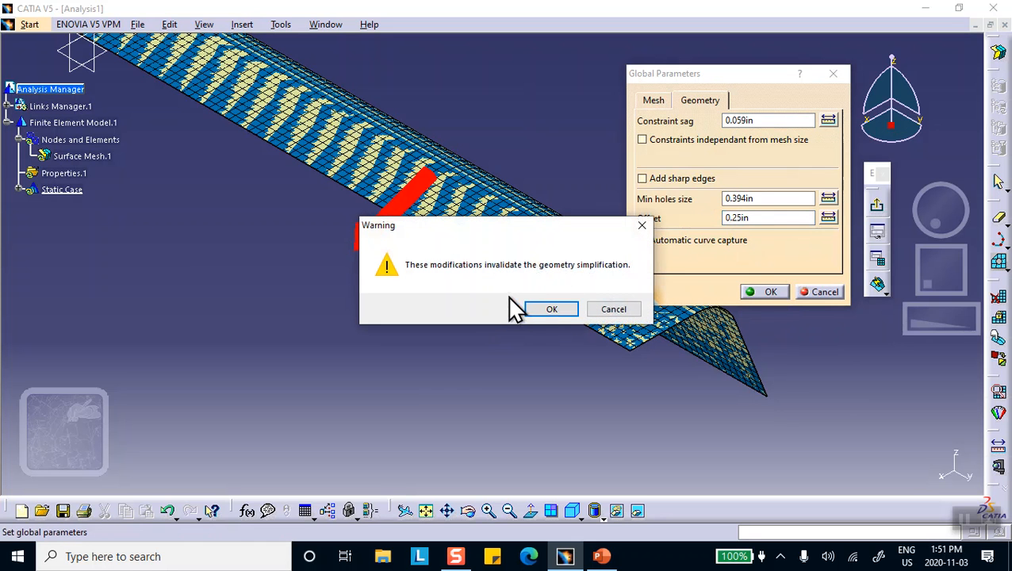
{"action": "mouse_move", "coordinate": [468, 285]}
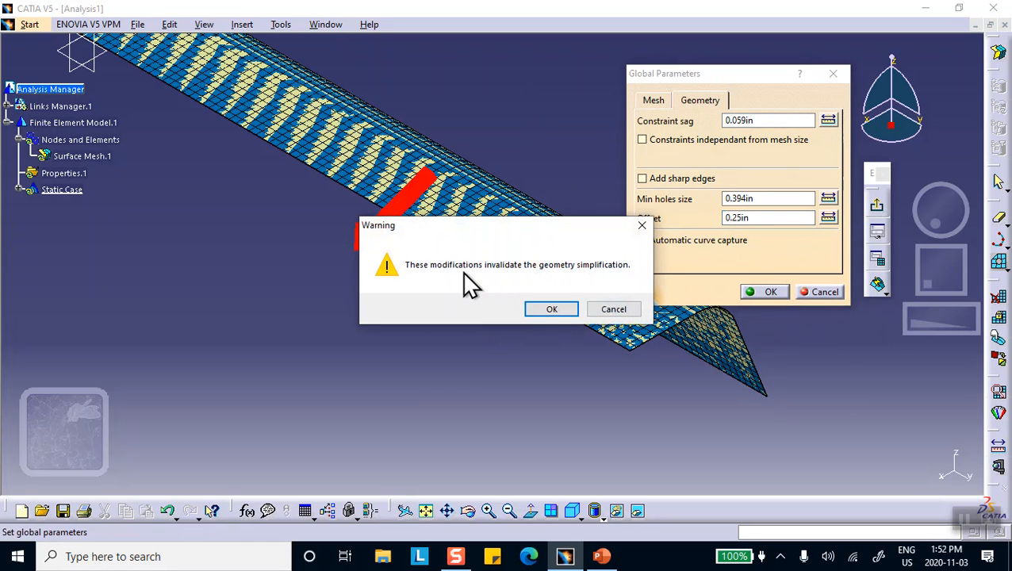
{"action": "mouse_move", "coordinate": [552, 310]}
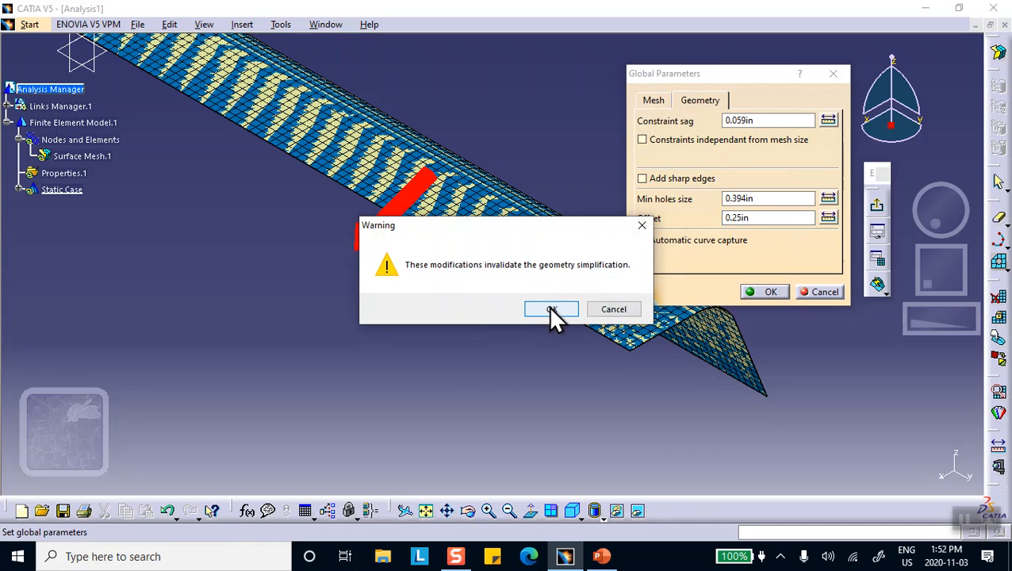
{"action": "left_click", "coordinate": [552, 309]}
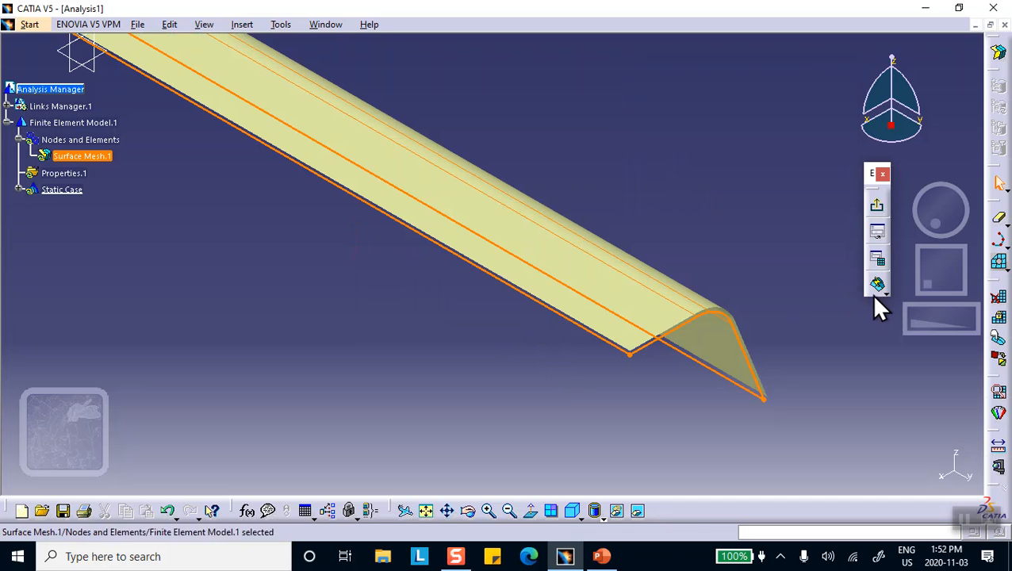
{"action": "left_click", "coordinate": [877, 284]}
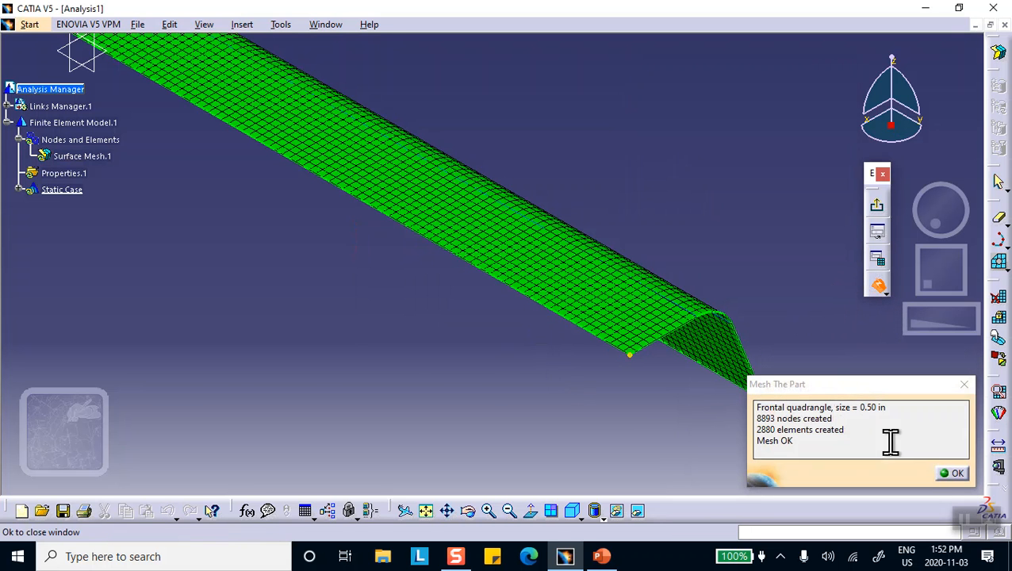
{"action": "left_click", "coordinate": [952, 473]}
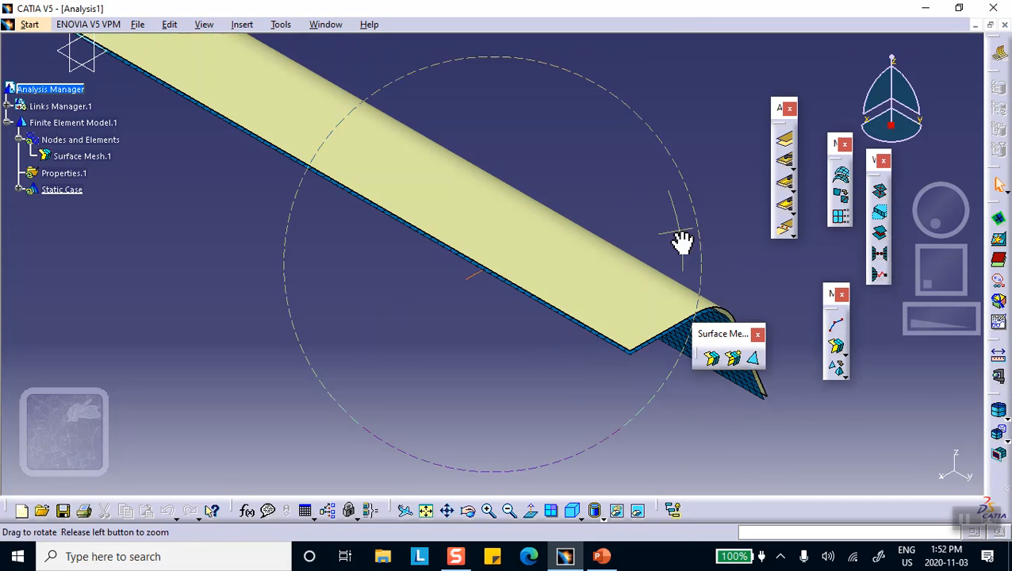
{"action": "left_click_drag", "start_coordinate": [682, 242], "coordinate": [351, 143]}
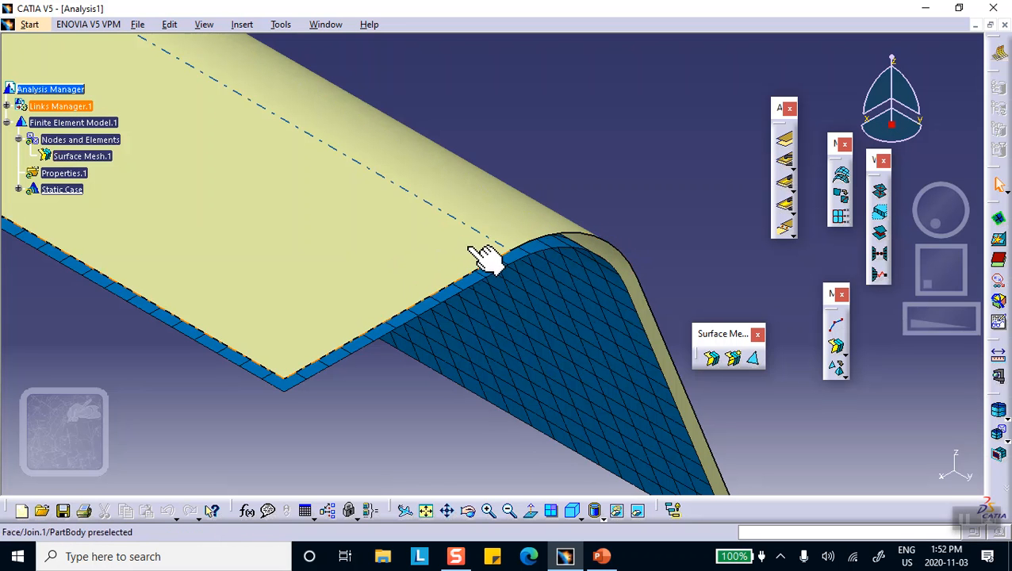
{"action": "mouse_move", "coordinate": [365, 254]}
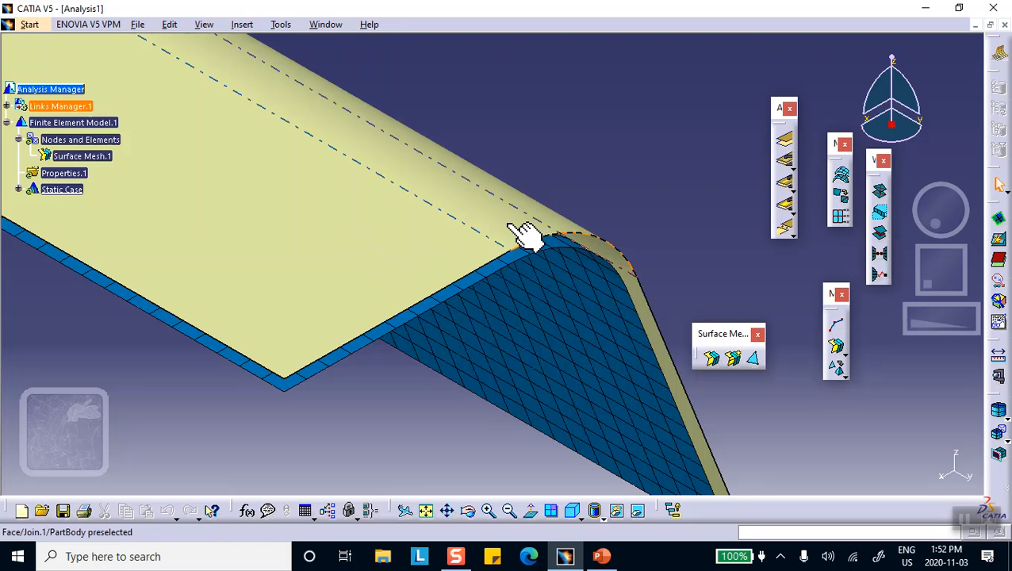
{"action": "mouse_move", "coordinate": [599, 254]}
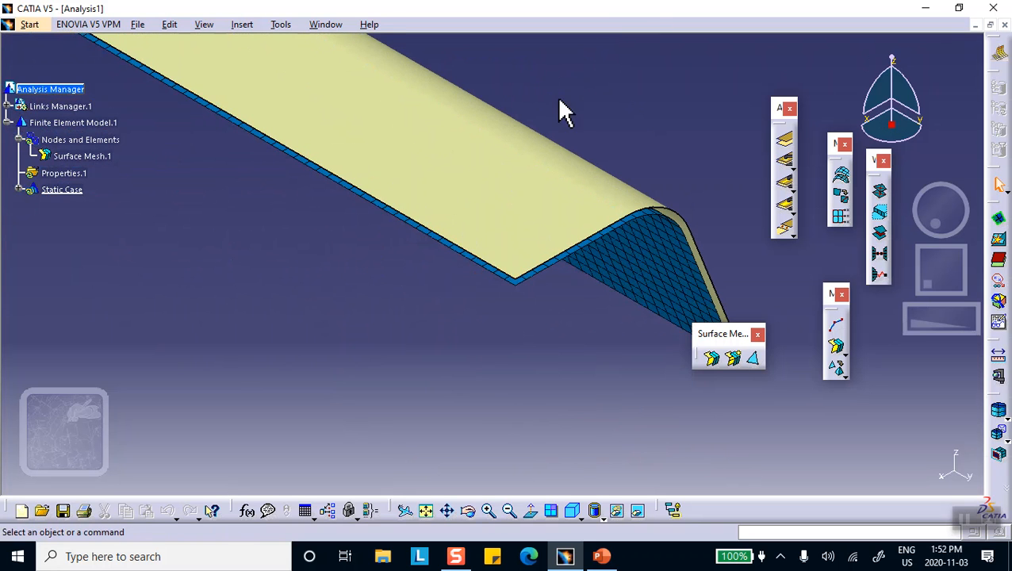
{"action": "mouse_move", "coordinate": [698, 46]}
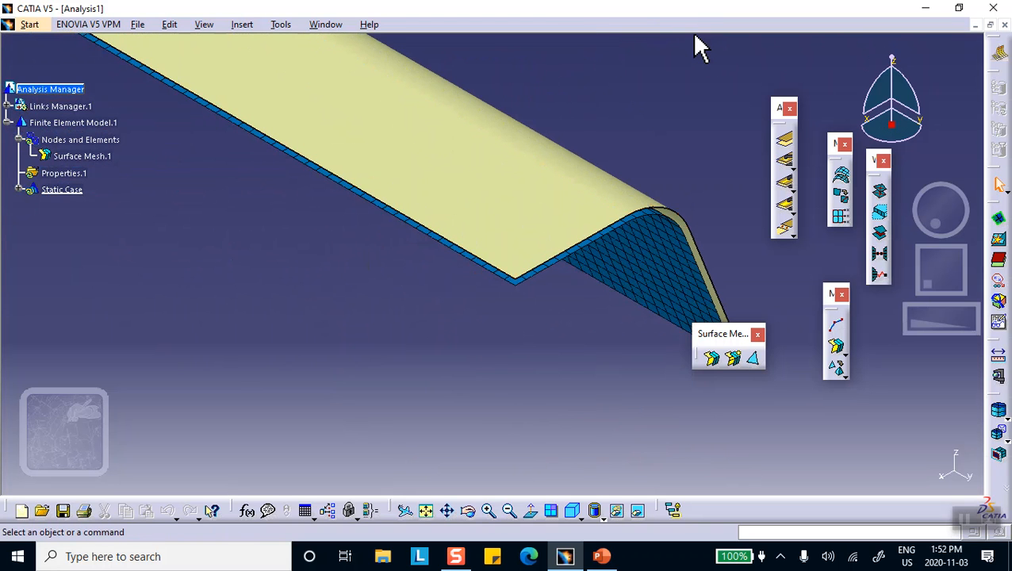
{"action": "mouse_move", "coordinate": [440, 278]}
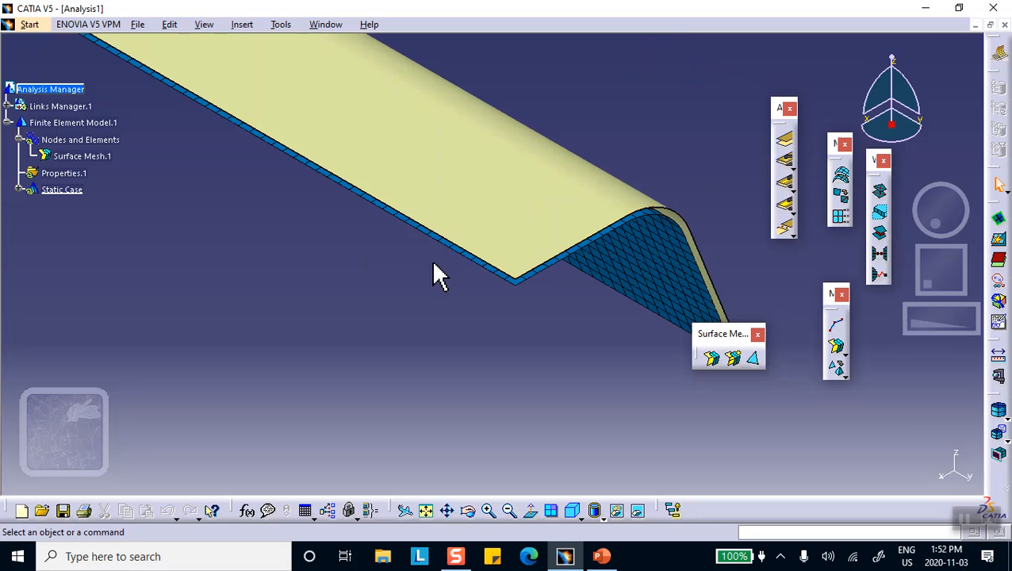
{"action": "mouse_move", "coordinate": [83, 176]}
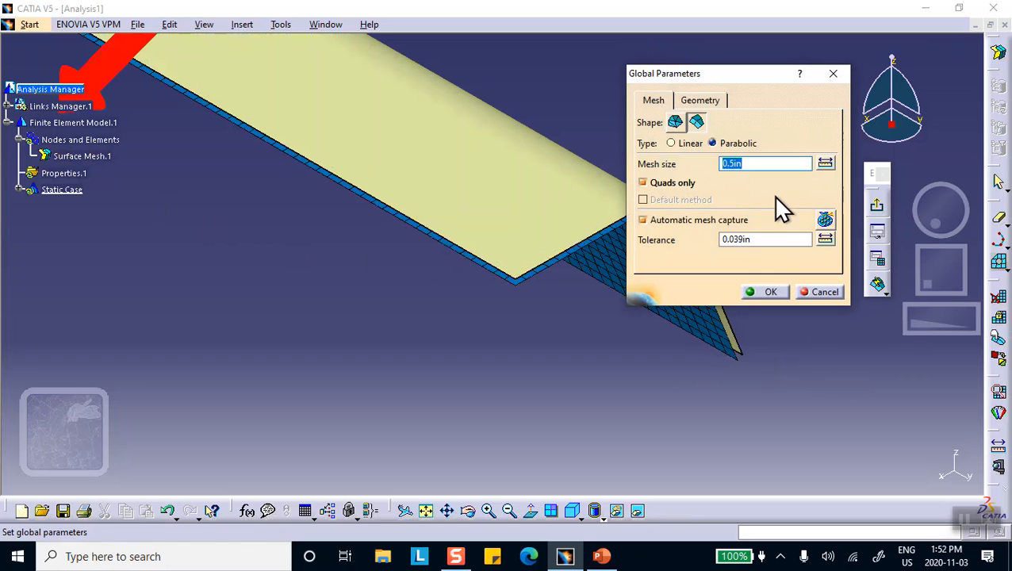
- Set the mesh offset to -0.25 in and accept the geometry simplification warning
{"action": "left_click", "coordinate": [699, 100]}
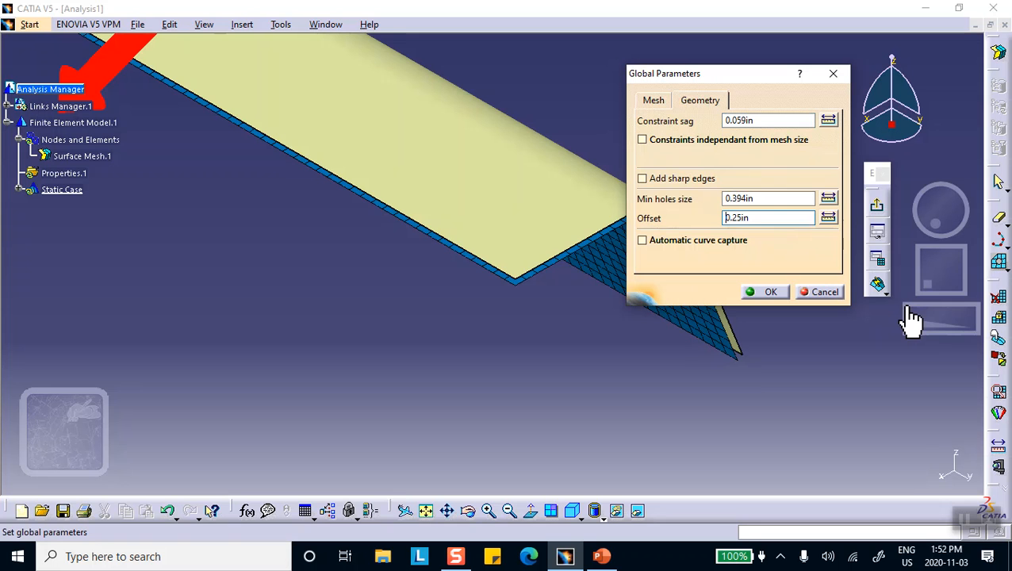
{"action": "type", "text": "-0.25in"}
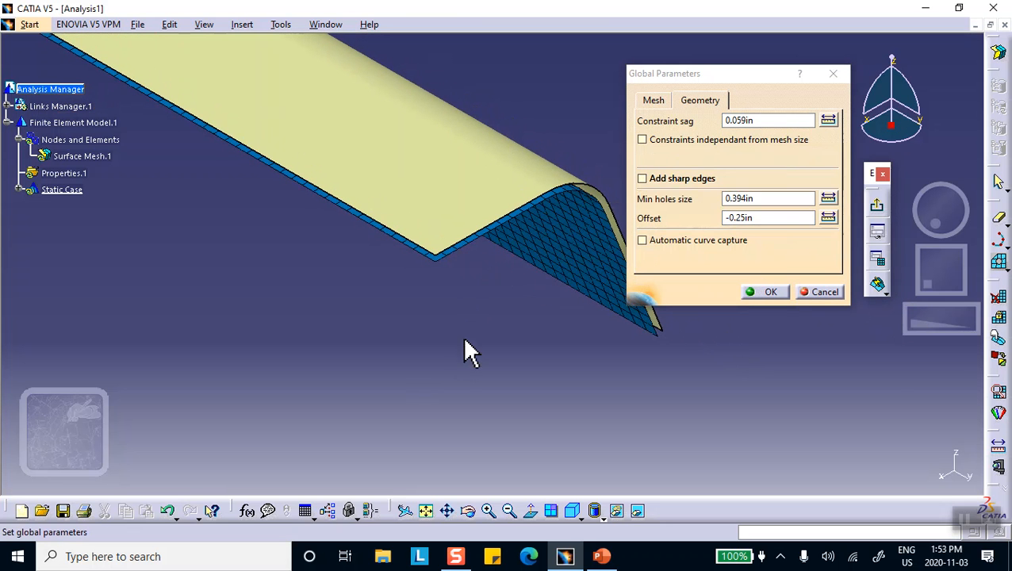
{"action": "mouse_move", "coordinate": [587, 230]}
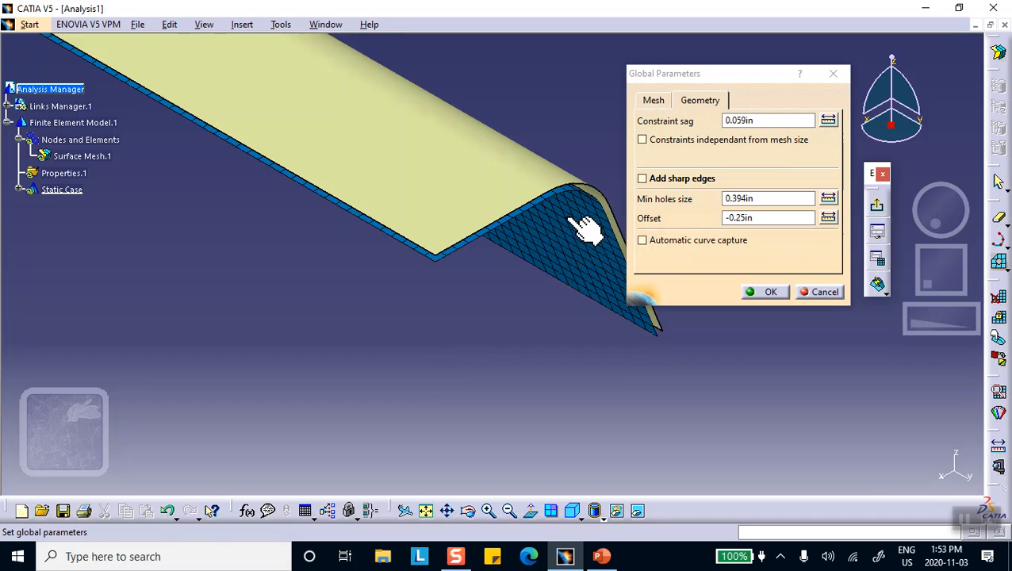
{"action": "mouse_move", "coordinate": [595, 222]}
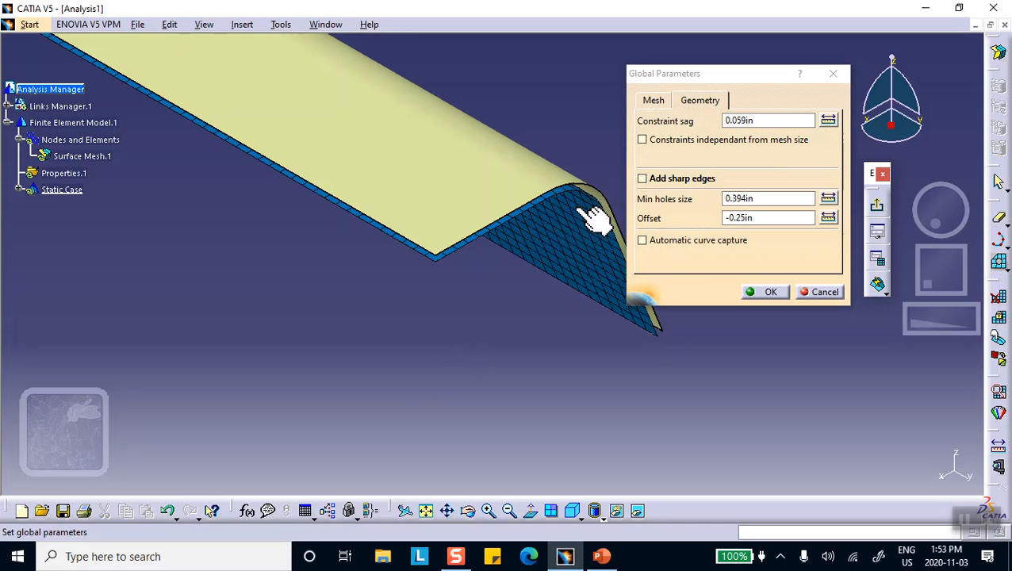
{"action": "mouse_move", "coordinate": [435, 341]}
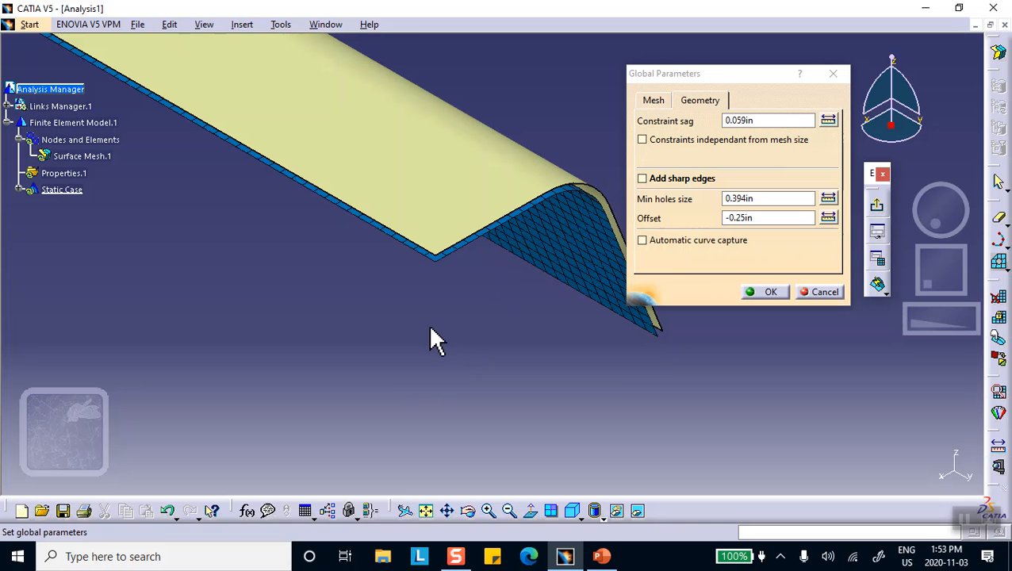
{"action": "mouse_move", "coordinate": [561, 149]}
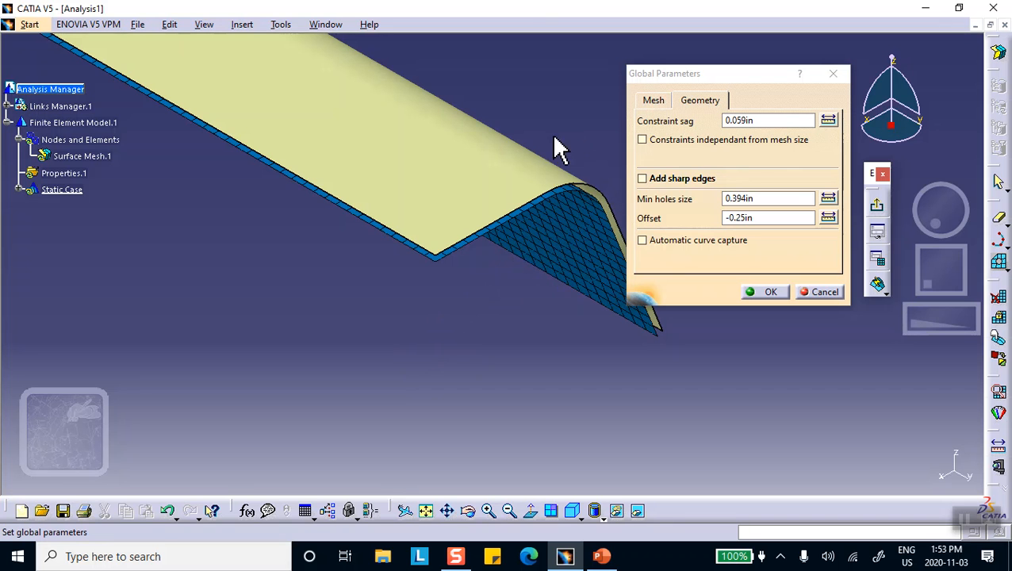
{"action": "mouse_move", "coordinate": [639, 210]}
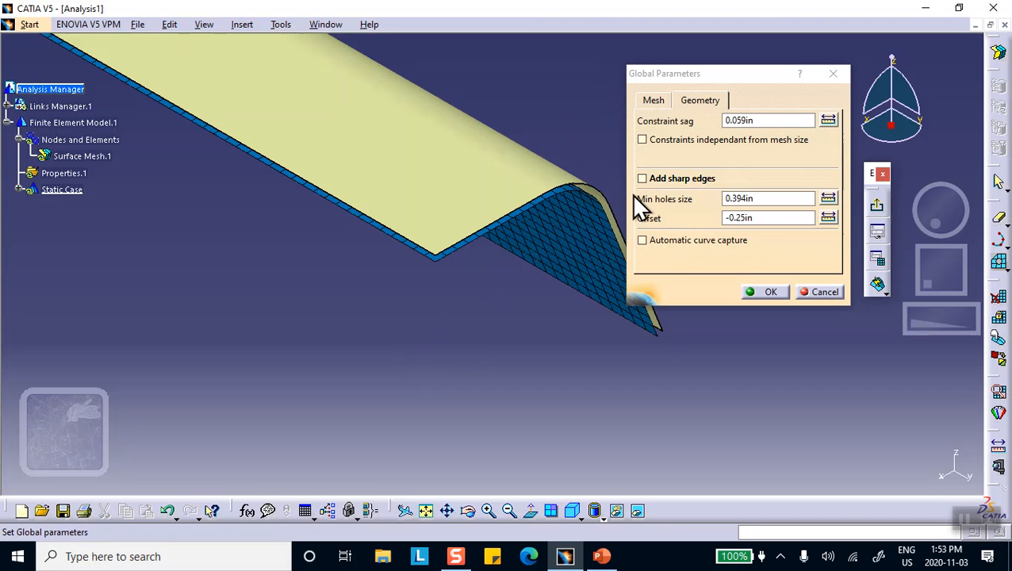
{"action": "left_click", "coordinate": [768, 217]}
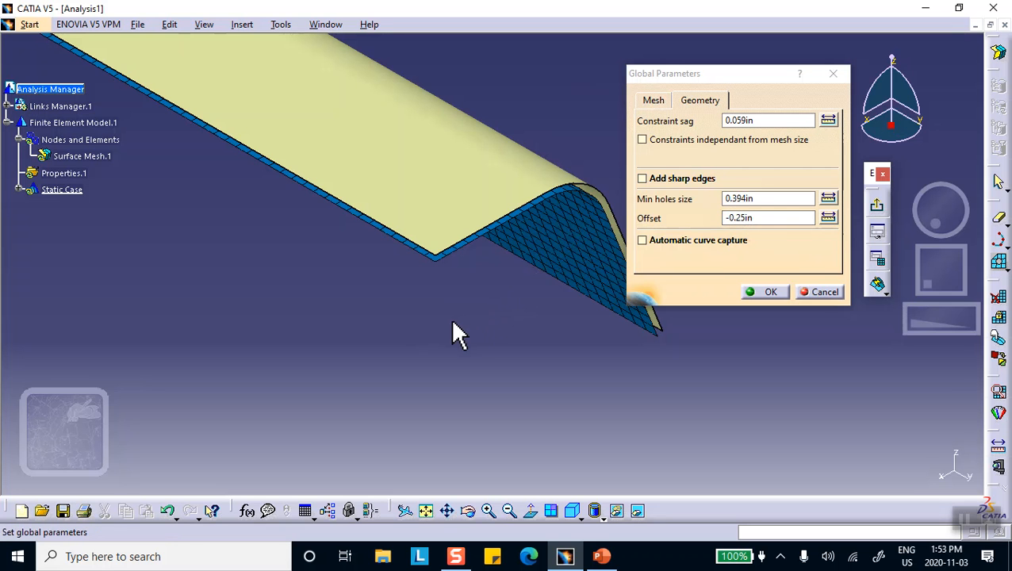
{"action": "left_click", "coordinate": [770, 292]}
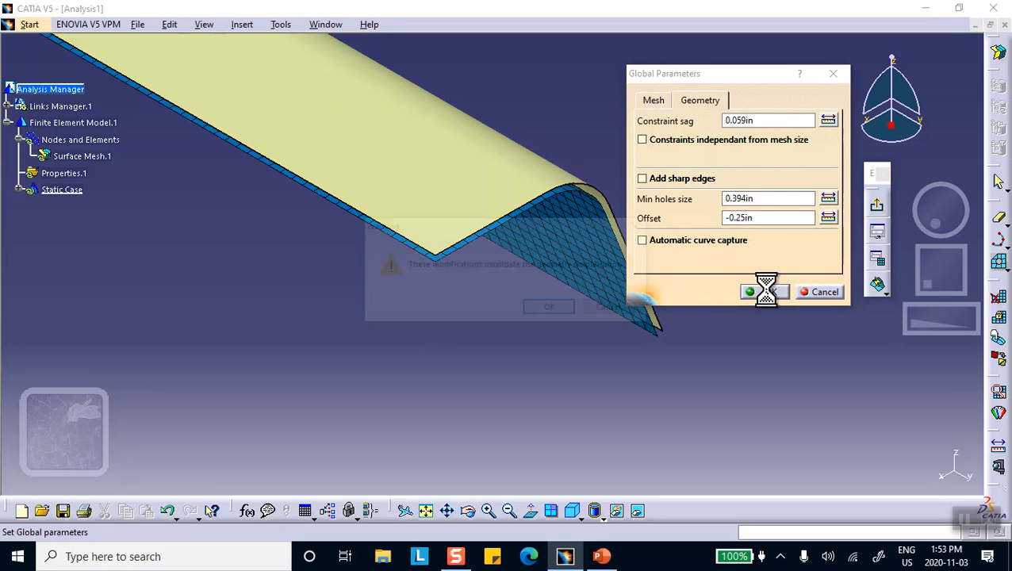
{"action": "left_click", "coordinate": [764, 292]}
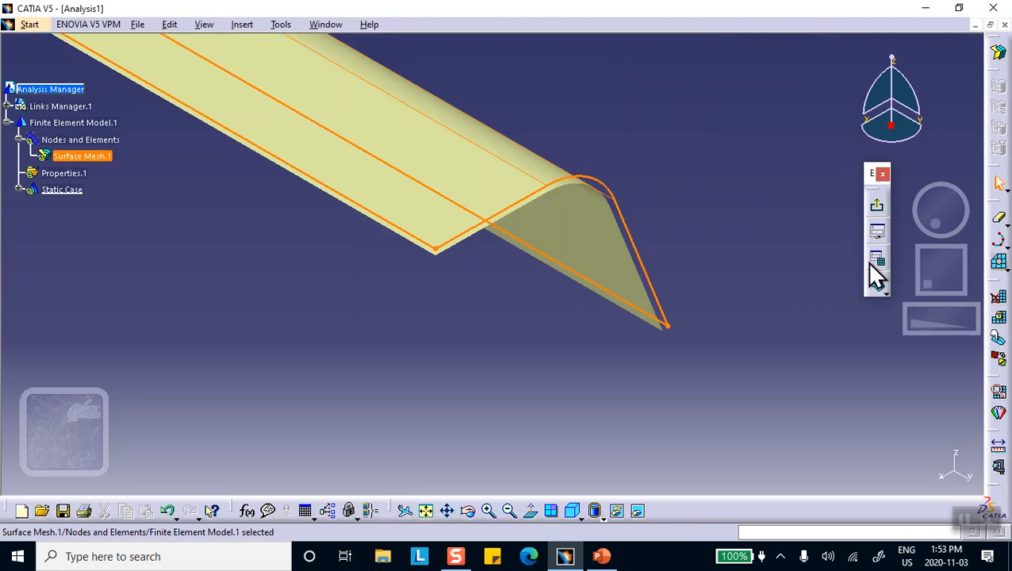
- Update the mesh at -0.25 in offset, producing 9183 nodes and 2976 elements
{"action": "left_click", "coordinate": [878, 260]}
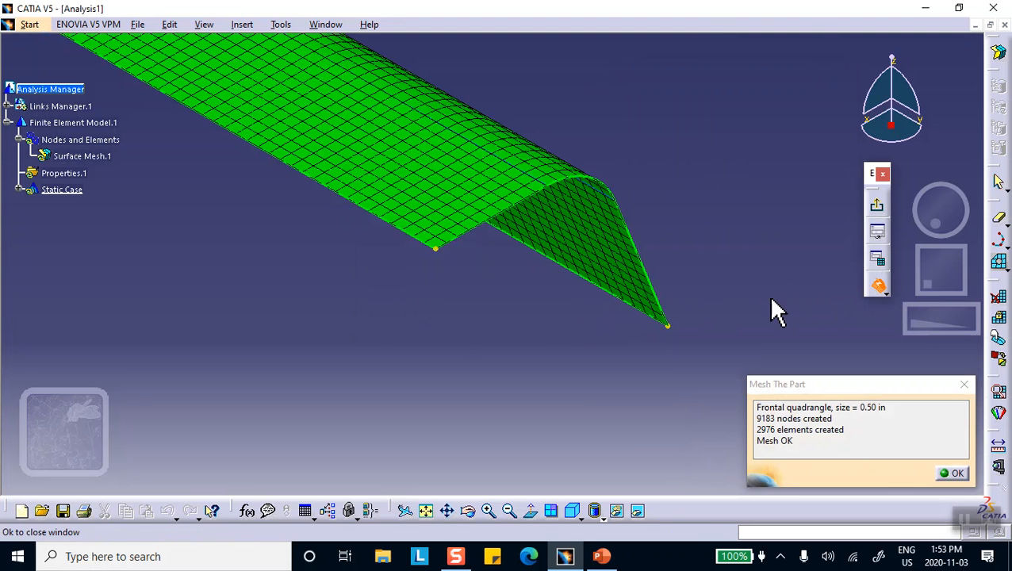
{"action": "left_click", "coordinate": [957, 473]}
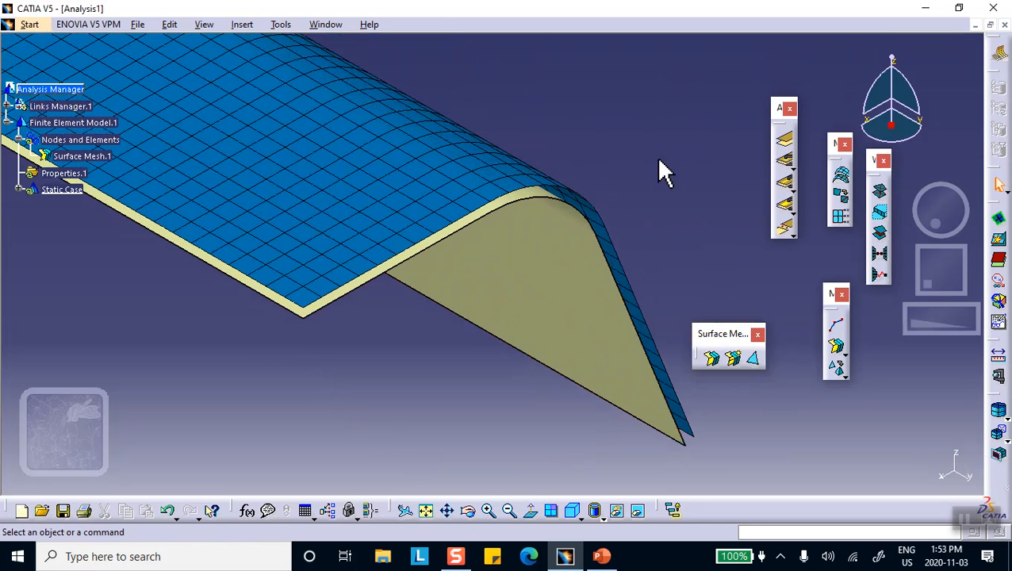
{"action": "mouse_move", "coordinate": [420, 363]}
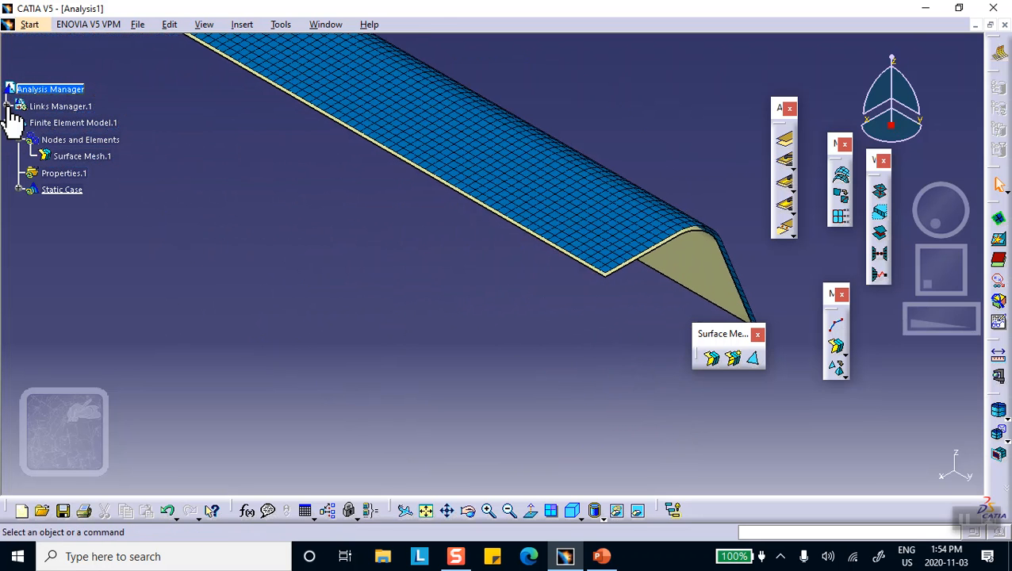
- Expand the linked part and PartBody to list Pad.1, Sketch.4, bottom, Join.1 and Steel
{"action": "left_click", "coordinate": [26, 106]}
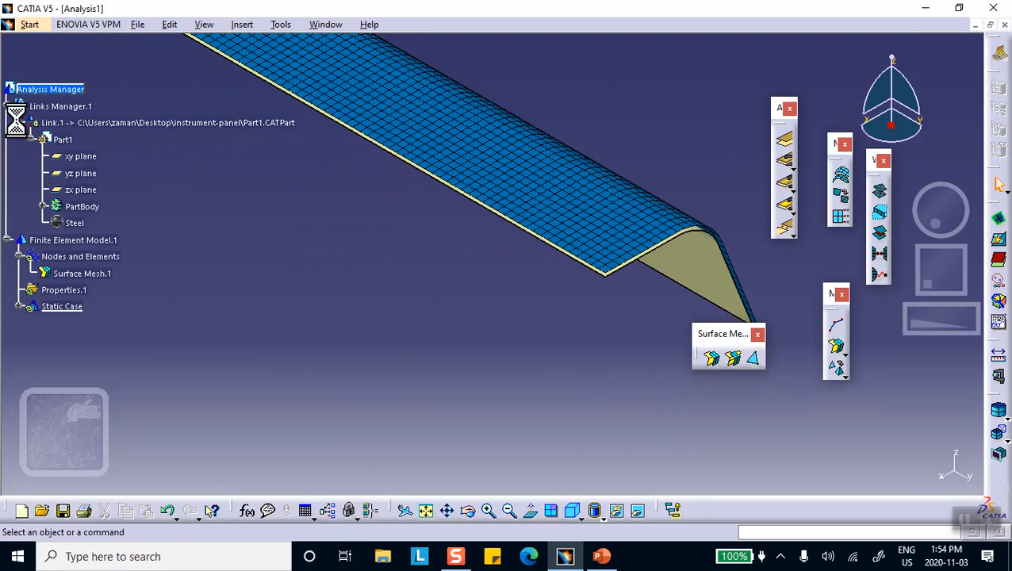
{"action": "left_click", "coordinate": [45, 207]}
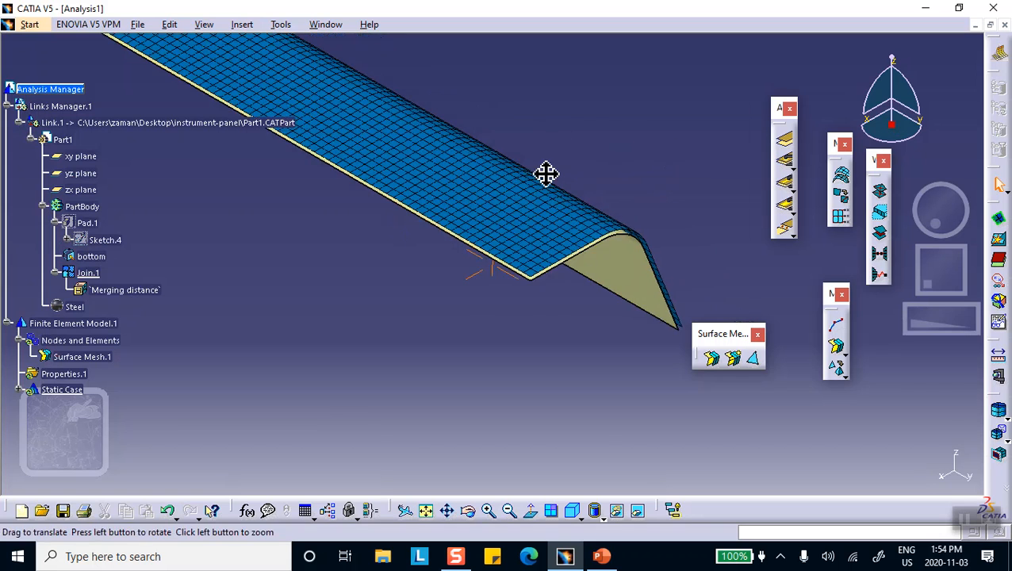
{"action": "left_click_drag", "start_coordinate": [546, 175], "coordinate": [617, 145]}
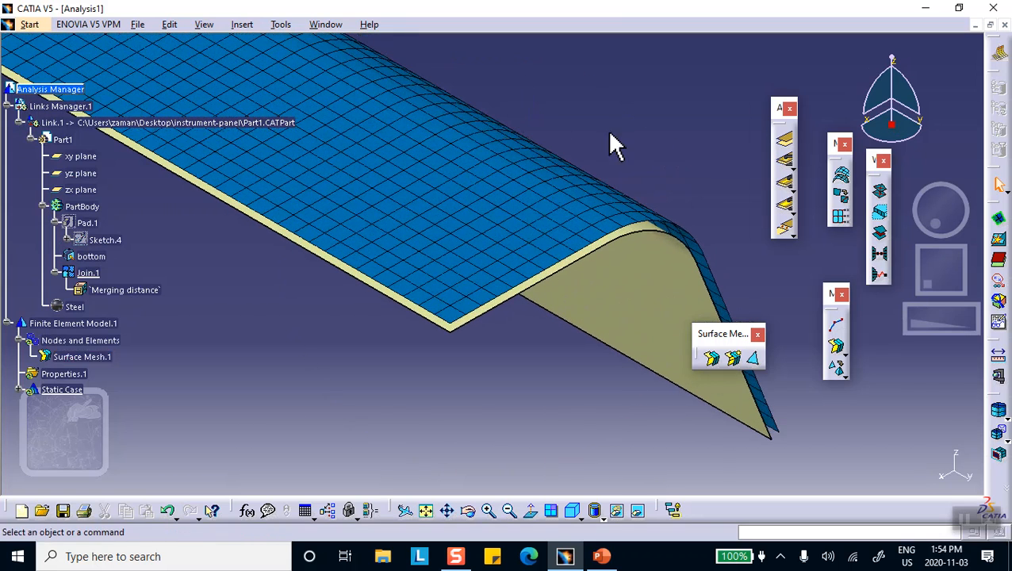
{"action": "mouse_move", "coordinate": [722, 273]}
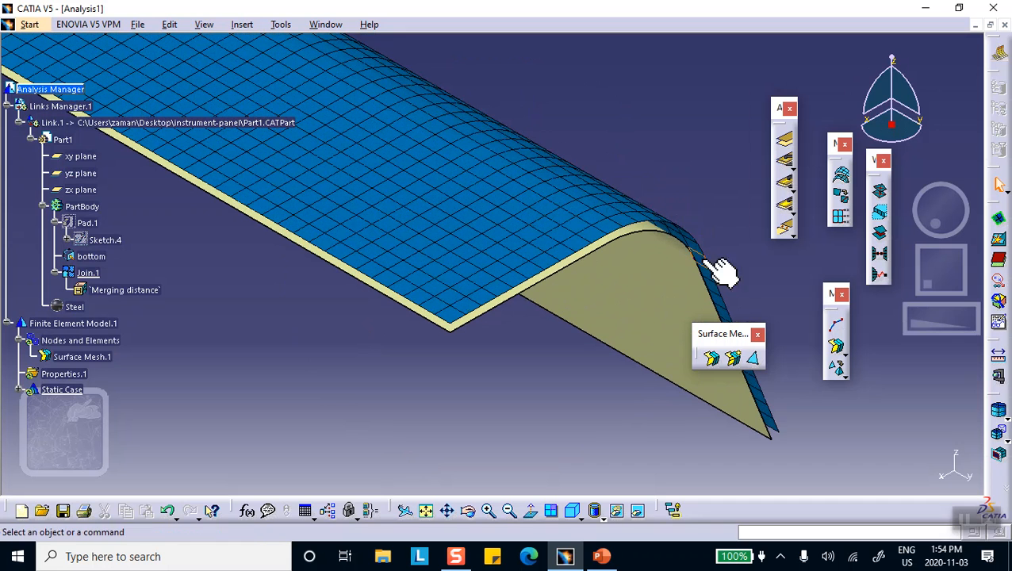
{"action": "mouse_move", "coordinate": [131, 341]}
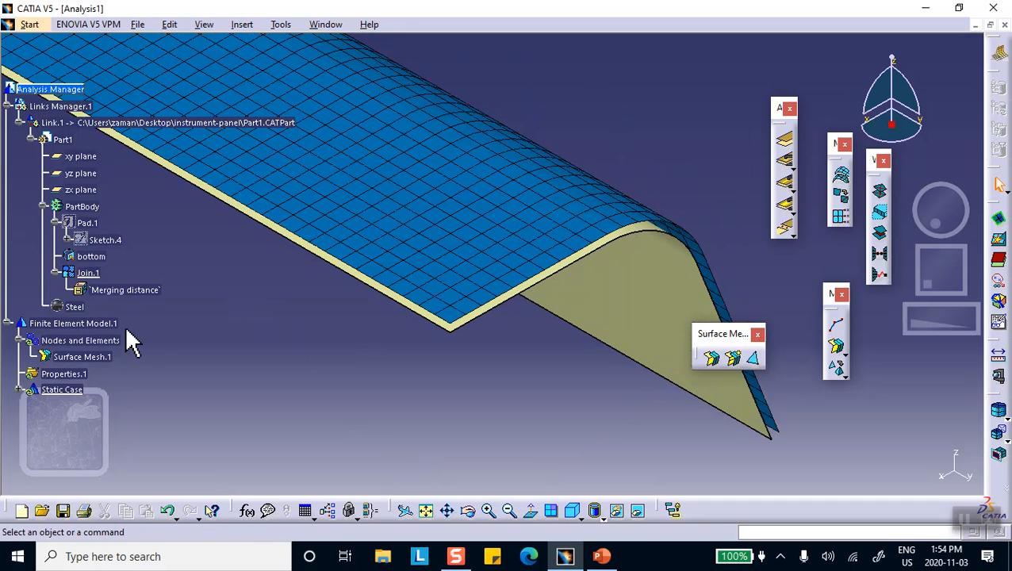
{"action": "mouse_move", "coordinate": [88, 189]}
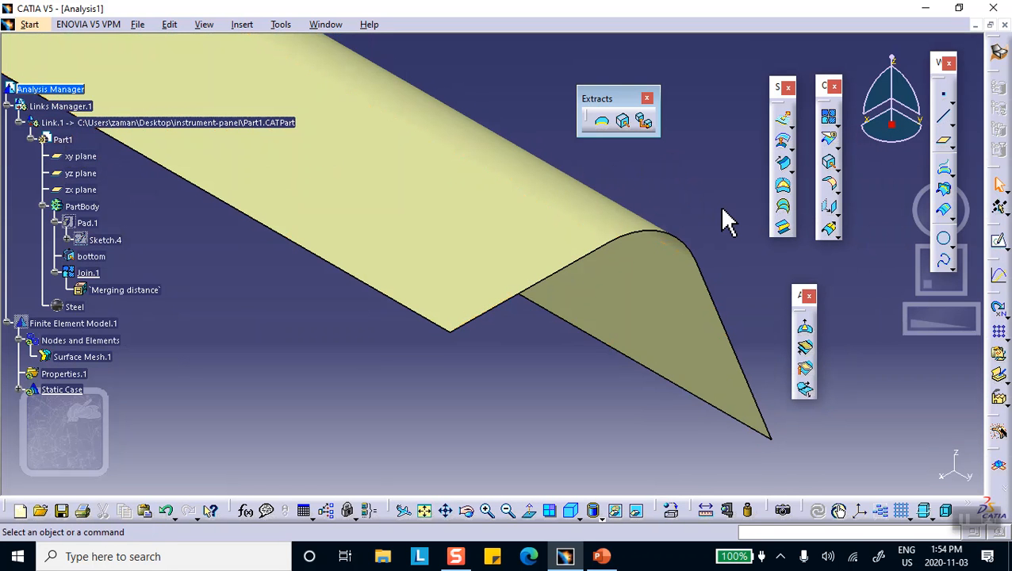
- Show the solid Pad.1 bracket again and begin extracting a face
{"action": "right_click", "coordinate": [86, 223]}
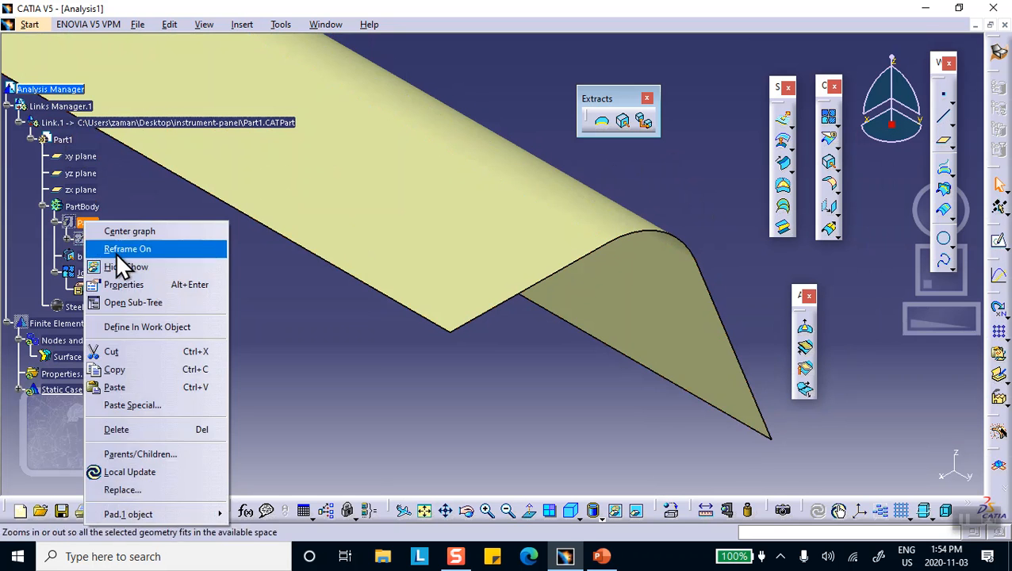
{"action": "left_click", "coordinate": [127, 248]}
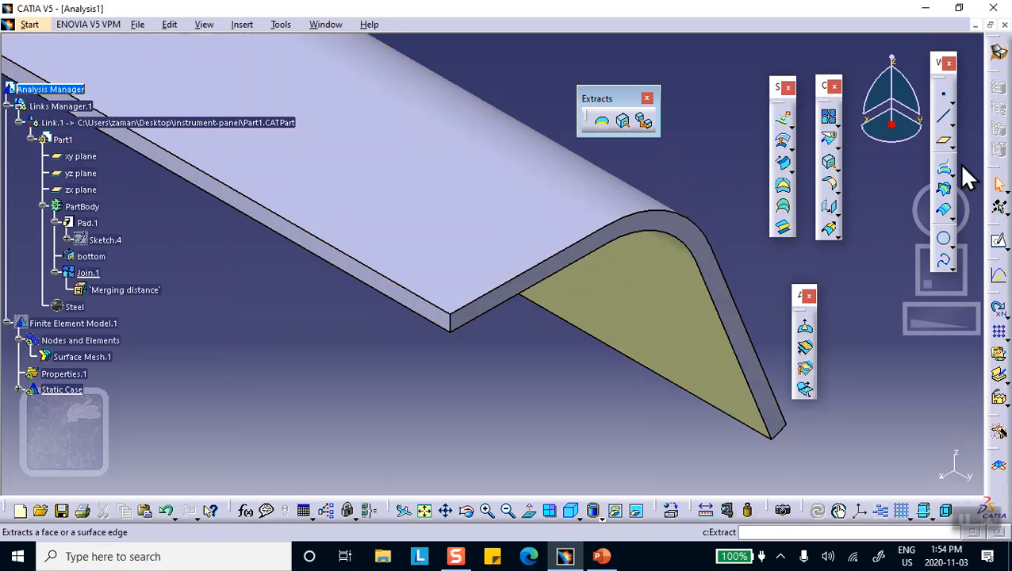
{"action": "left_click", "coordinate": [622, 120]}
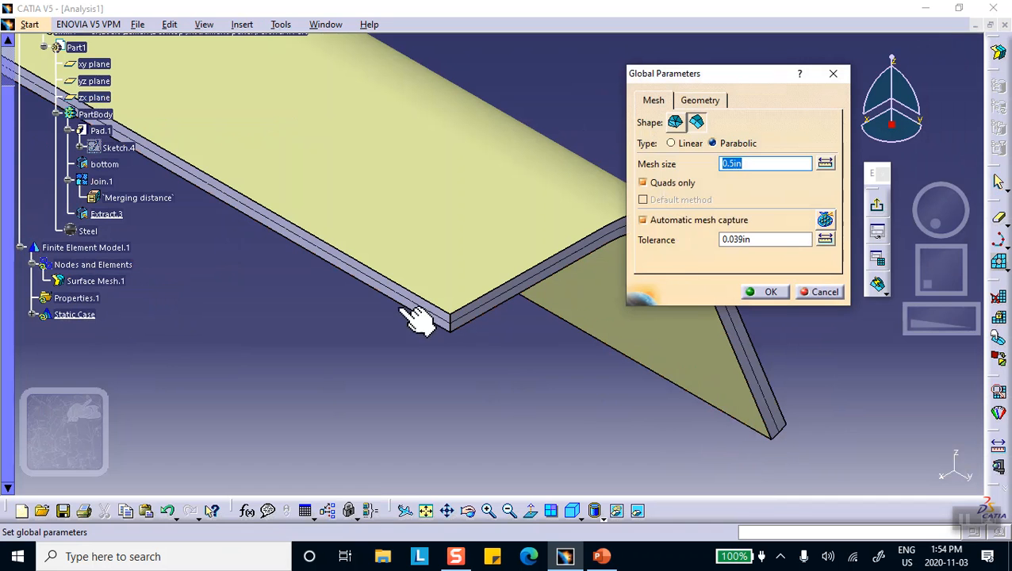
- Accept the global mesh parameters, dismiss the context menu, and rotate the bracket slightly
{"action": "left_click", "coordinate": [770, 292]}
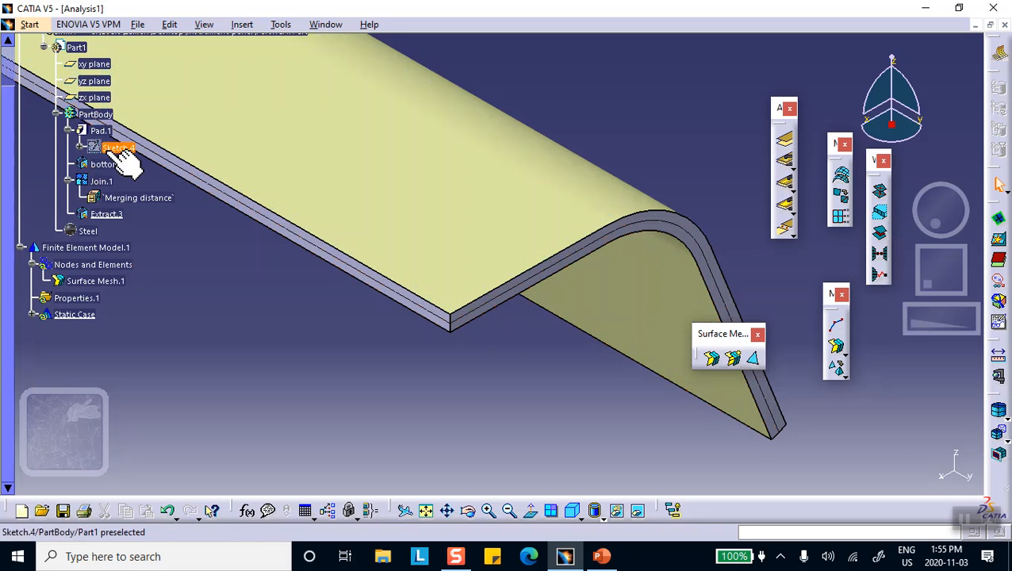
{"action": "left_click", "coordinate": [101, 130]}
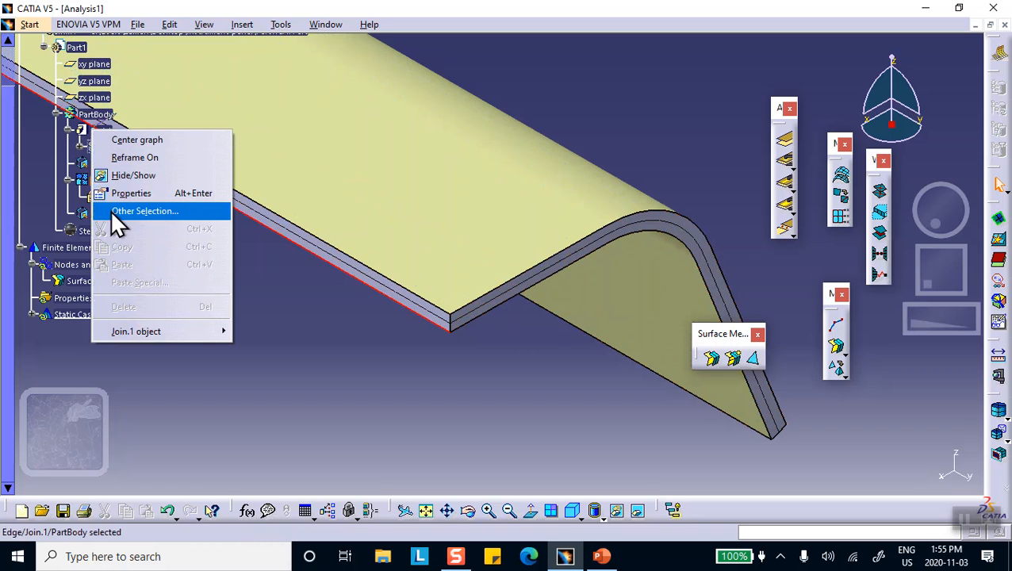
{"action": "mouse_move", "coordinate": [139, 192]}
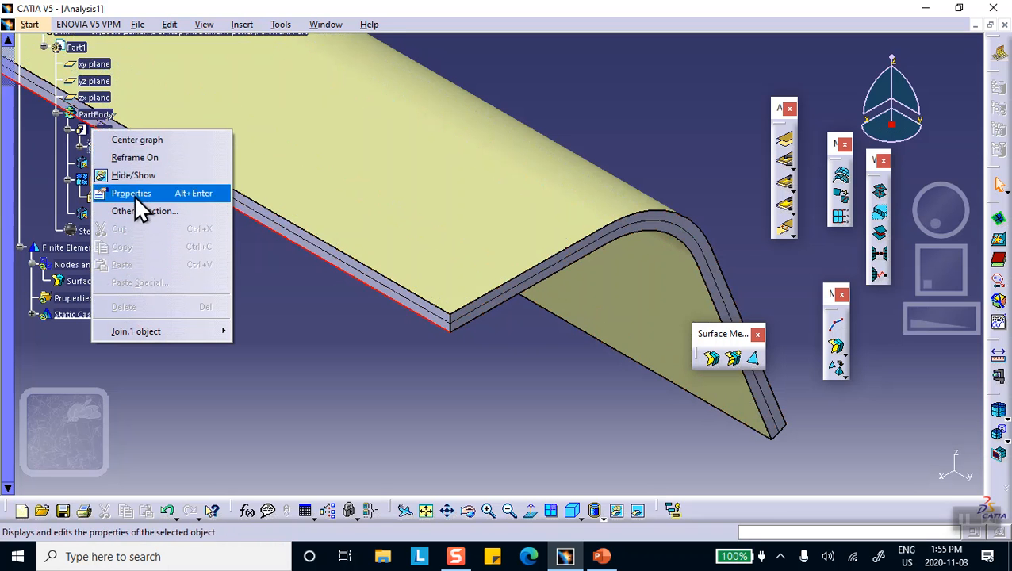
{"action": "mouse_move", "coordinate": [142, 159]}
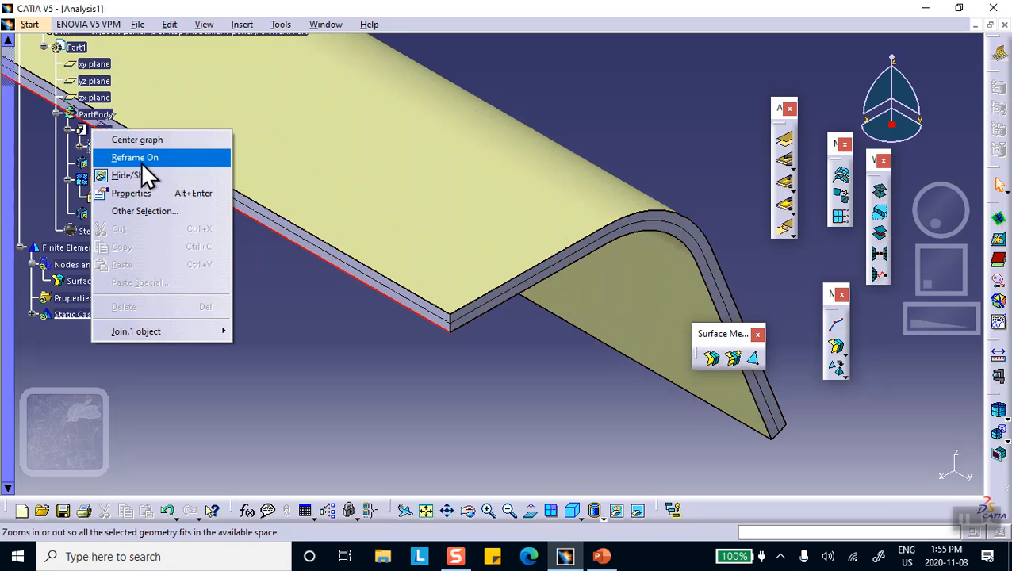
{"action": "left_click", "coordinate": [375, 323]}
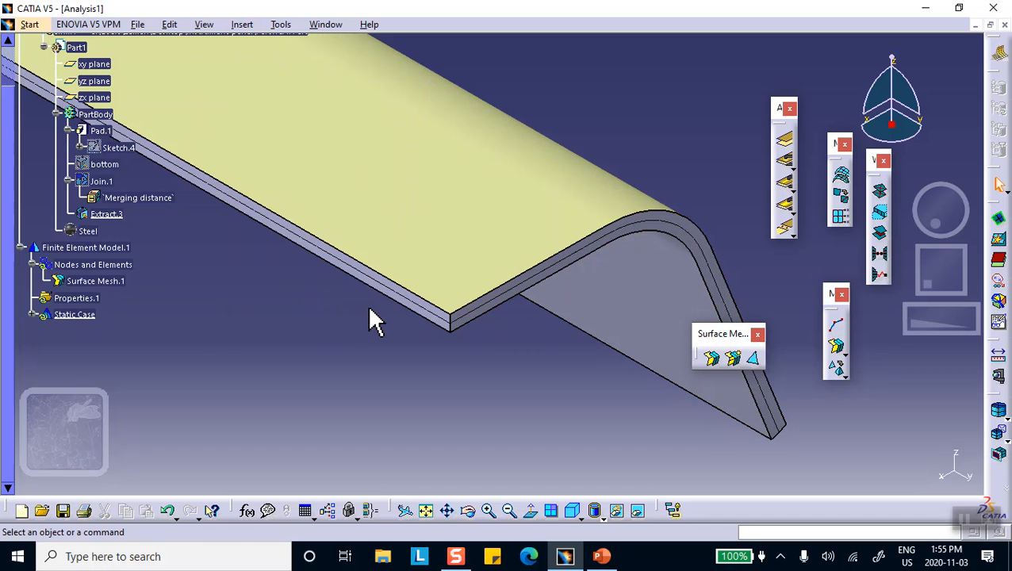
{"action": "mouse_move", "coordinate": [104, 164]}
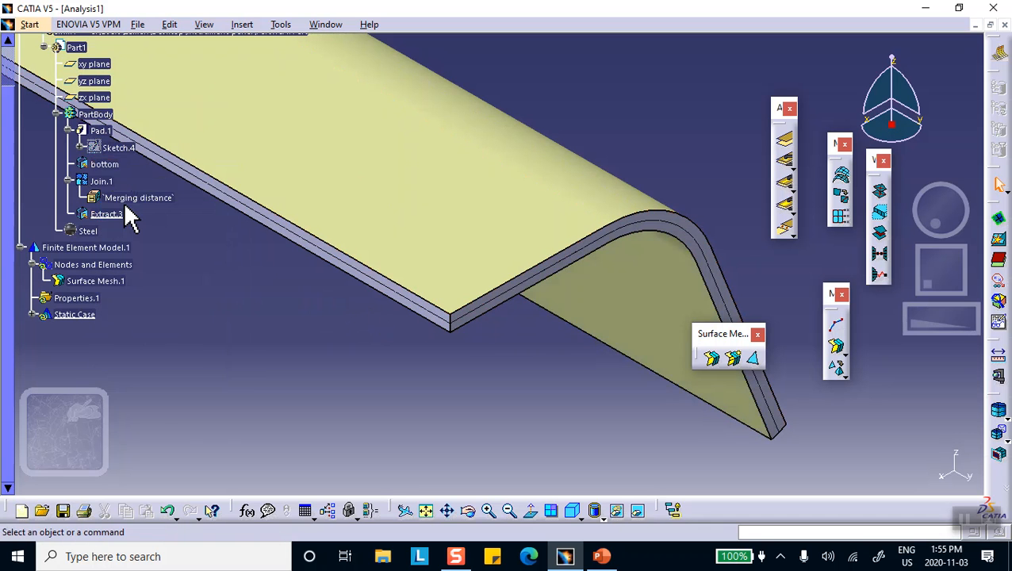
{"action": "mouse_move", "coordinate": [117, 148]}
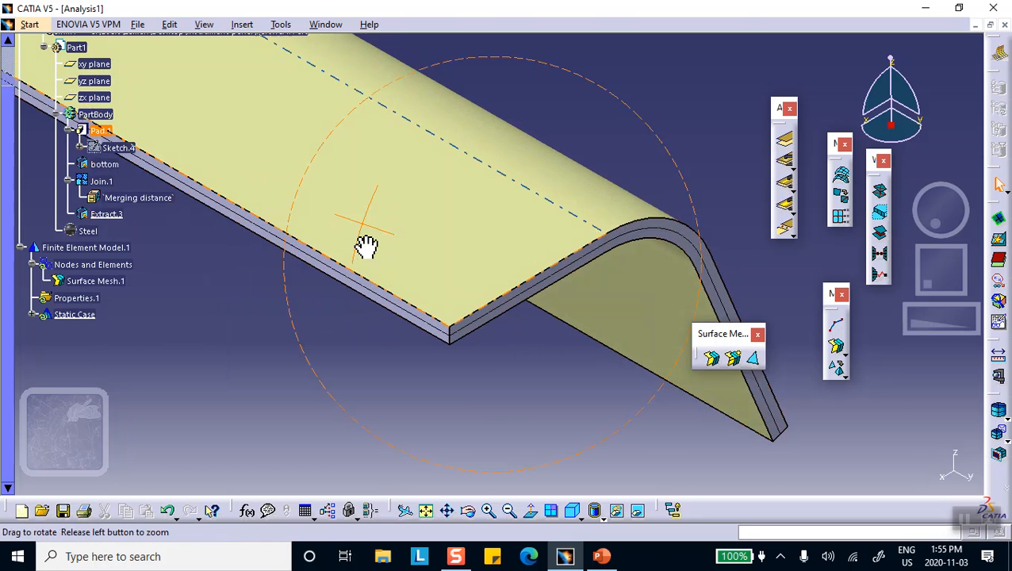
{"action": "left_click_drag", "start_coordinate": [367, 246], "coordinate": [175, 357]}
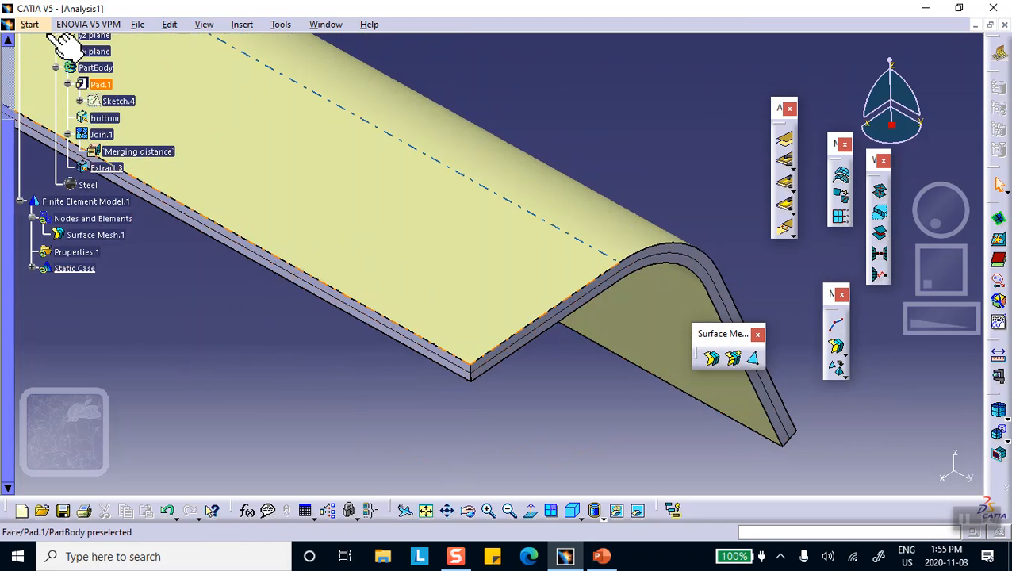
- In Generative Structural Analysis, show Mesh Visualization and open the 'bottom' surface options
{"action": "left_click", "coordinate": [30, 24]}
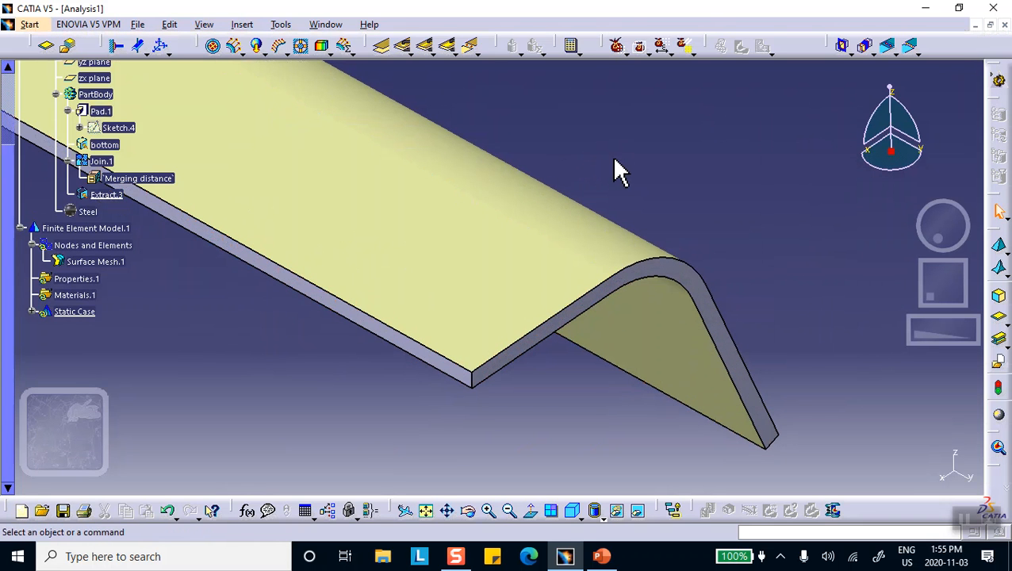
{"action": "mouse_move", "coordinate": [86, 229]}
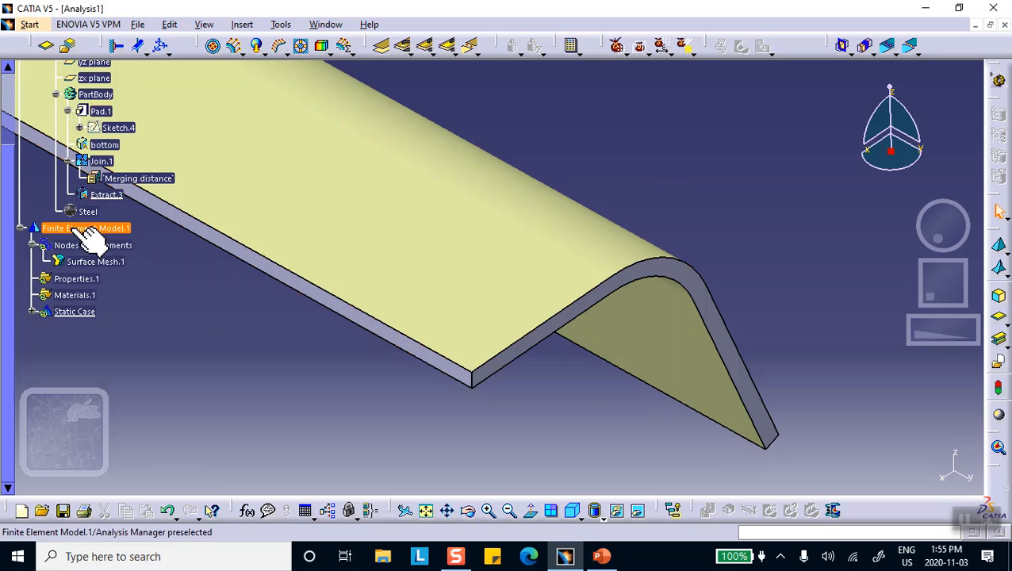
{"action": "right_click", "coordinate": [94, 244]}
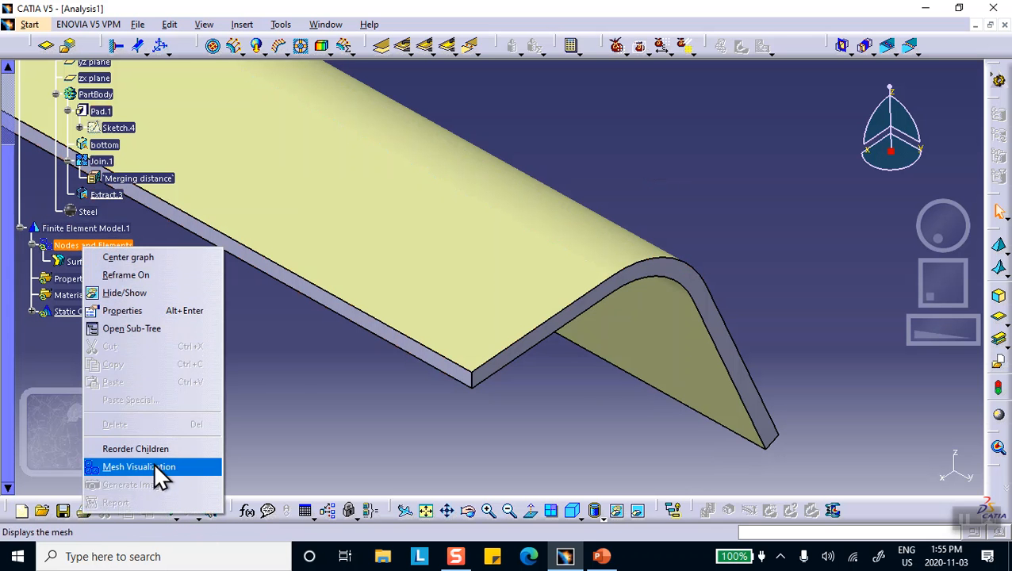
{"action": "left_click", "coordinate": [139, 467]}
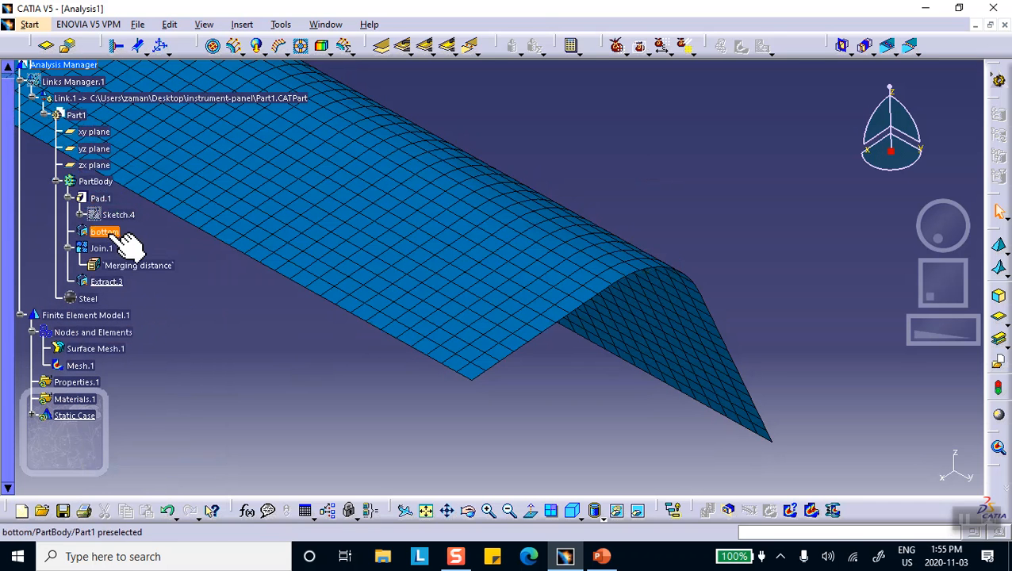
{"action": "right_click", "coordinate": [105, 232]}
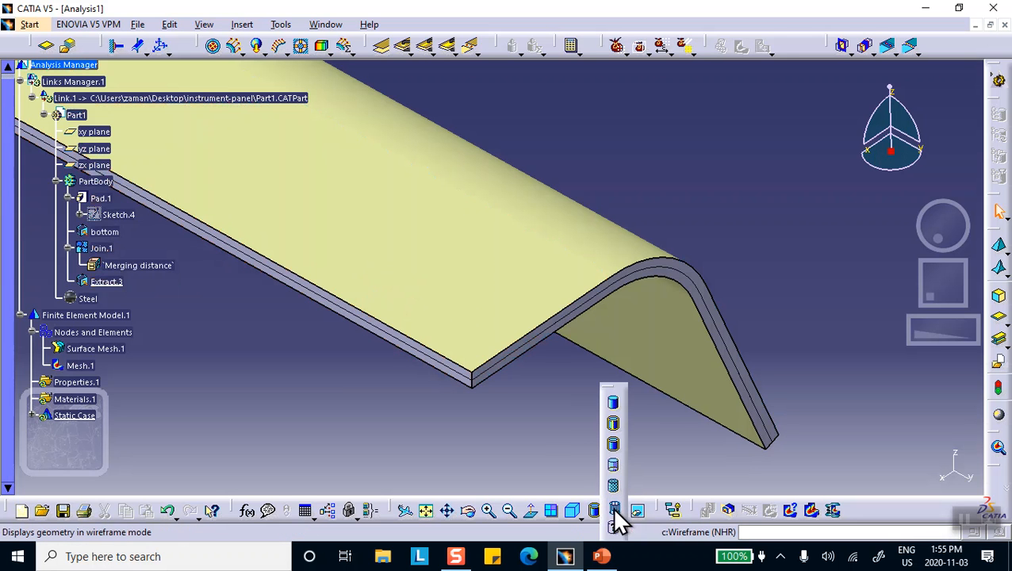
- View the bracket in Wireframe (NHR), turn it along its length, then switch to PowerPoint
{"action": "left_click", "coordinate": [613, 510]}
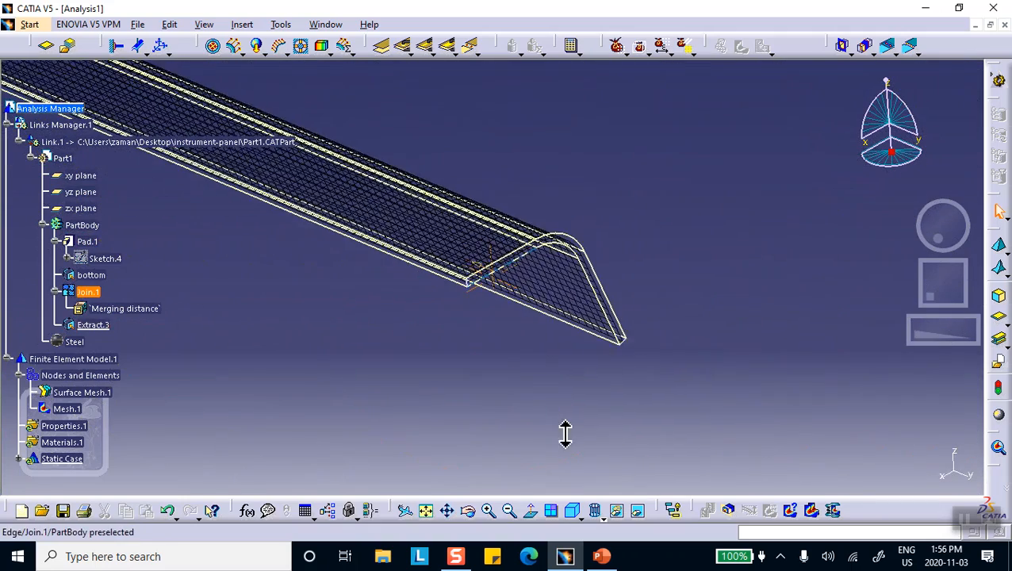
{"action": "left_click_drag", "start_coordinate": [566, 434], "coordinate": [603, 547]}
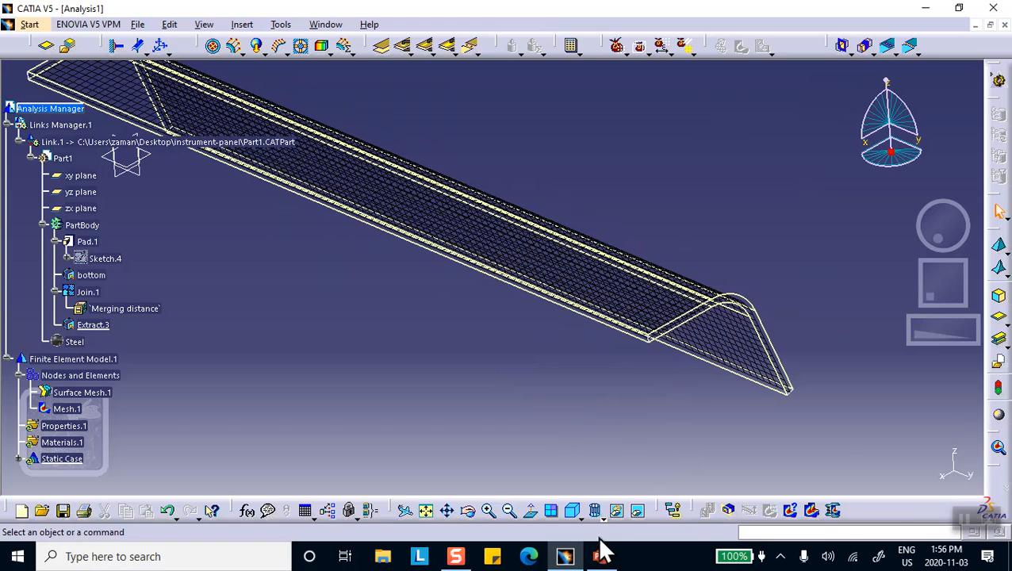
{"action": "left_click", "coordinate": [601, 556]}
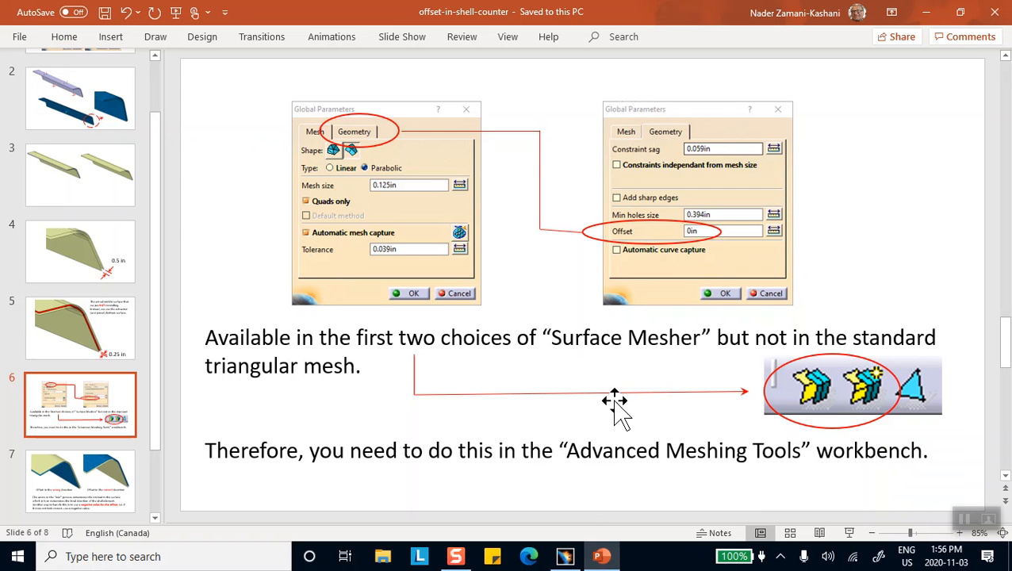
{"action": "mouse_move", "coordinate": [758, 103]}
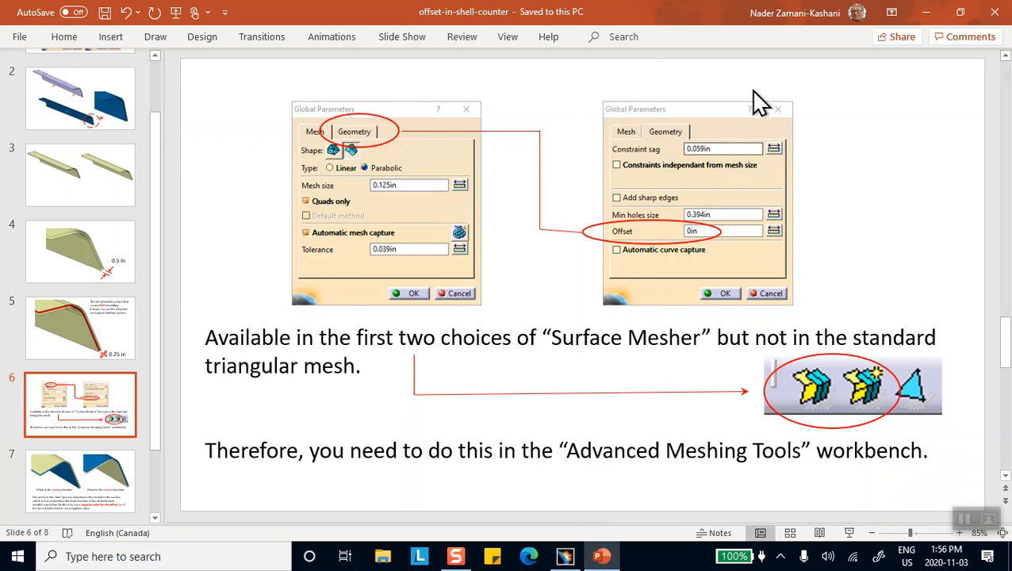
{"action": "mouse_move", "coordinate": [658, 274]}
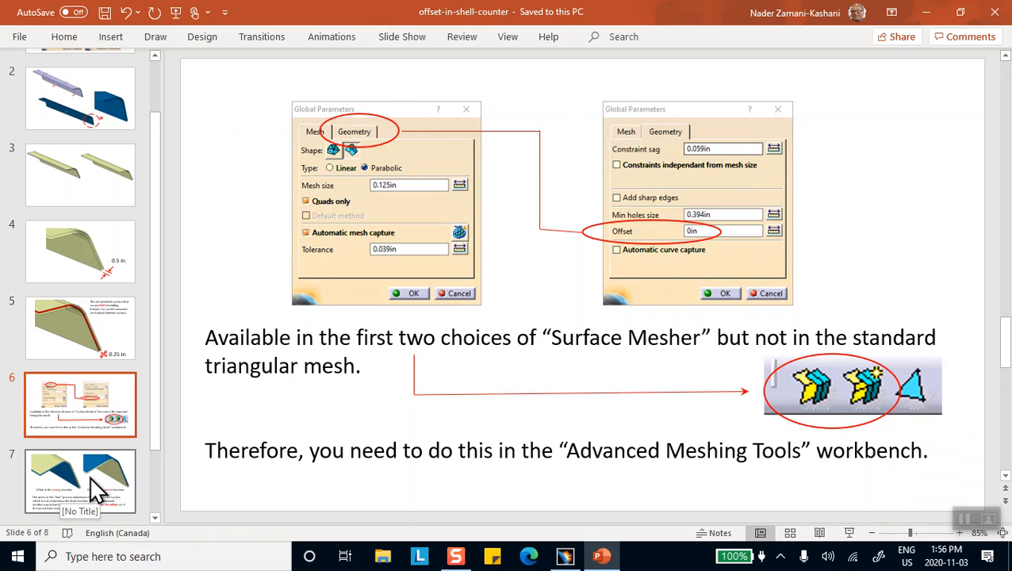
{"action": "mouse_move", "coordinate": [886, 71]}
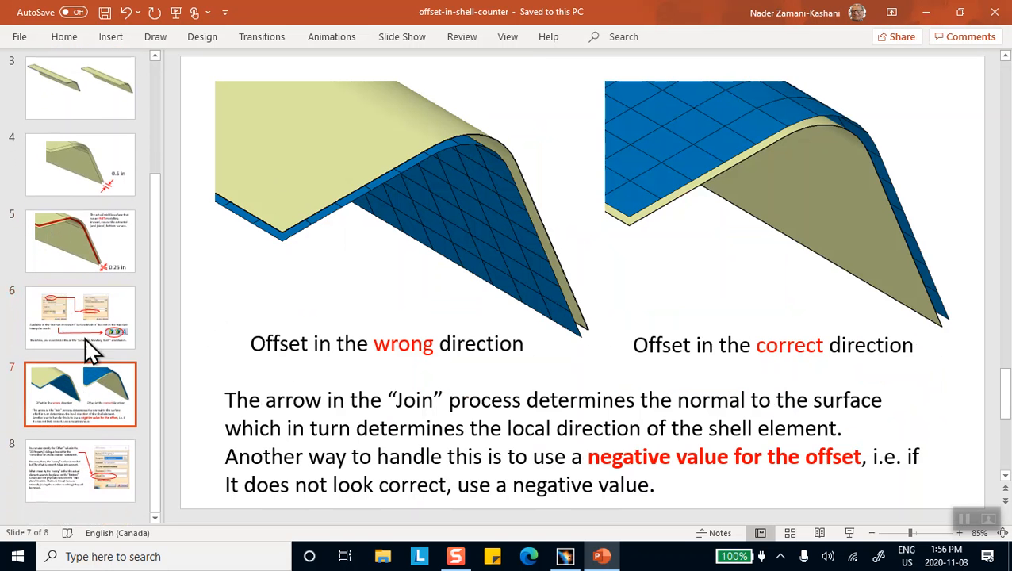
{"action": "mouse_move", "coordinate": [731, 141]}
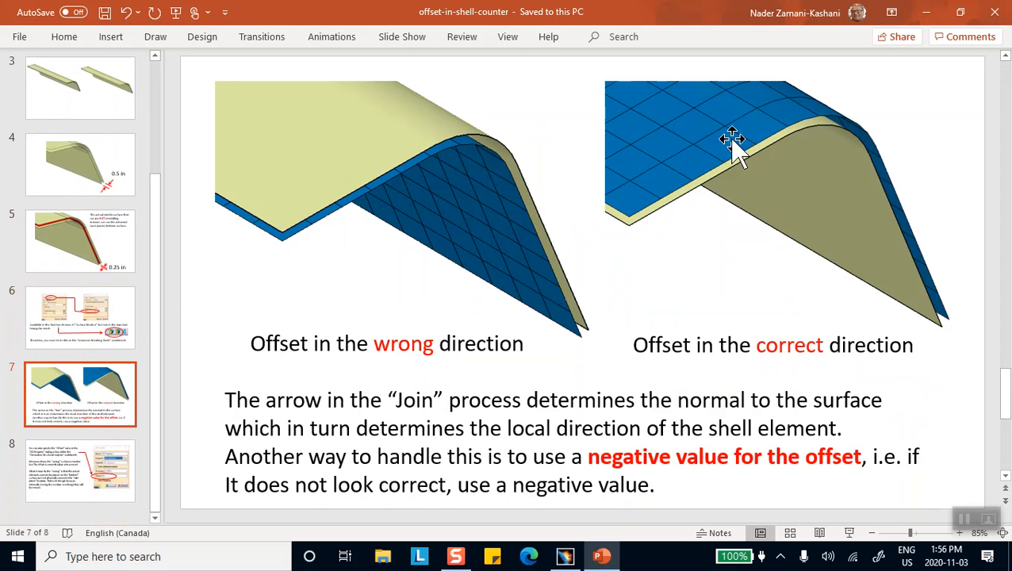
- Show slide 8 on setting Offset in the 2D Property dialog
{"action": "left_click", "coordinate": [80, 470]}
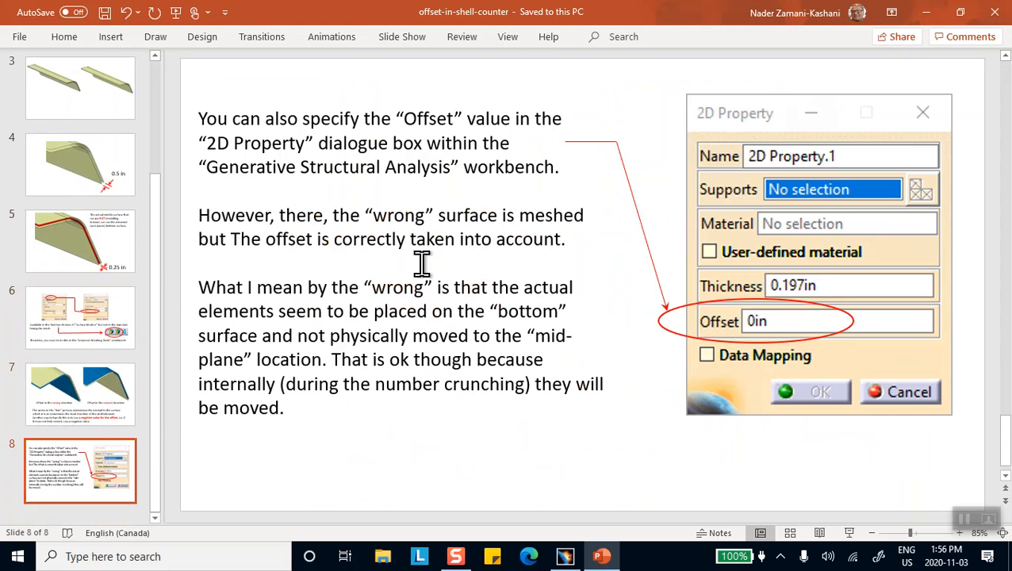